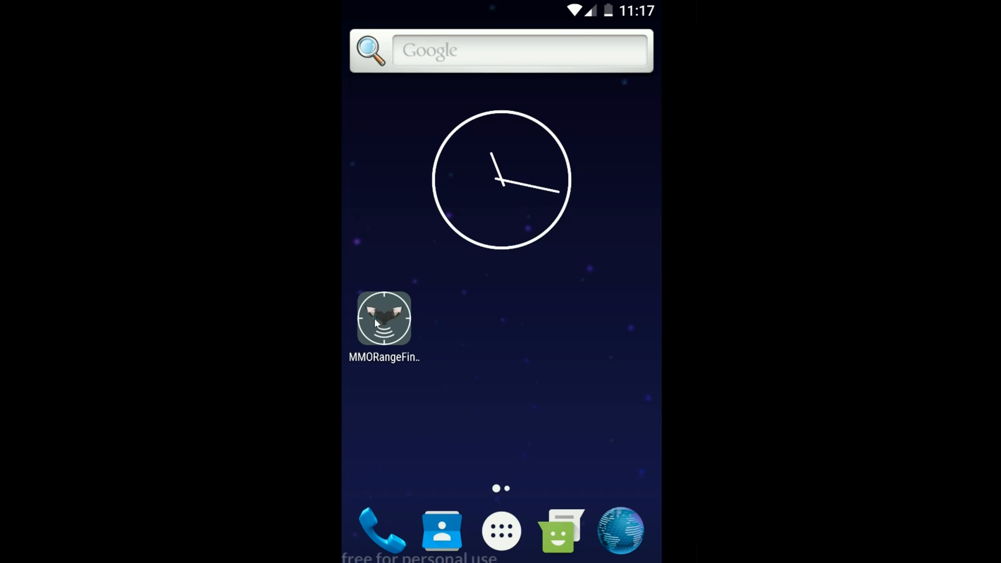
Launch MMORangeFinder from the Android home screen to reach its empty bearing and distance fields
{"action": "left_click", "coordinate": [384, 323]}
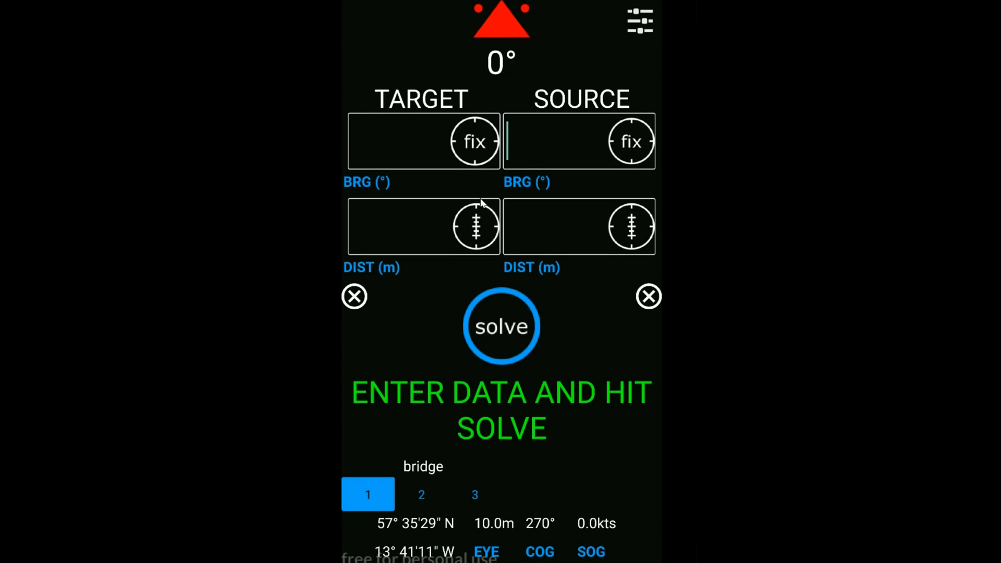
{"action": "mouse_move", "coordinate": [423, 49]}
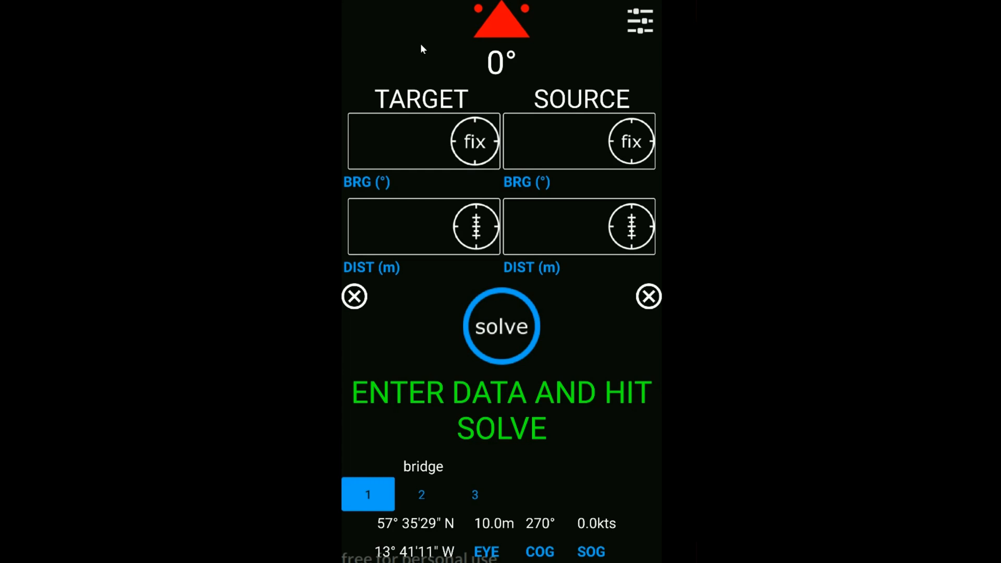
{"action": "mouse_move", "coordinate": [394, 46]}
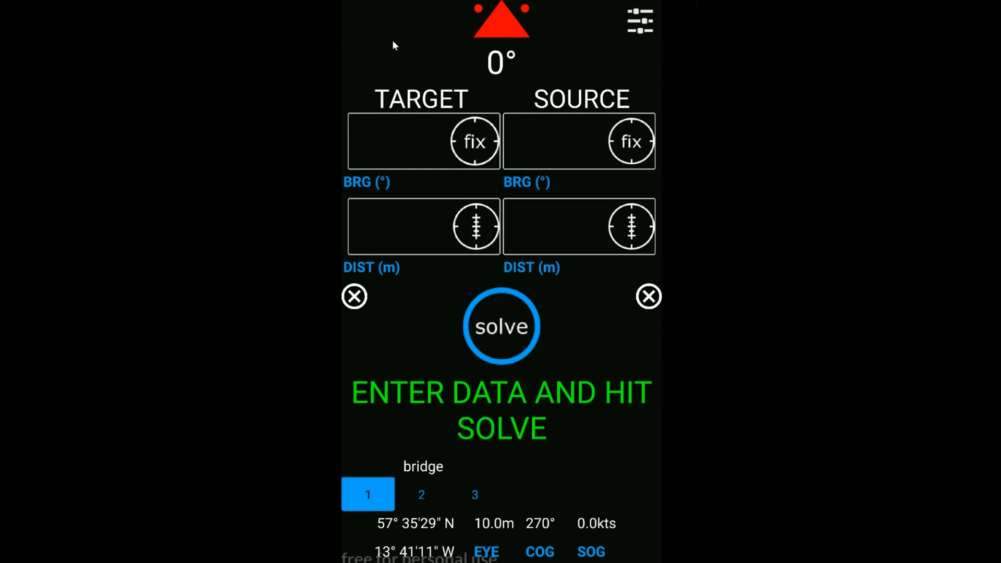
{"action": "mouse_move", "coordinate": [558, 293]}
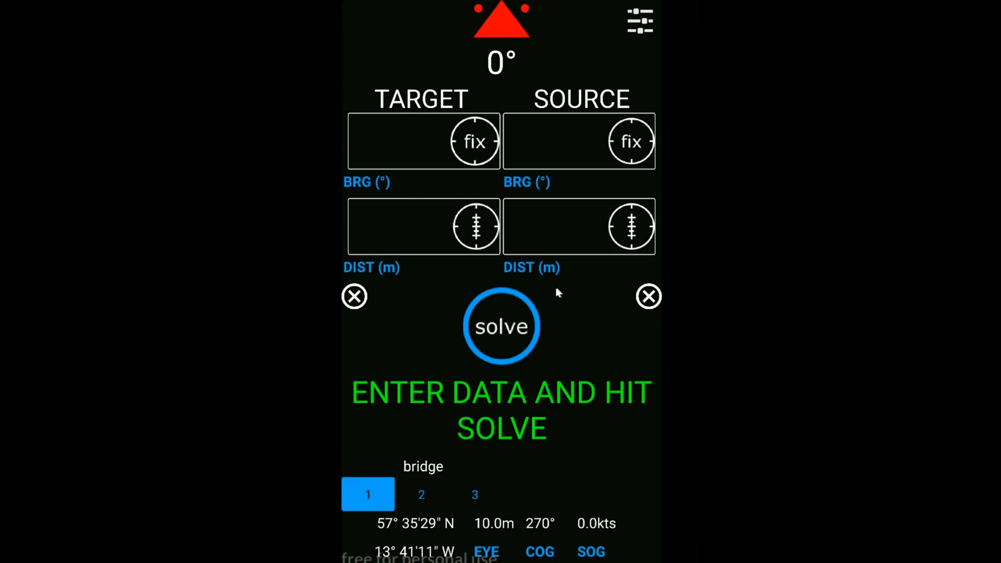
{"action": "mouse_move", "coordinate": [412, 285]}
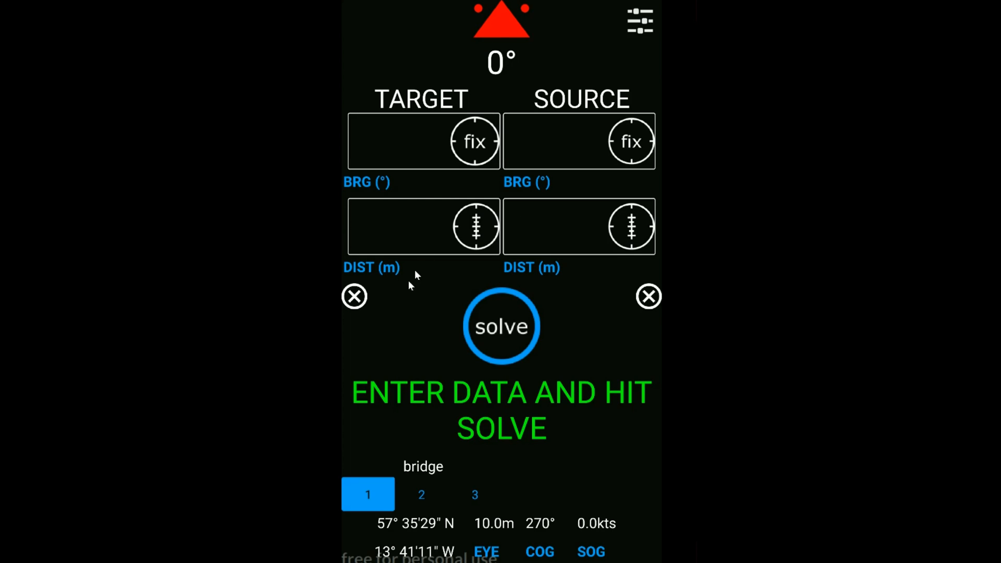
{"action": "left_click", "coordinate": [558, 141]}
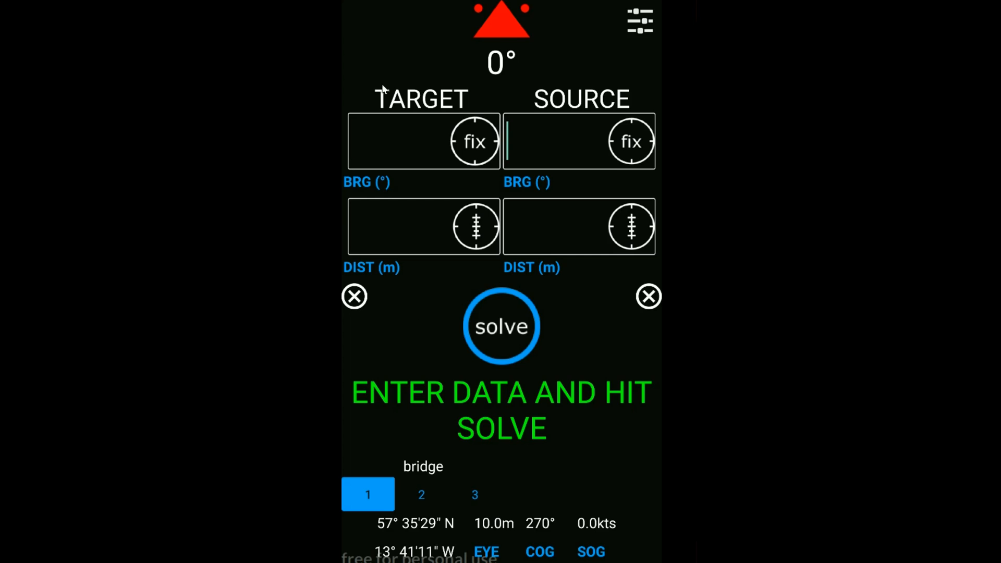
{"action": "mouse_move", "coordinate": [536, 289]}
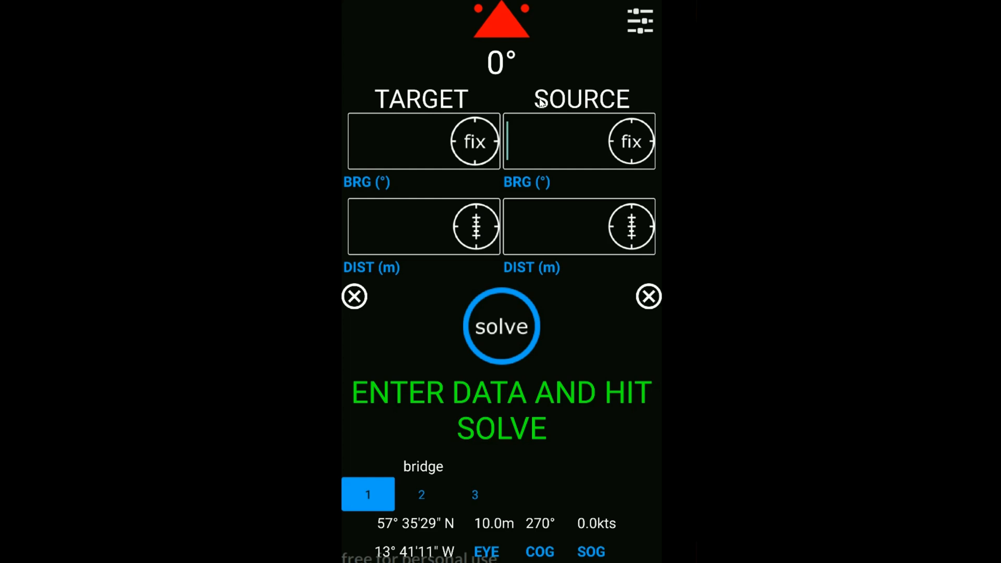
{"action": "mouse_move", "coordinate": [441, 158]}
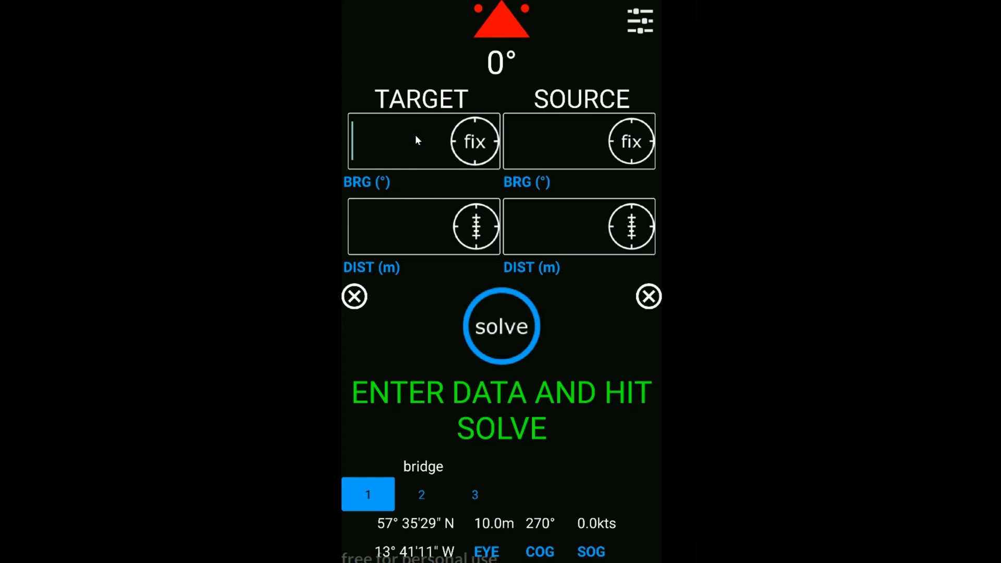
Solve target 90°/2000 m against source 180°/500 m, giving a 2062 m target distance
{"action": "type", "text": "90"}
{"action": "left_click", "coordinate": [424, 227]}
{"action": "type", "text": "2000"}
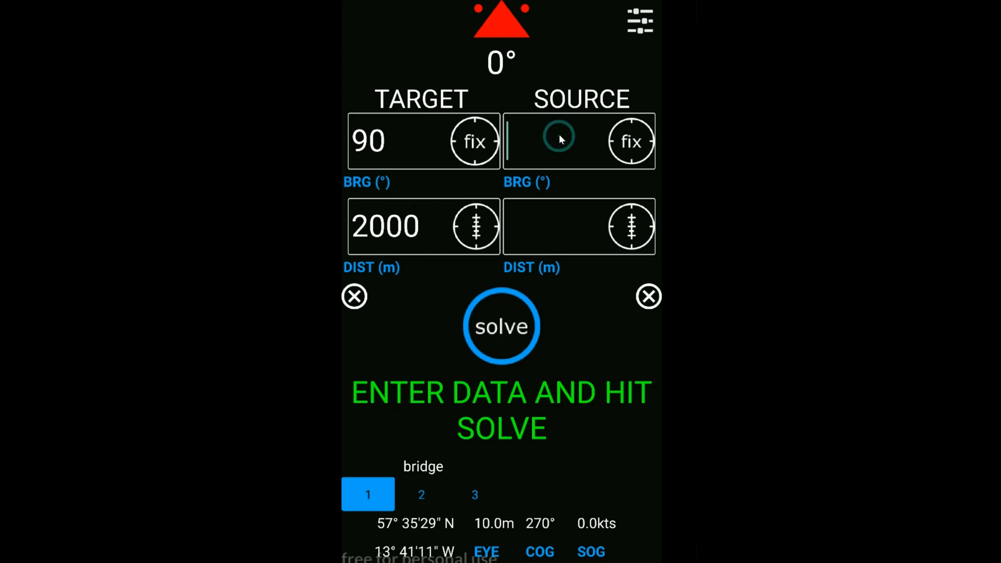
{"action": "type", "text": "180"}
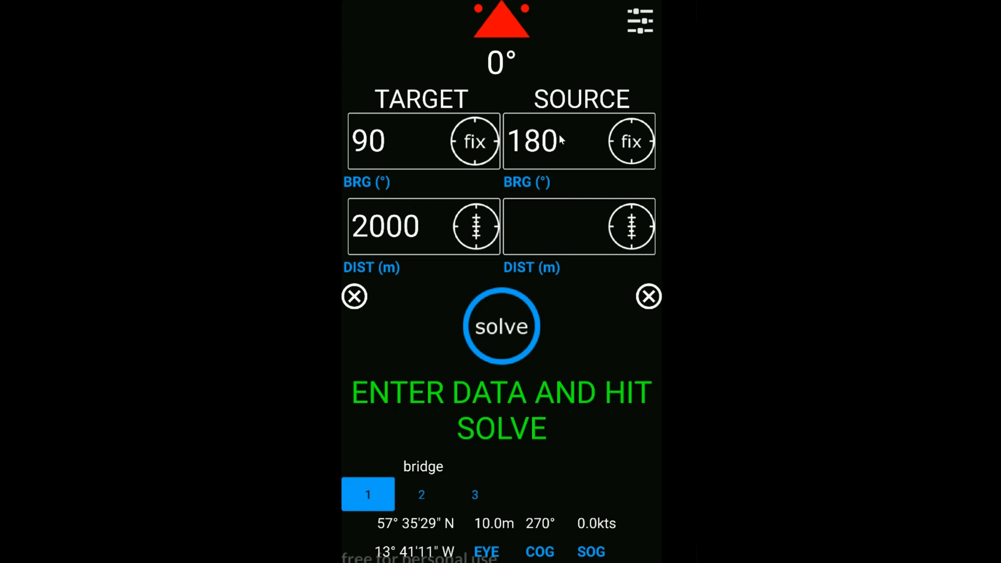
{"action": "mouse_move", "coordinate": [534, 236]}
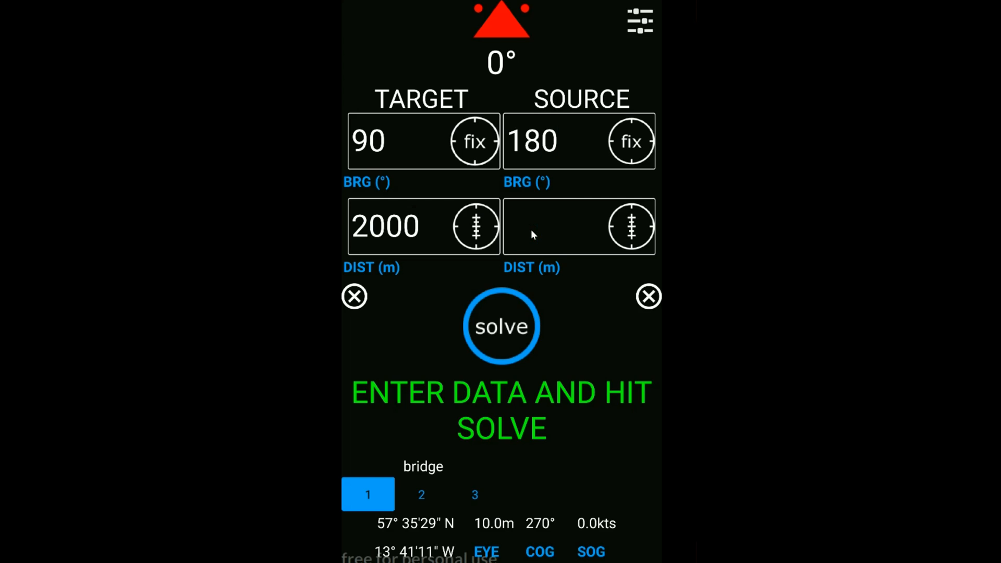
{"action": "type", "text": "500"}
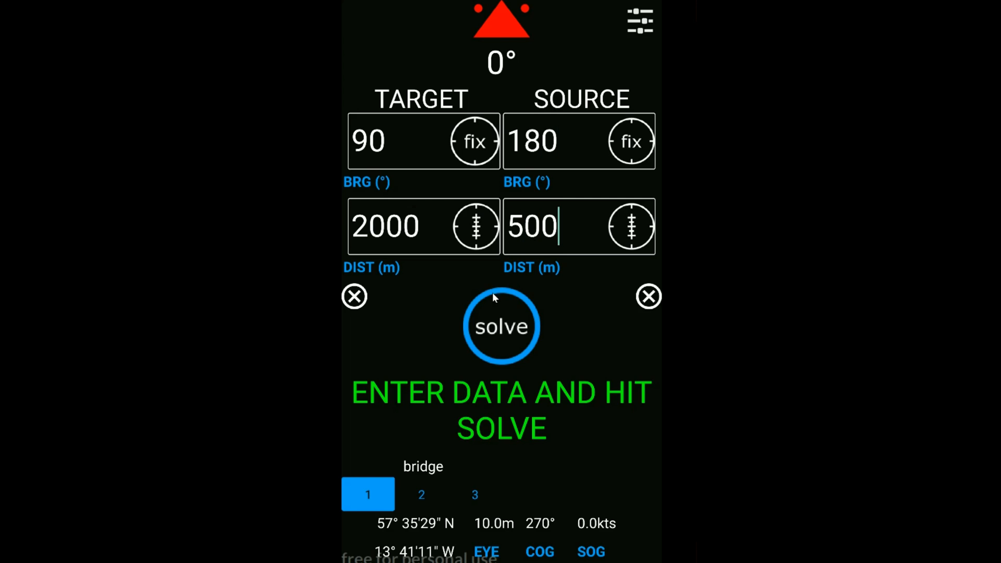
{"action": "left_click", "coordinate": [501, 326]}
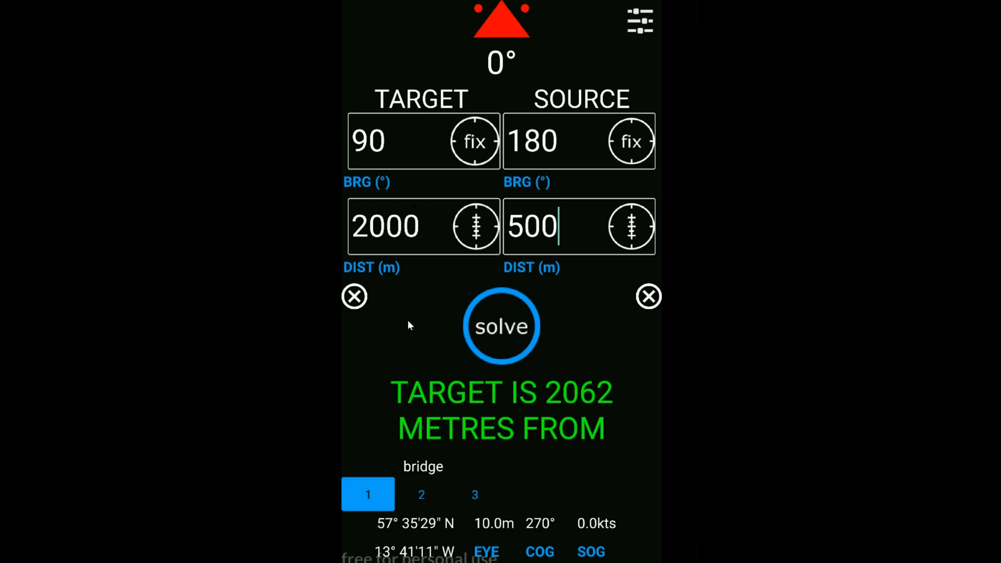
{"action": "mouse_move", "coordinate": [419, 326]}
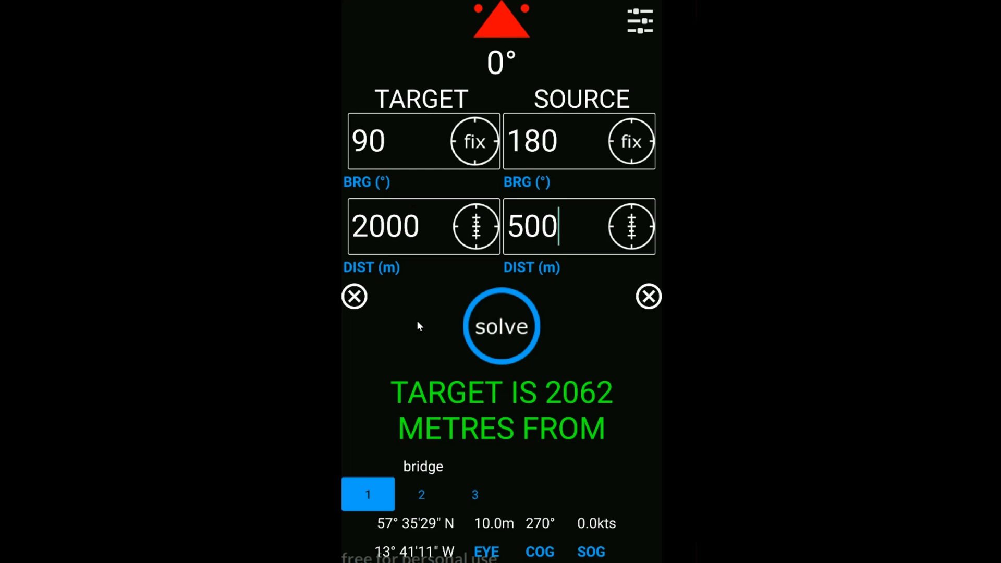
{"action": "mouse_move", "coordinate": [520, 353]}
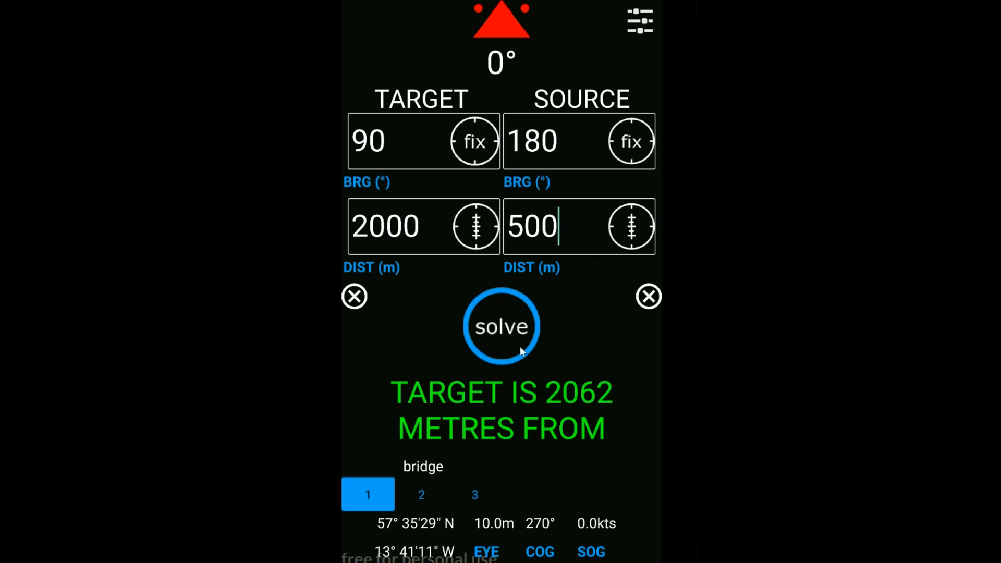
{"action": "mouse_move", "coordinate": [648, 304]}
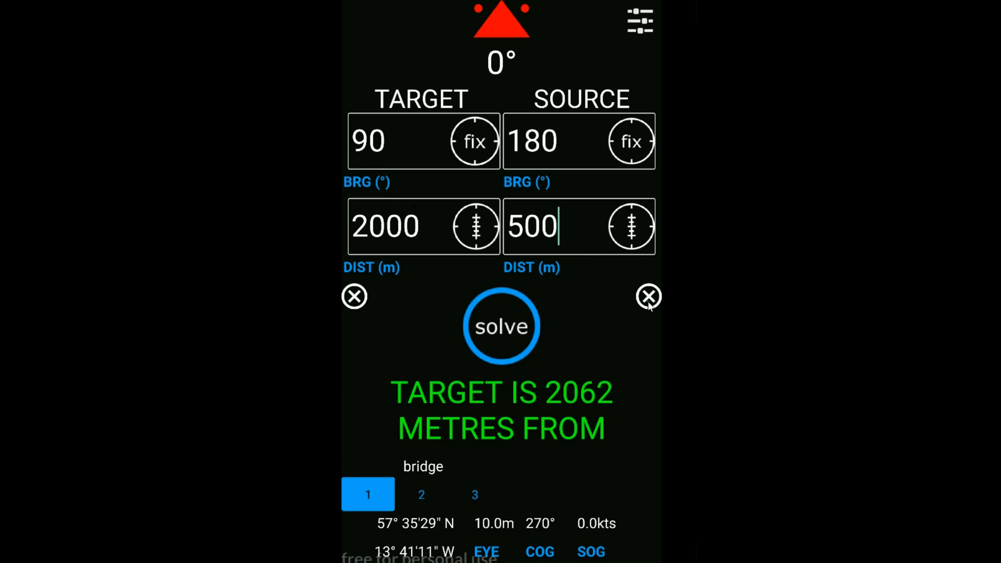
Clear all entered values and the result, then tap the heading indicator twice
{"action": "left_click", "coordinate": [648, 296]}
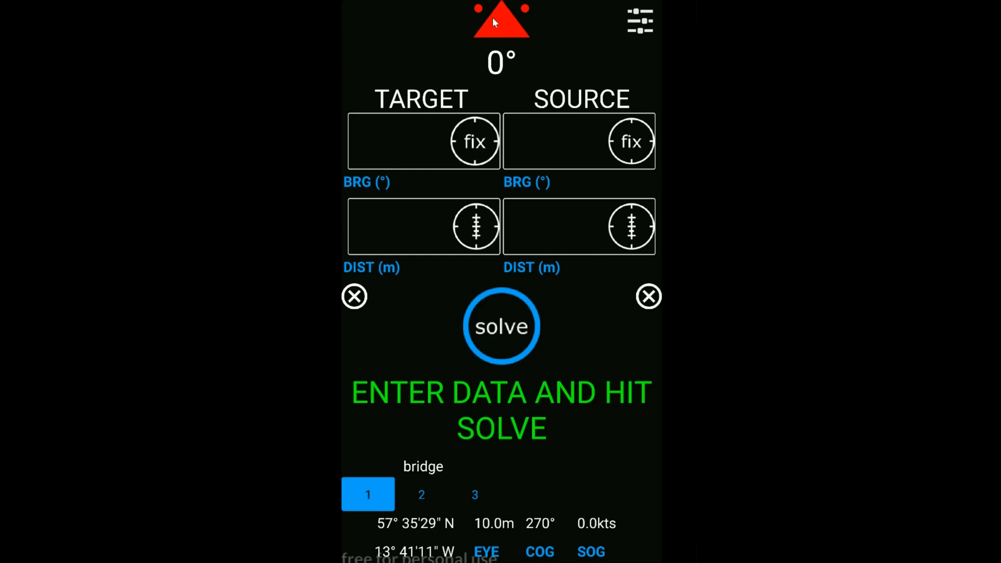
{"action": "mouse_move", "coordinate": [471, 21]}
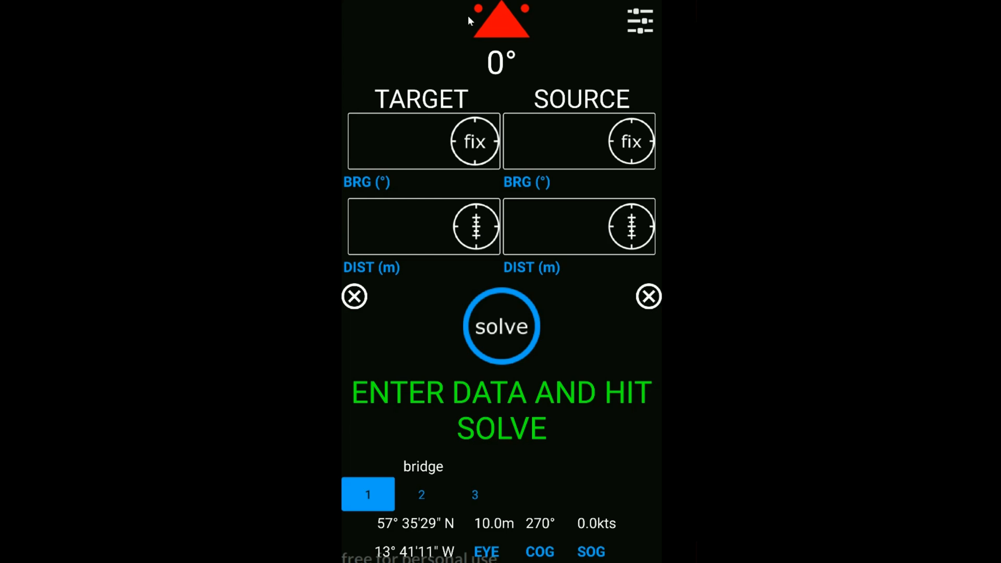
{"action": "mouse_move", "coordinate": [510, 89]}
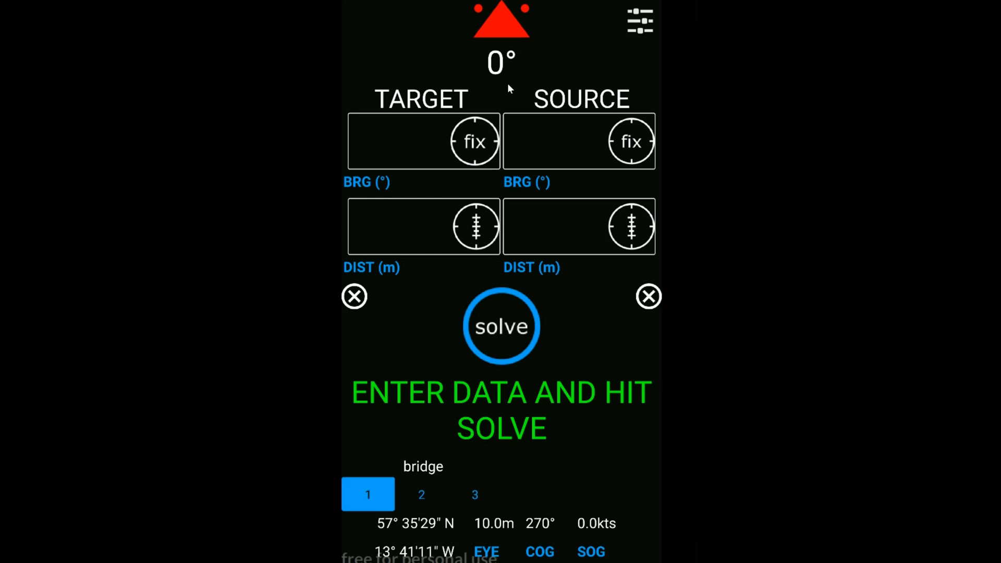
{"action": "mouse_move", "coordinate": [498, 77]}
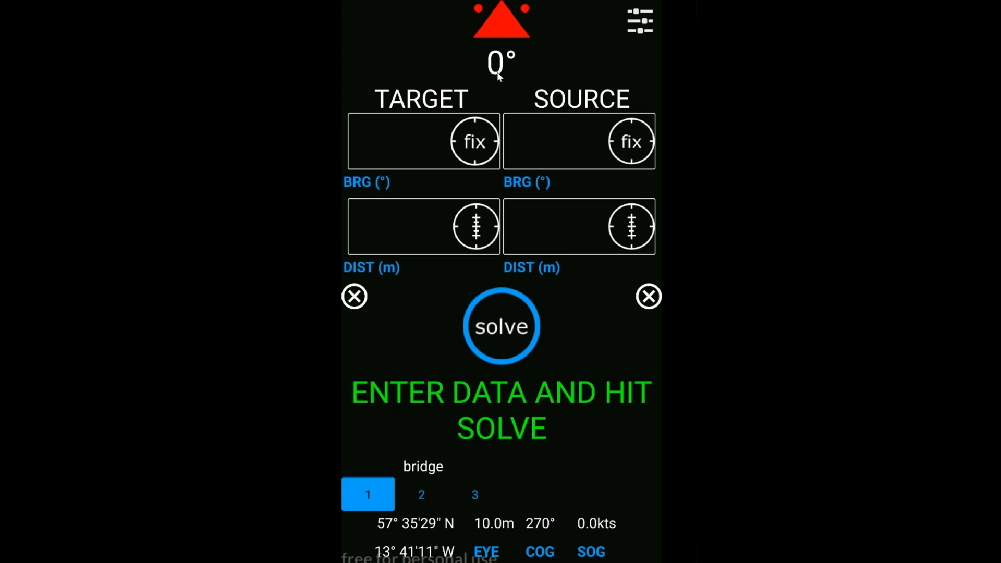
{"action": "mouse_move", "coordinate": [500, 41]}
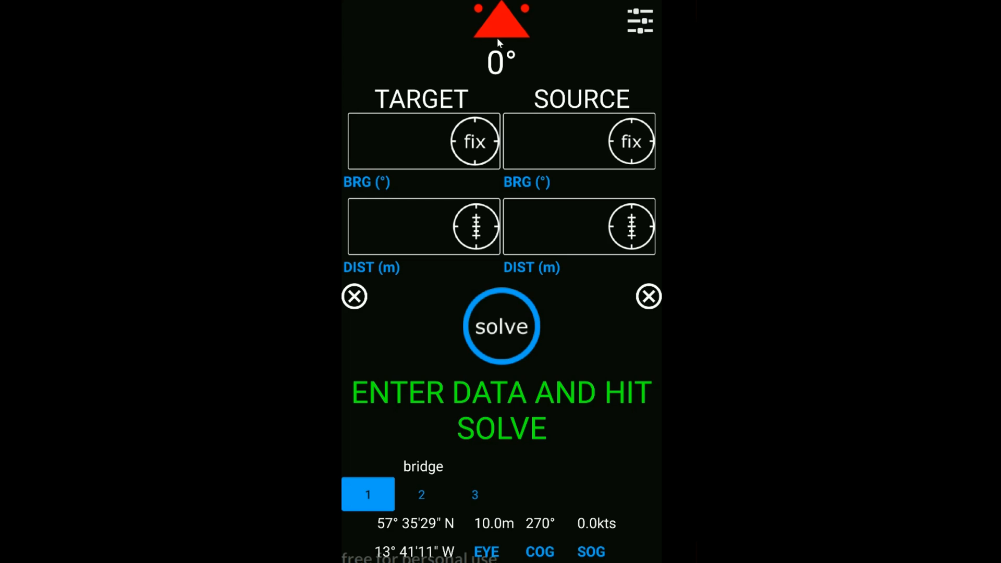
{"action": "mouse_move", "coordinate": [535, 48]}
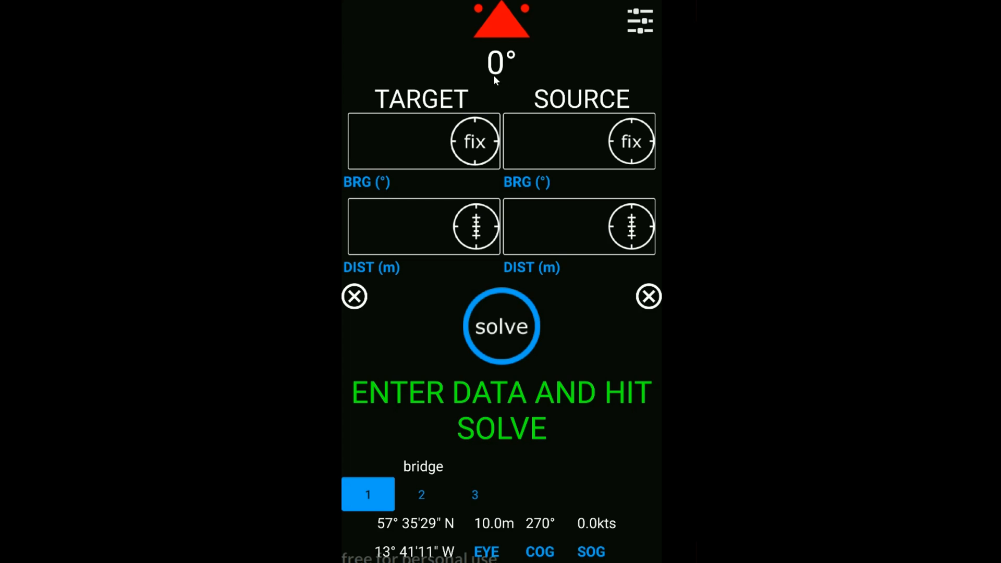
{"action": "left_click", "coordinate": [550, 226]}
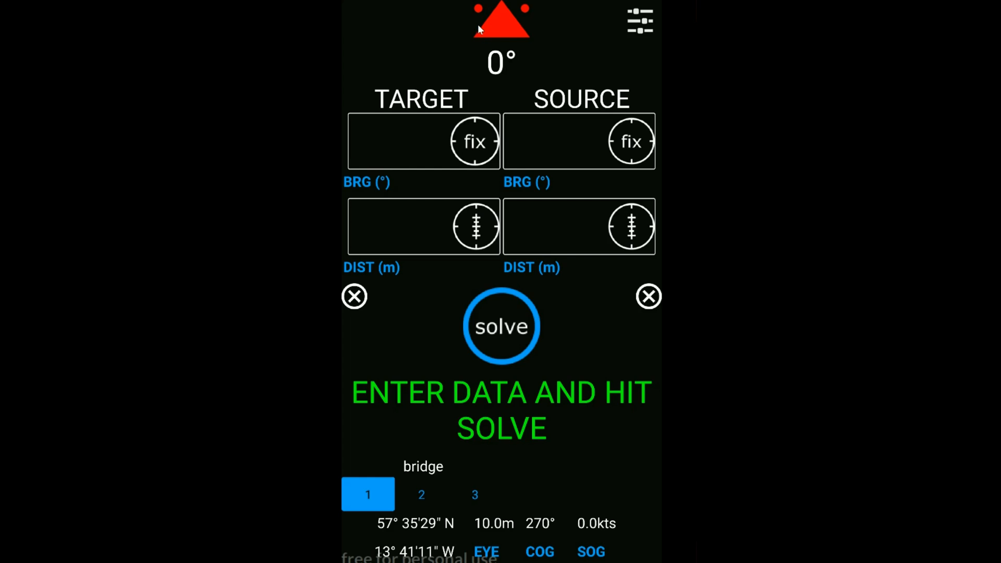
{"action": "left_click", "coordinate": [560, 226]}
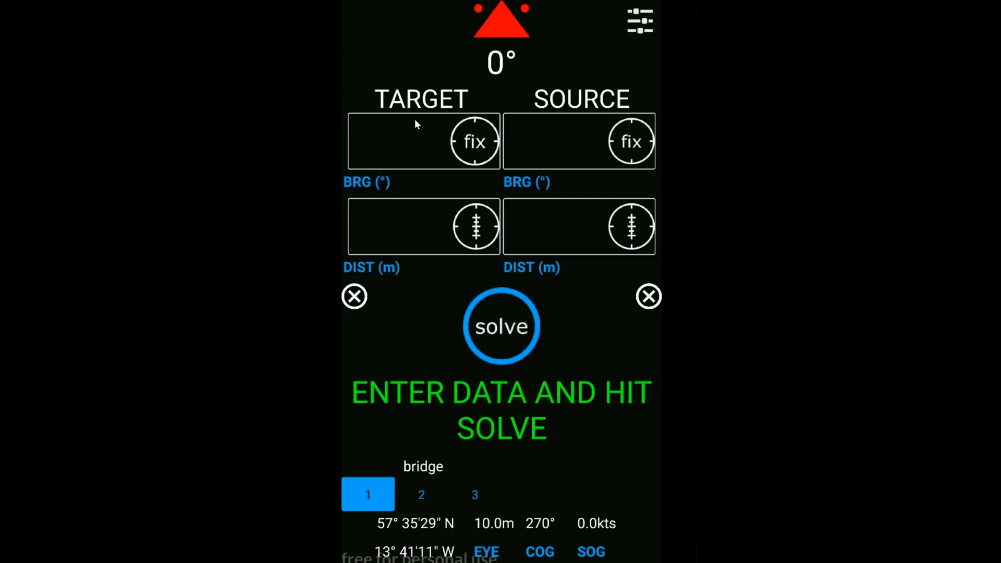
{"action": "mouse_move", "coordinate": [398, 239]}
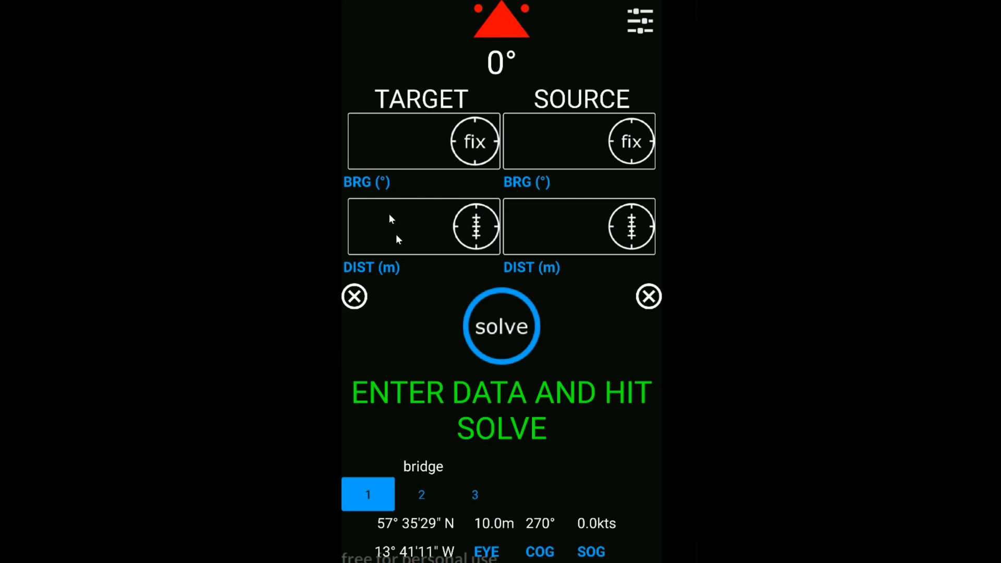
{"action": "mouse_move", "coordinate": [410, 140]}
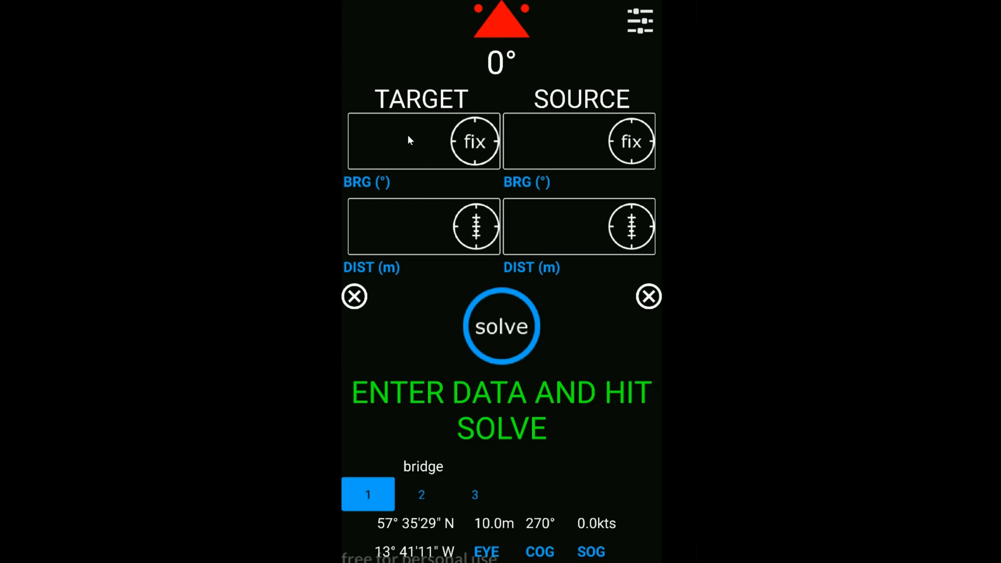
Delete the target bearing entry so every target and source field is empty
{"action": "type", "text": "50"}
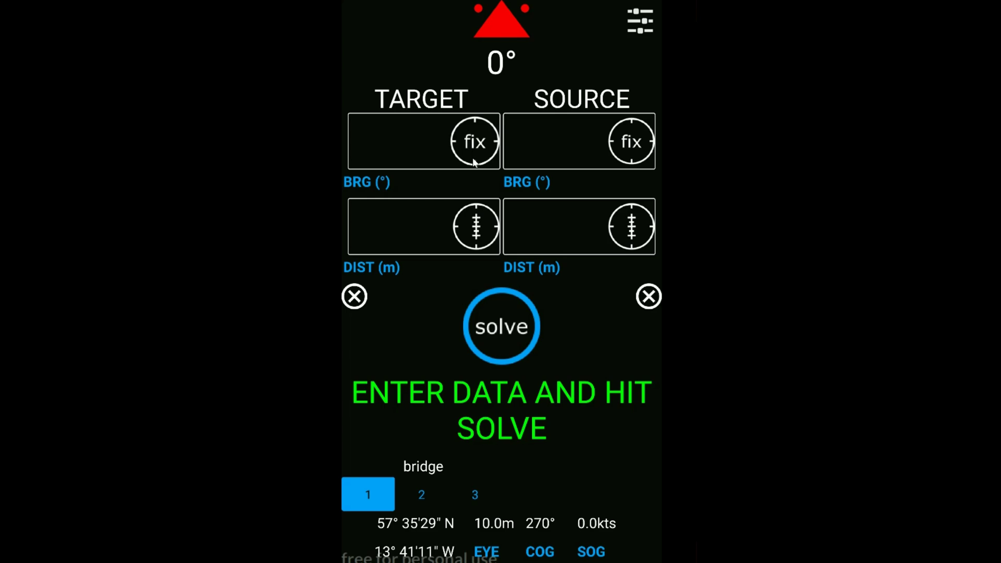
{"action": "left_click", "coordinate": [401, 141]}
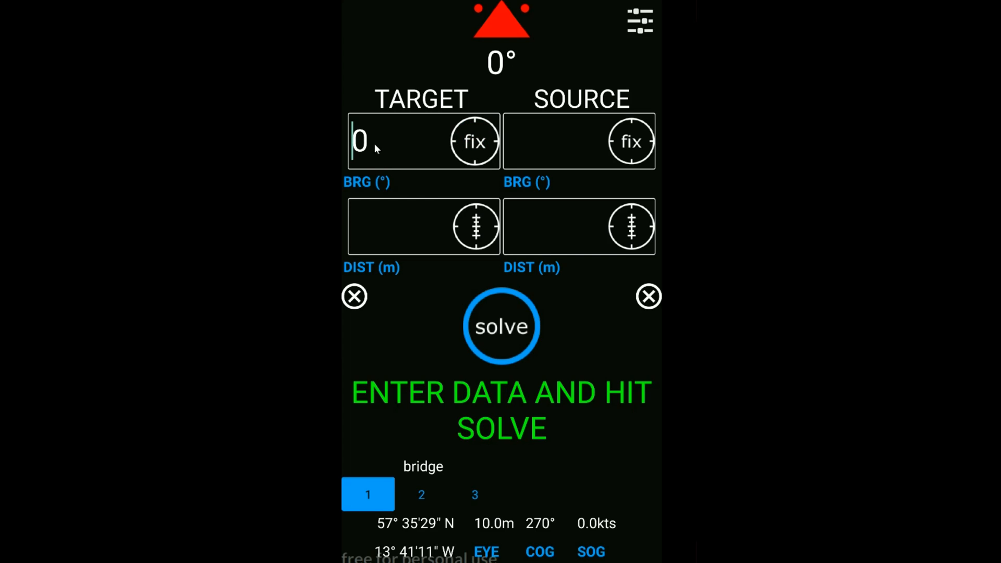
{"action": "key", "text": "Backspace"}
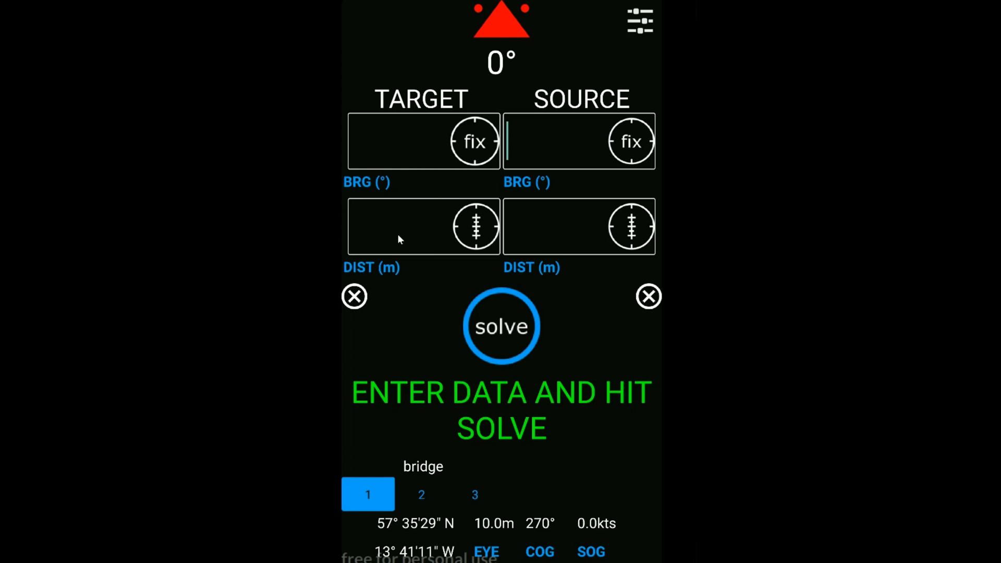
{"action": "left_click", "coordinate": [424, 218]}
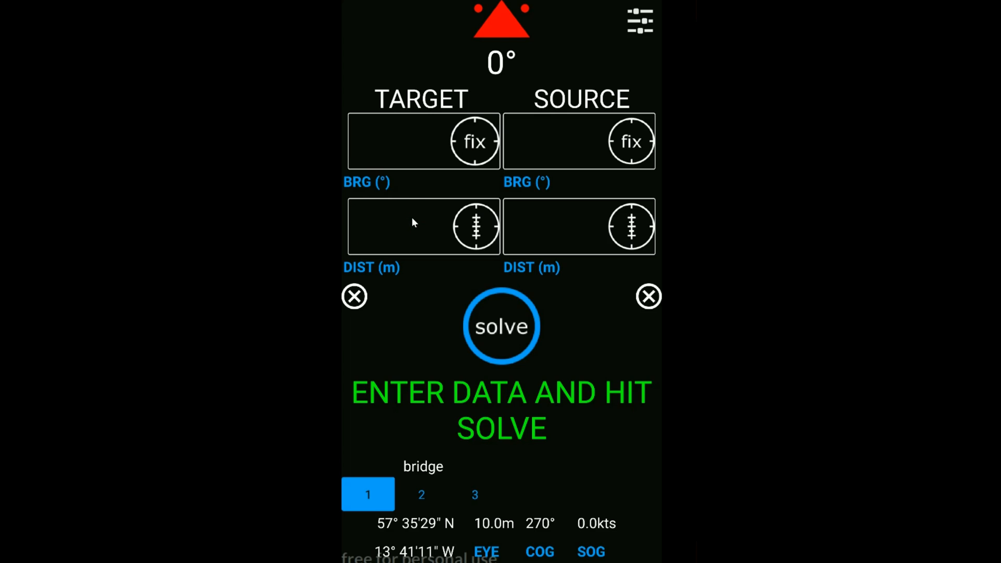
{"action": "type", "text": "500"}
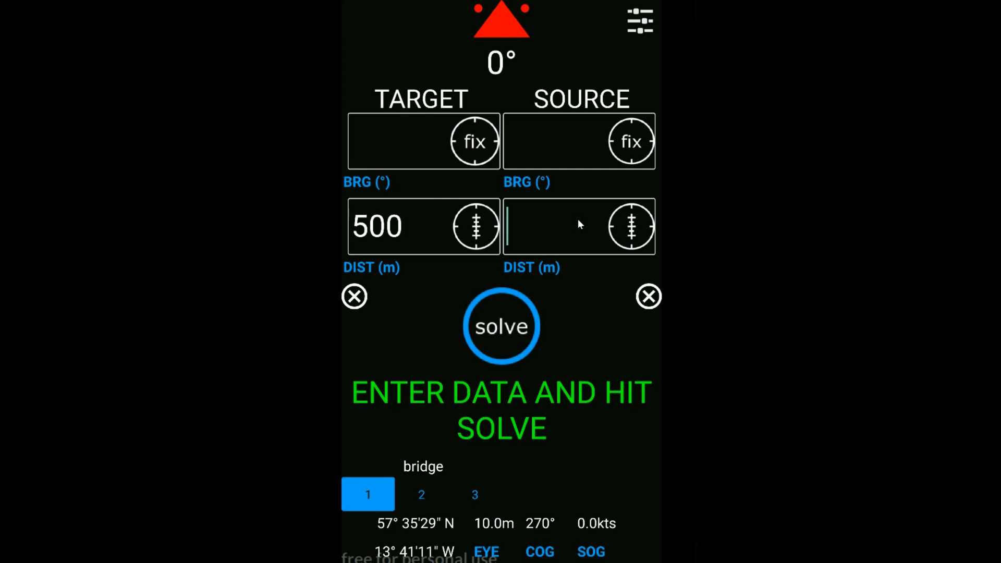
{"action": "type", "text": "400"}
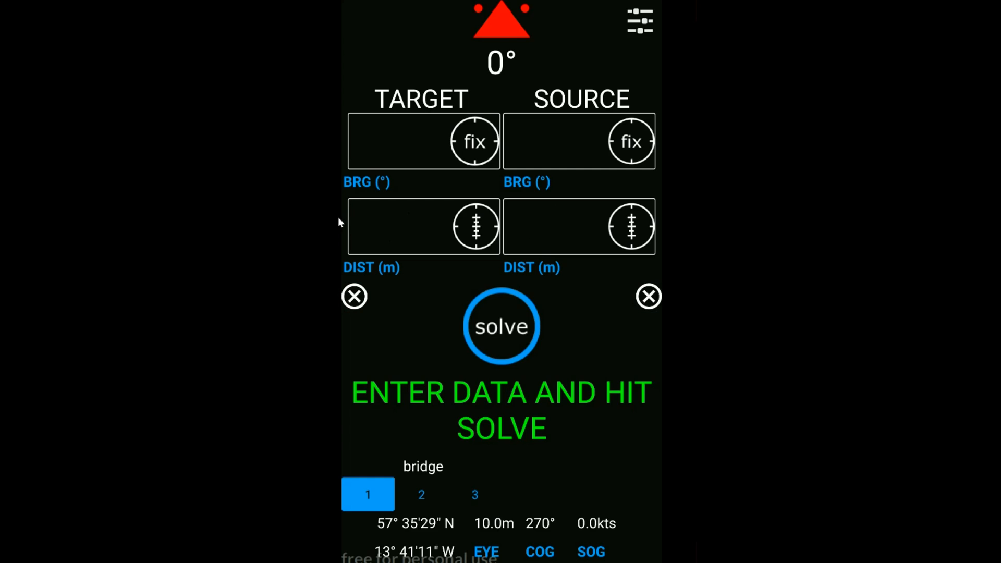
{"action": "left_click", "coordinate": [407, 226]}
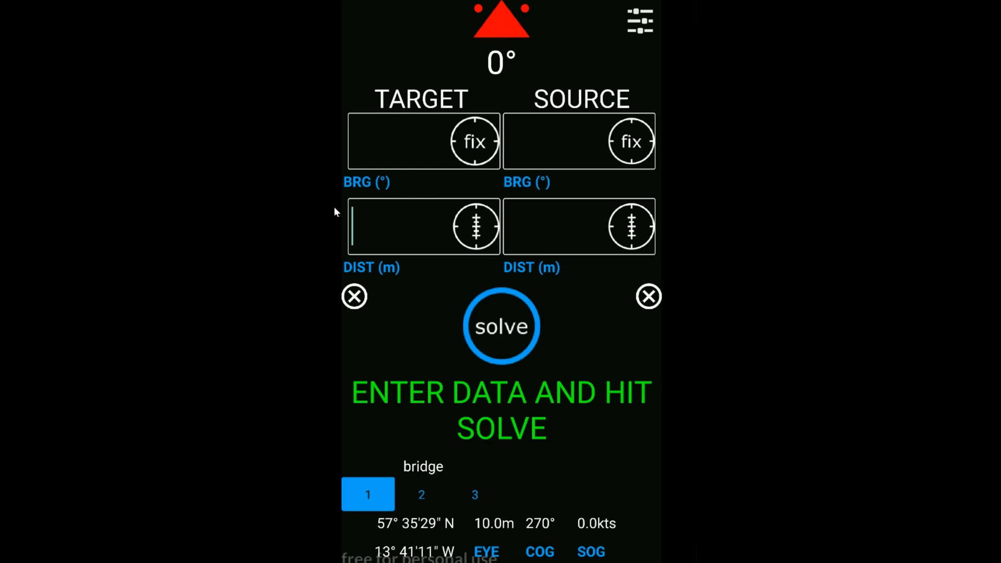
{"action": "type", "text": "0"}
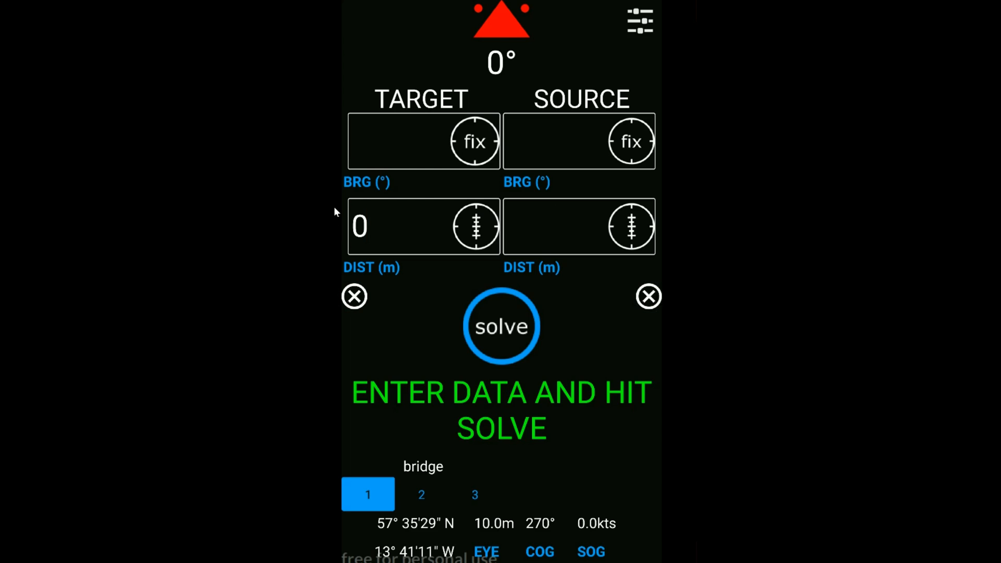
{"action": "type", "text": "0.5"}
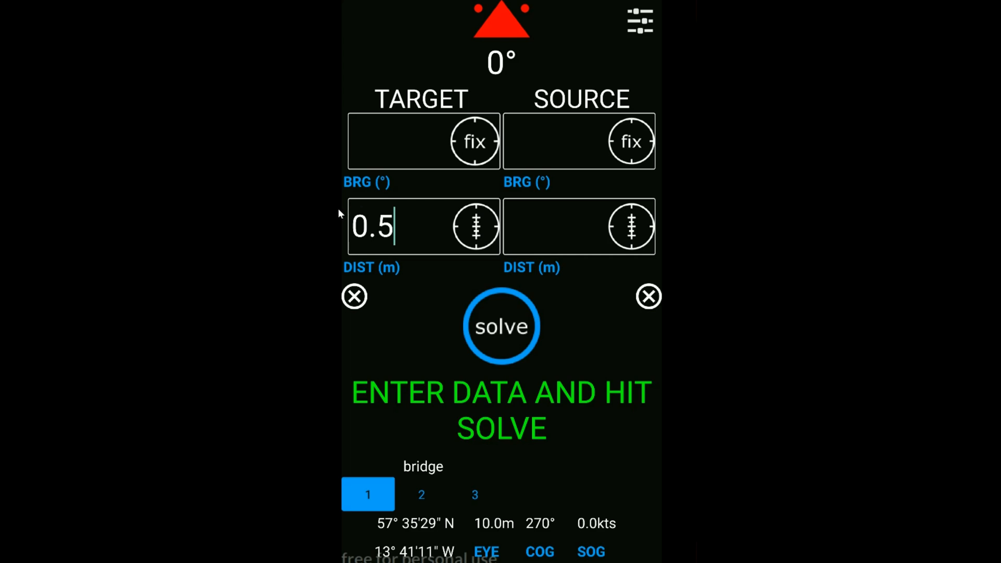
{"action": "type", "text": "2480"}
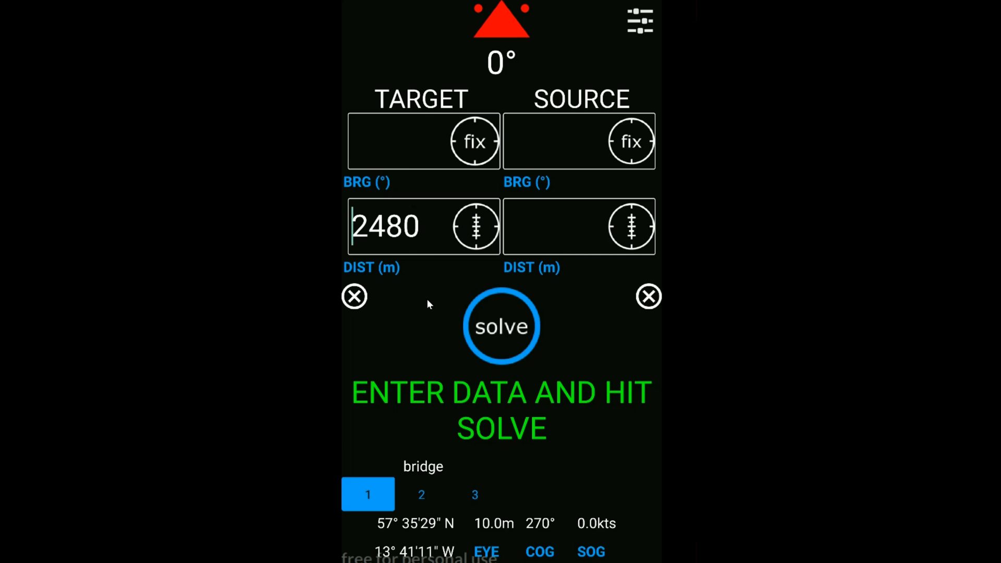
{"action": "mouse_move", "coordinate": [363, 272]}
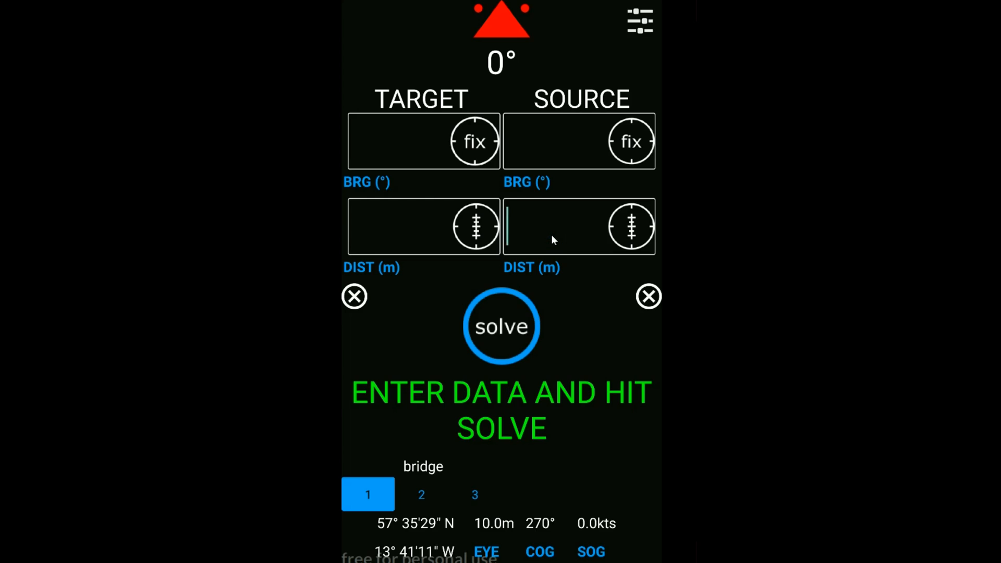
{"action": "type", "text": "1"}
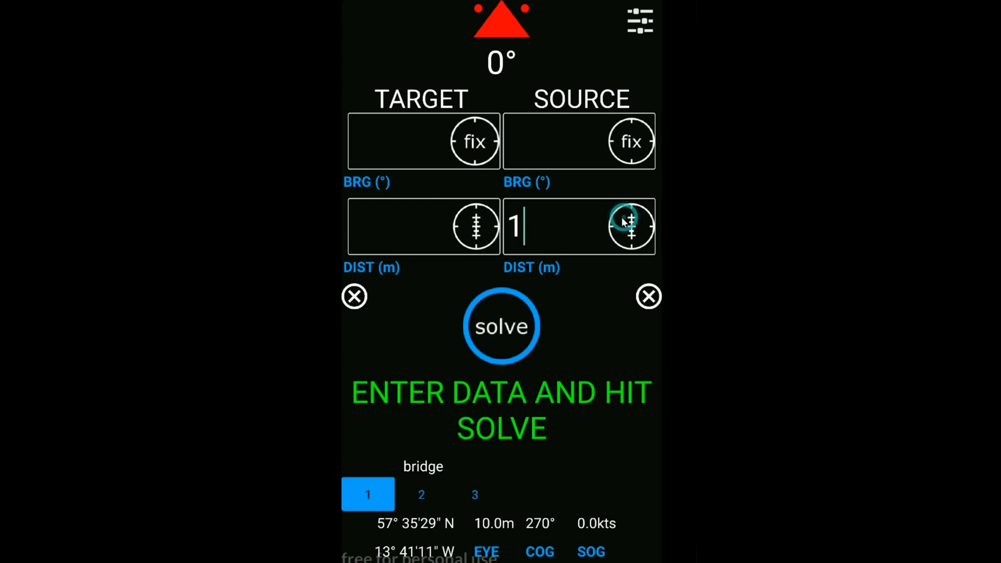
{"action": "type", "text": "524"}
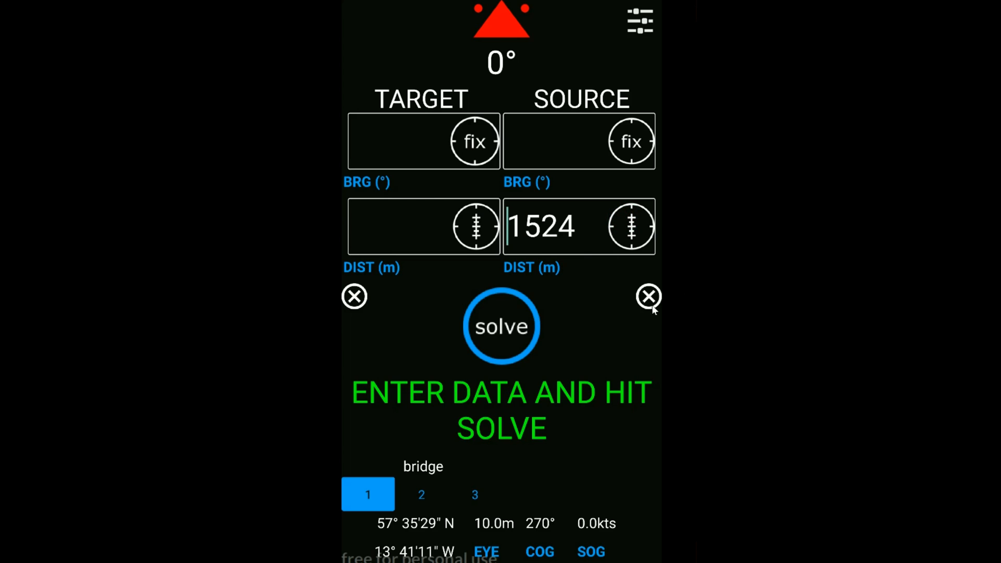
{"action": "left_click", "coordinate": [648, 297]}
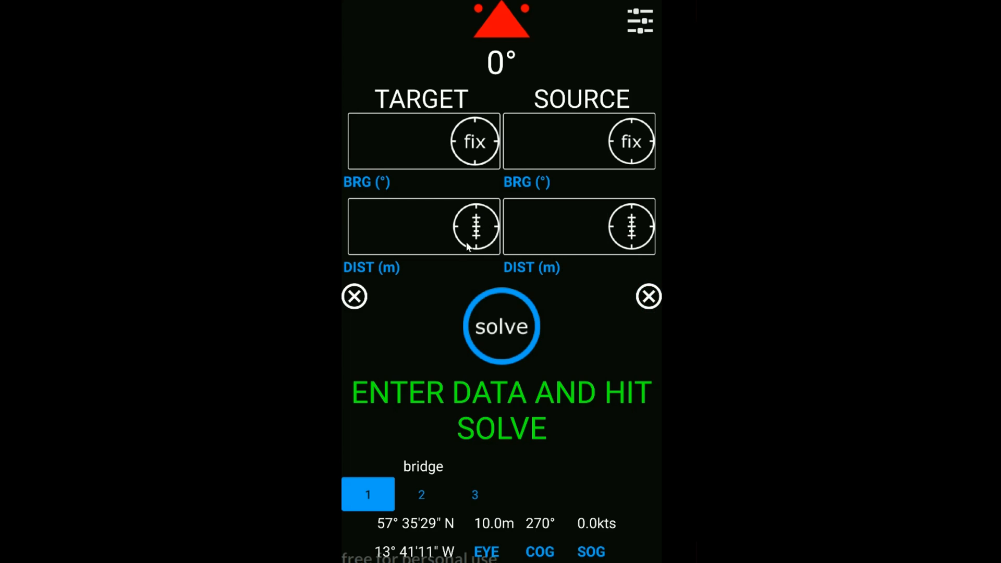
Cycle presets monkey island, bridge and heli-deck twice, ending on monkey island at 30 m
{"action": "left_click", "coordinate": [556, 227]}
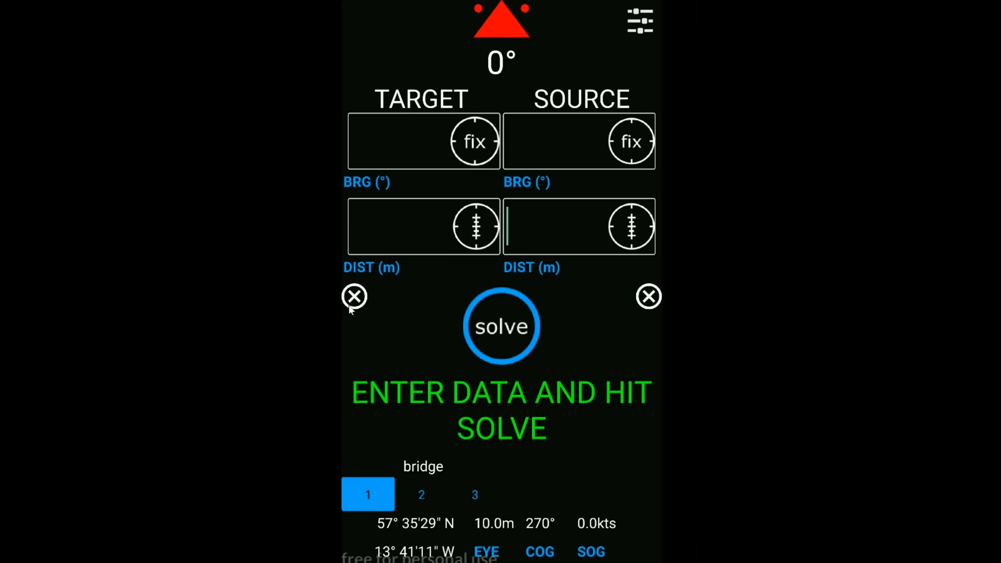
{"action": "mouse_move", "coordinate": [637, 274]}
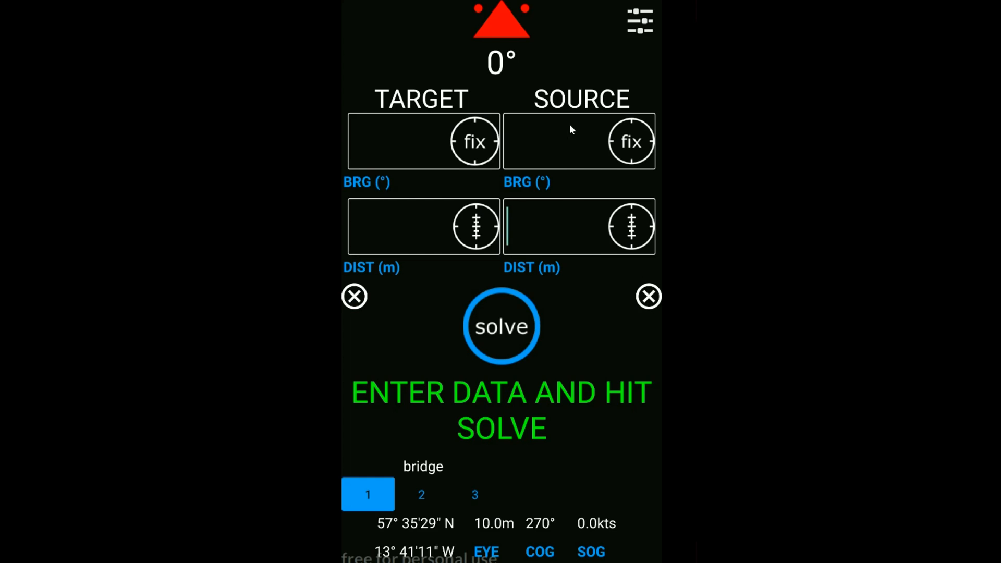
{"action": "mouse_move", "coordinate": [554, 248]}
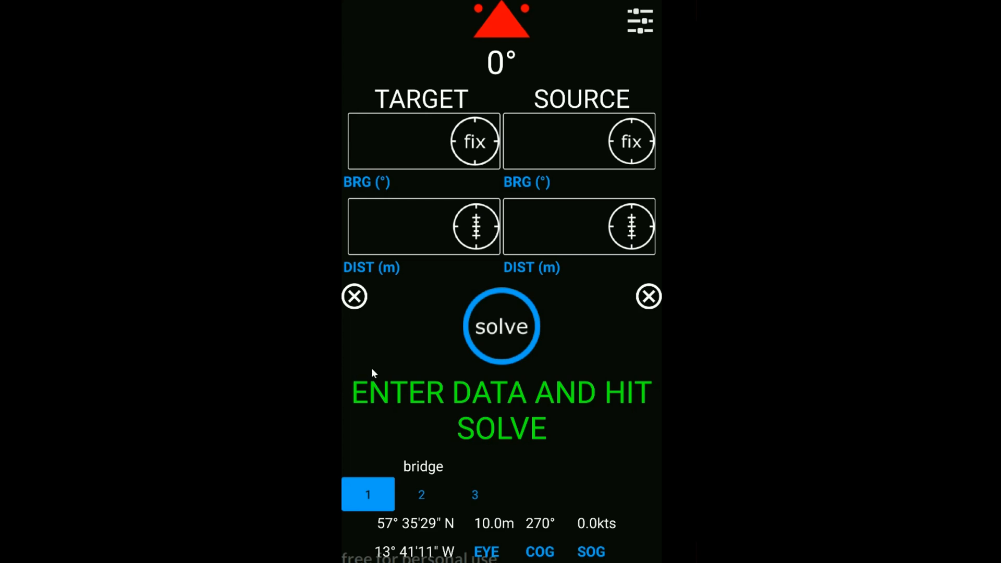
{"action": "left_click", "coordinate": [562, 227]}
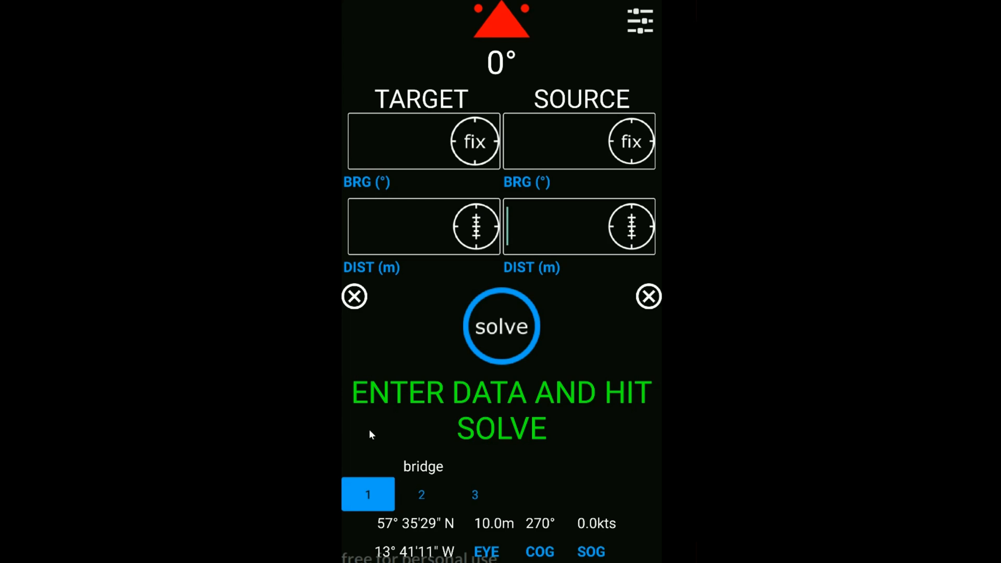
{"action": "mouse_move", "coordinate": [336, 444]}
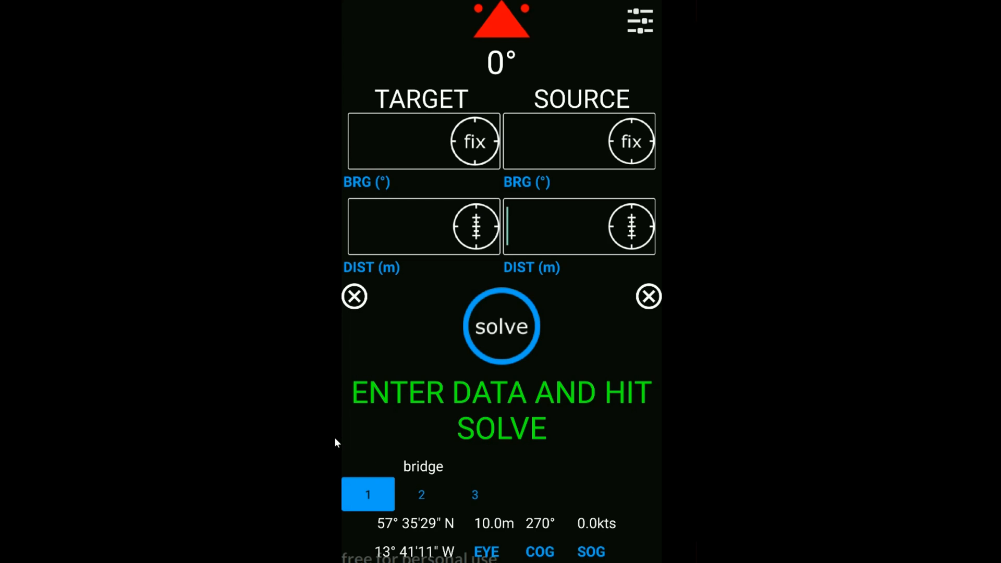
{"action": "left_click", "coordinate": [475, 494]}
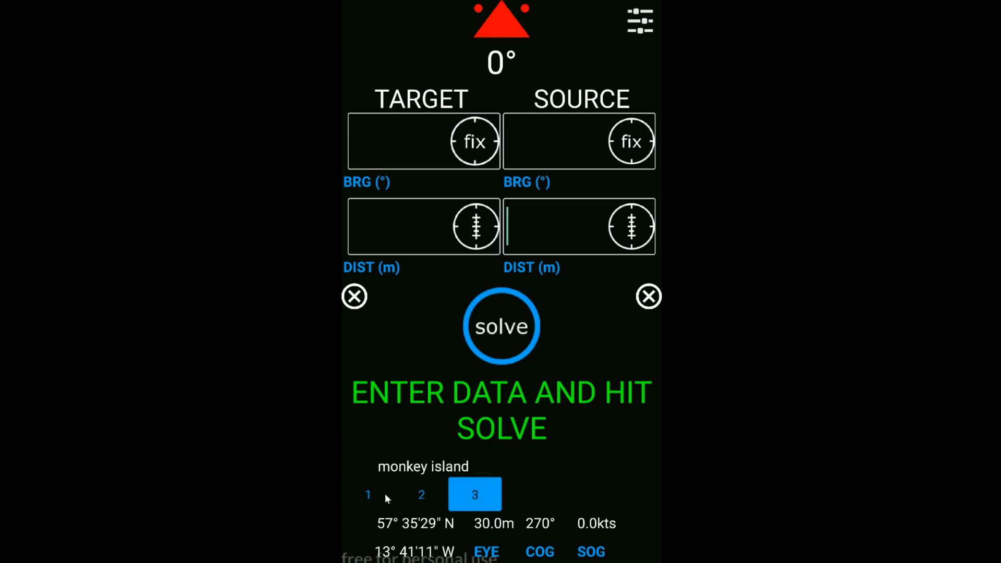
{"action": "left_click", "coordinate": [368, 494]}
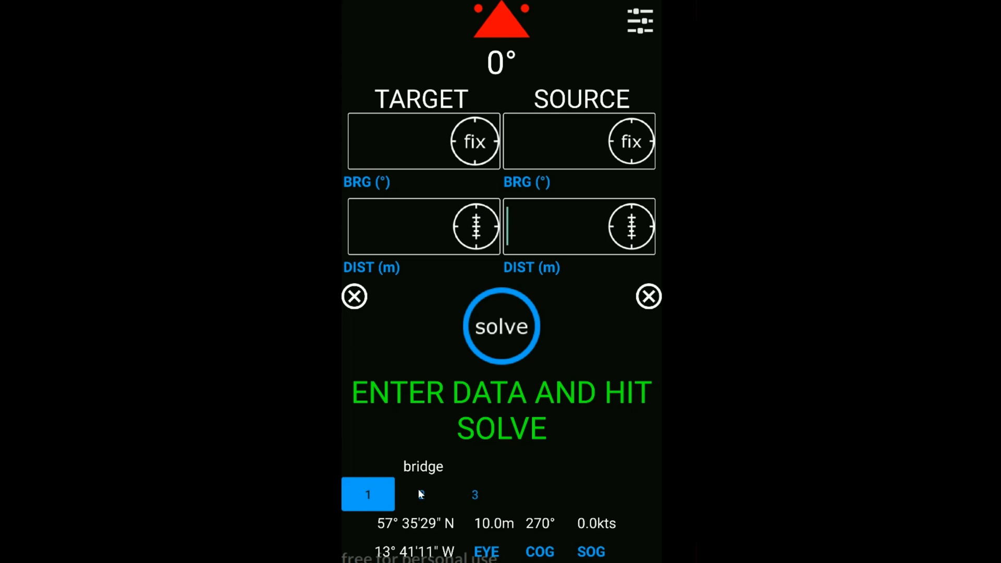
{"action": "left_click", "coordinate": [422, 495]}
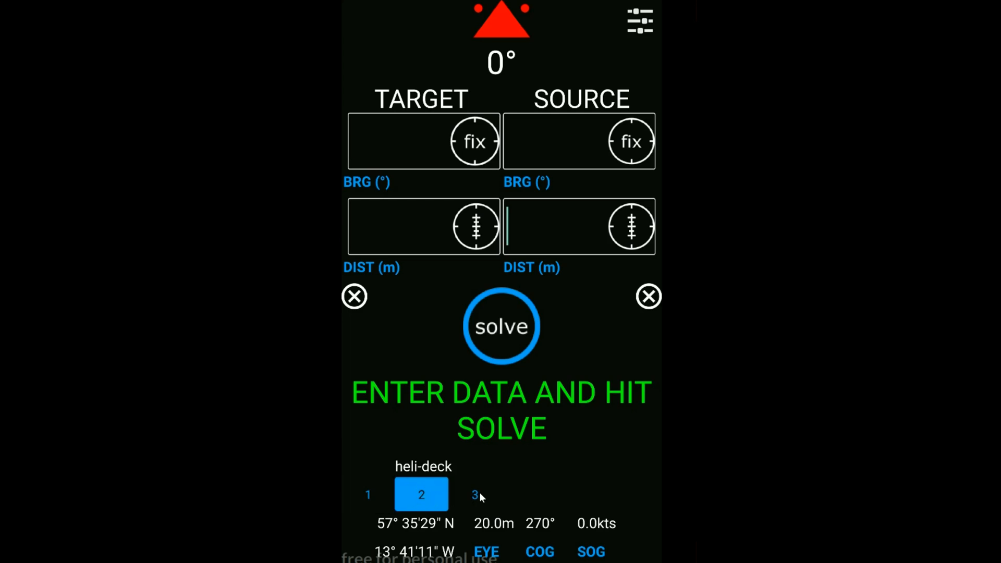
{"action": "left_click", "coordinate": [475, 494]}
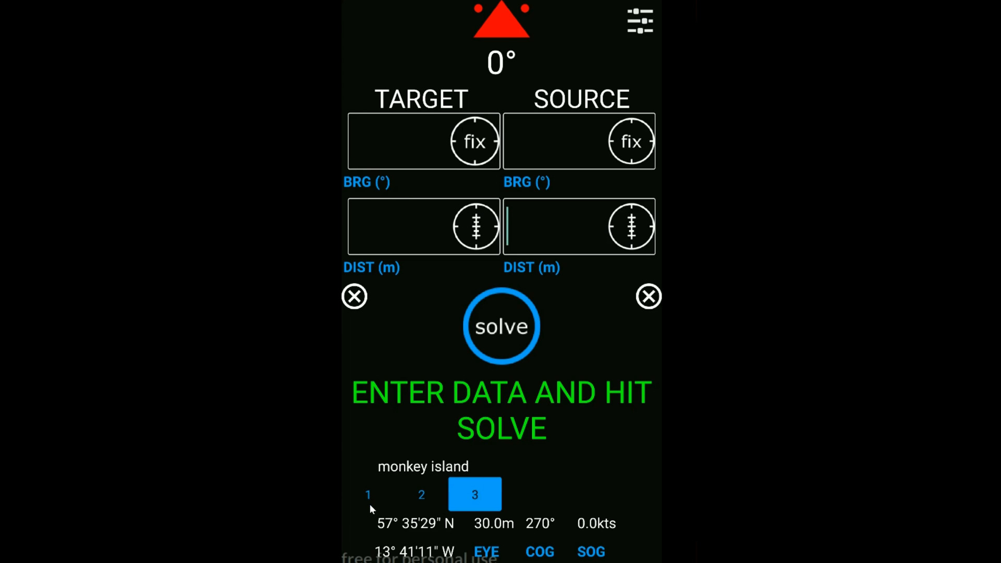
{"action": "mouse_move", "coordinate": [351, 490]}
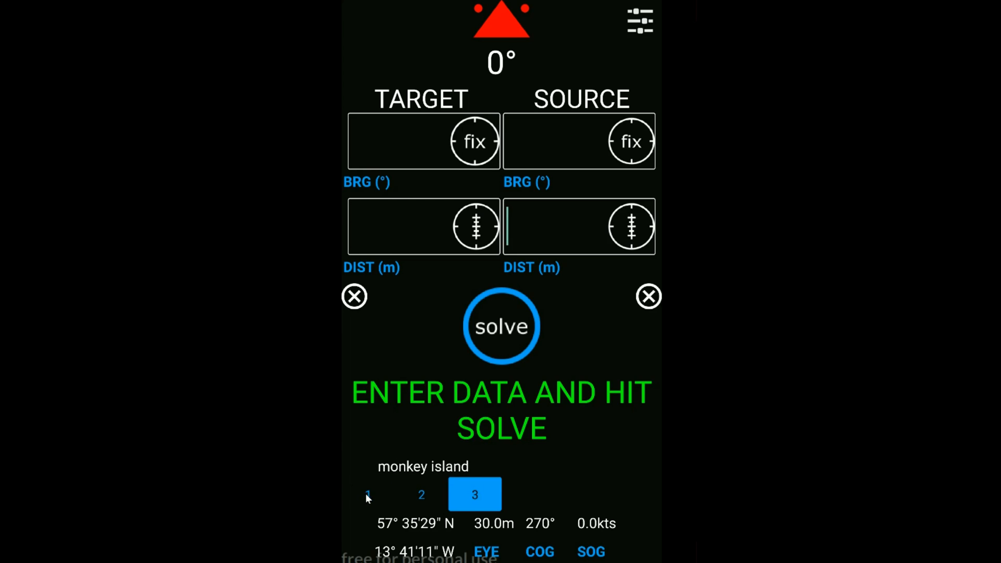
{"action": "left_click", "coordinate": [368, 495]}
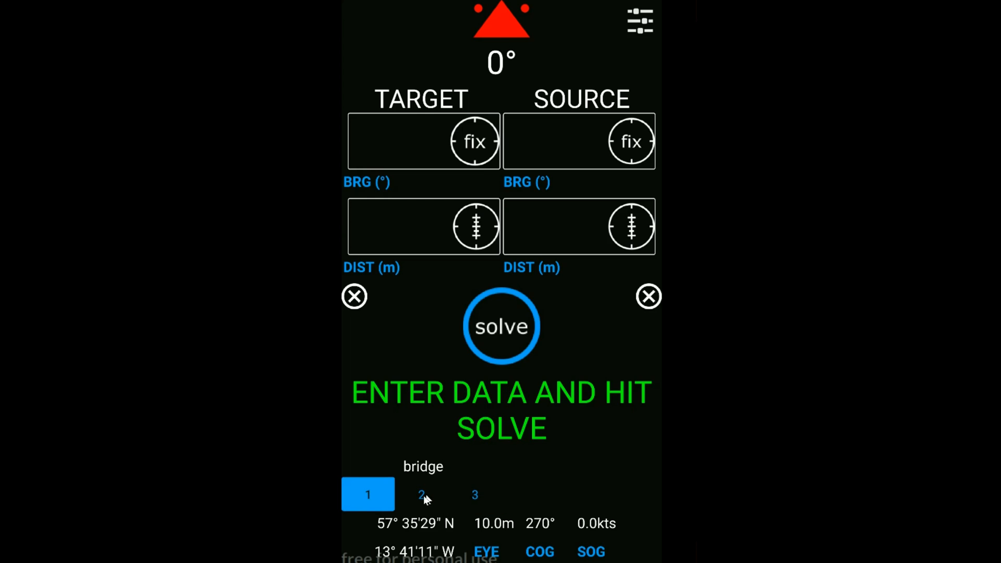
{"action": "left_click", "coordinate": [422, 495]}
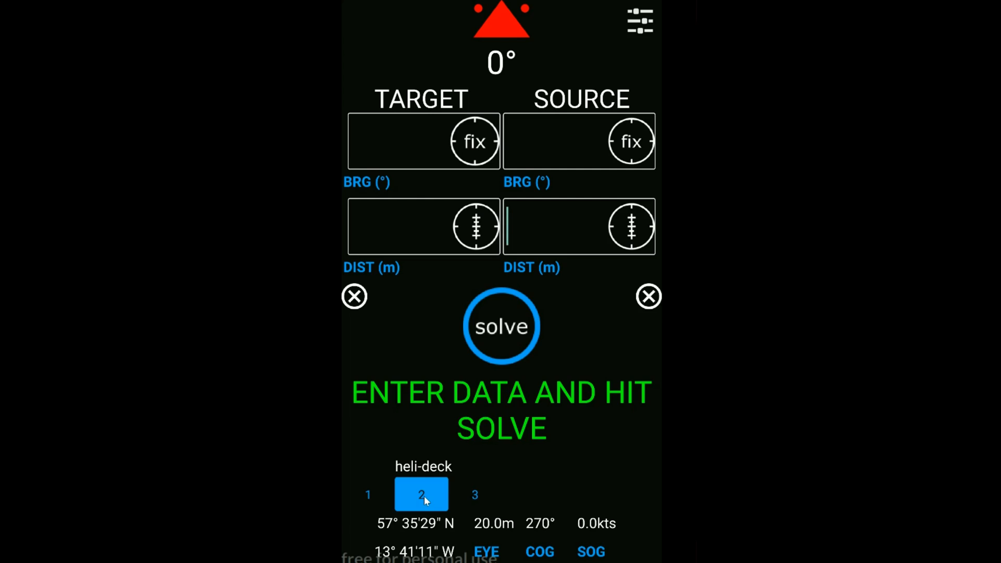
{"action": "mouse_move", "coordinate": [451, 480]}
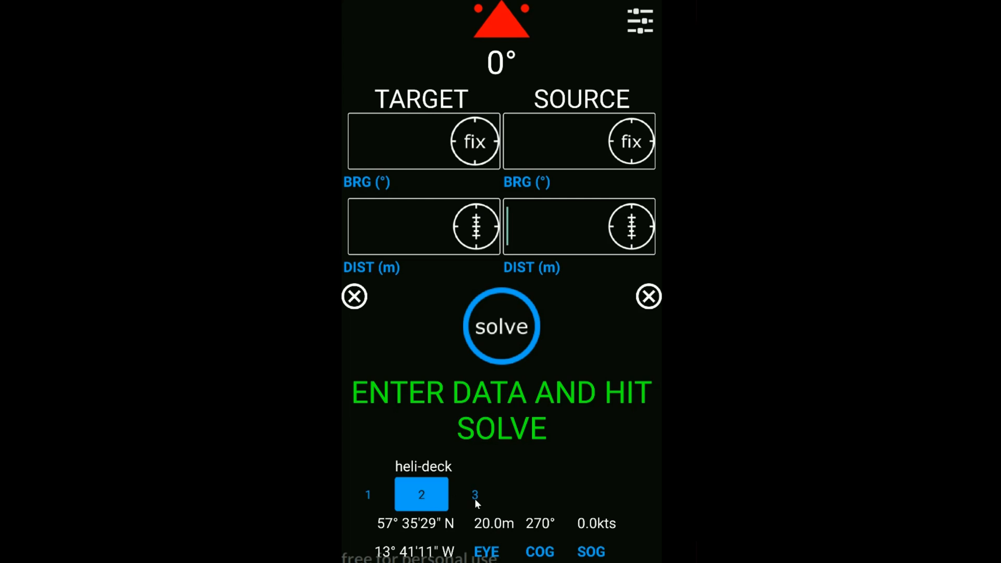
{"action": "left_click", "coordinate": [475, 494]}
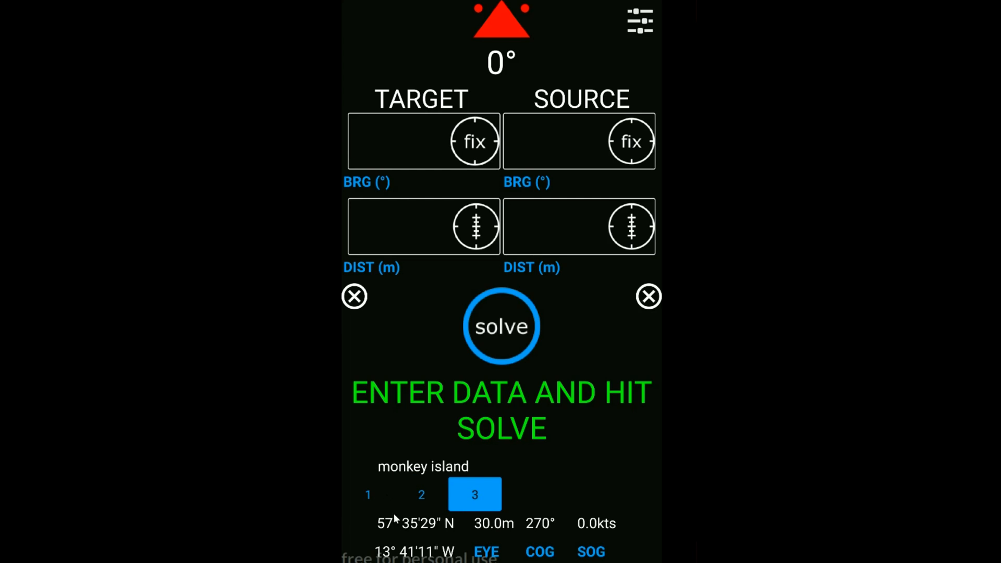
{"action": "mouse_move", "coordinate": [373, 553]}
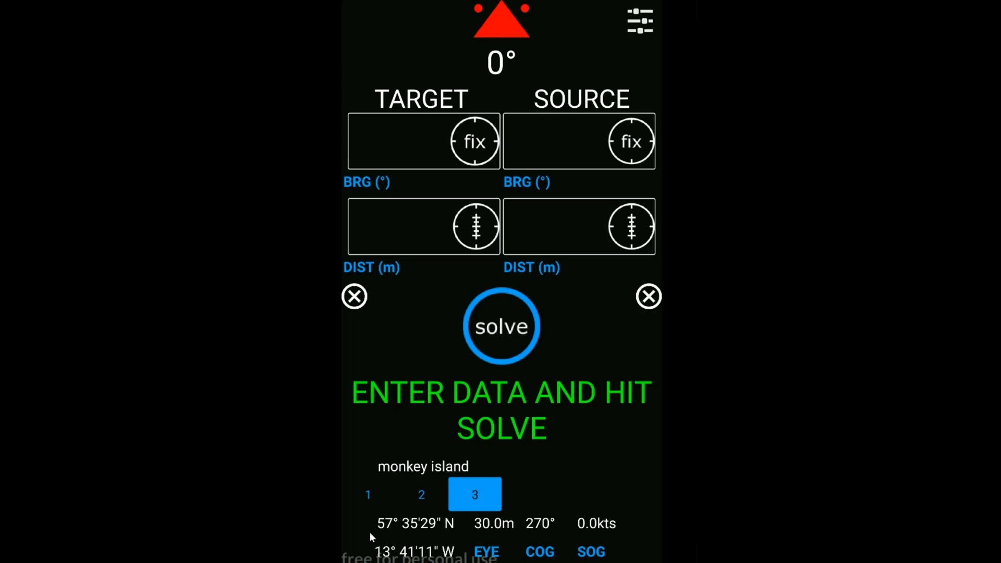
{"action": "mouse_move", "coordinate": [375, 539]}
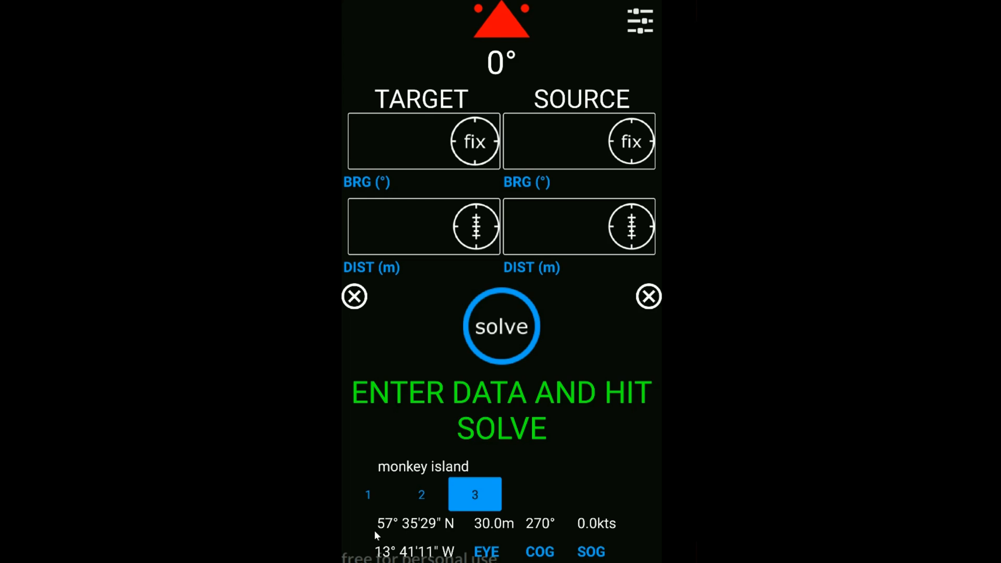
{"action": "mouse_move", "coordinate": [521, 546]}
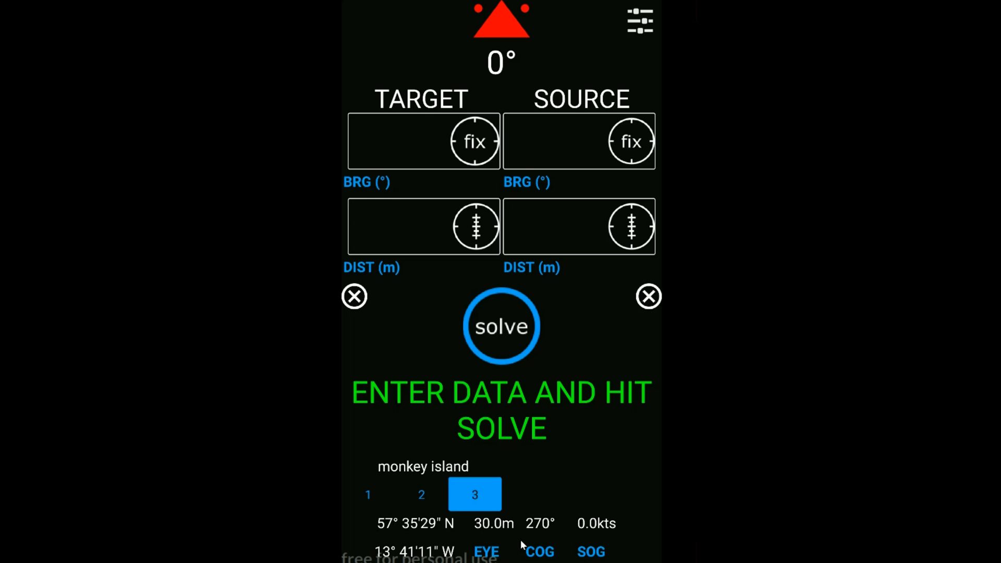
{"action": "mouse_move", "coordinate": [589, 551]}
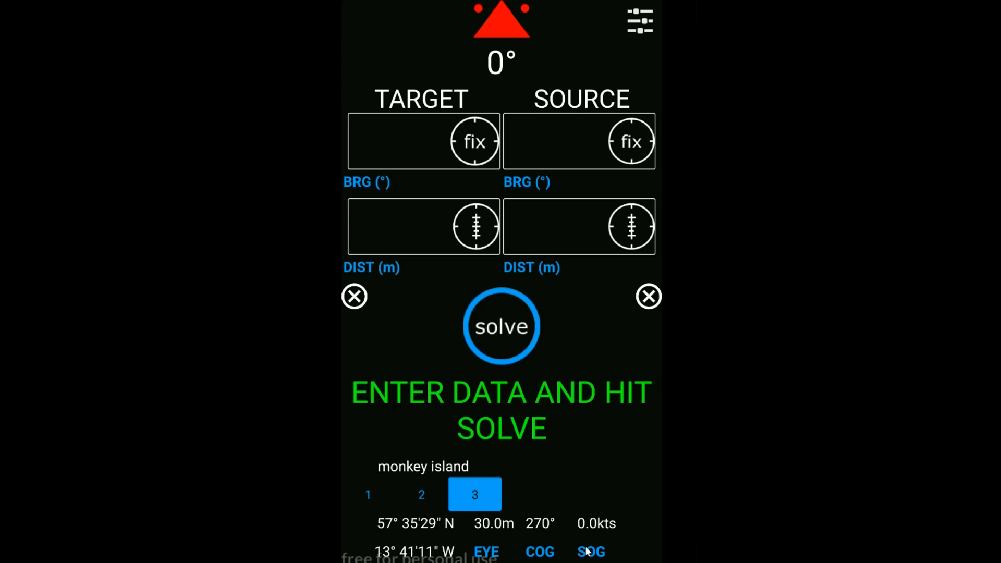
Tap the source distance field on the monkey island preset screen
{"action": "left_click", "coordinate": [561, 226]}
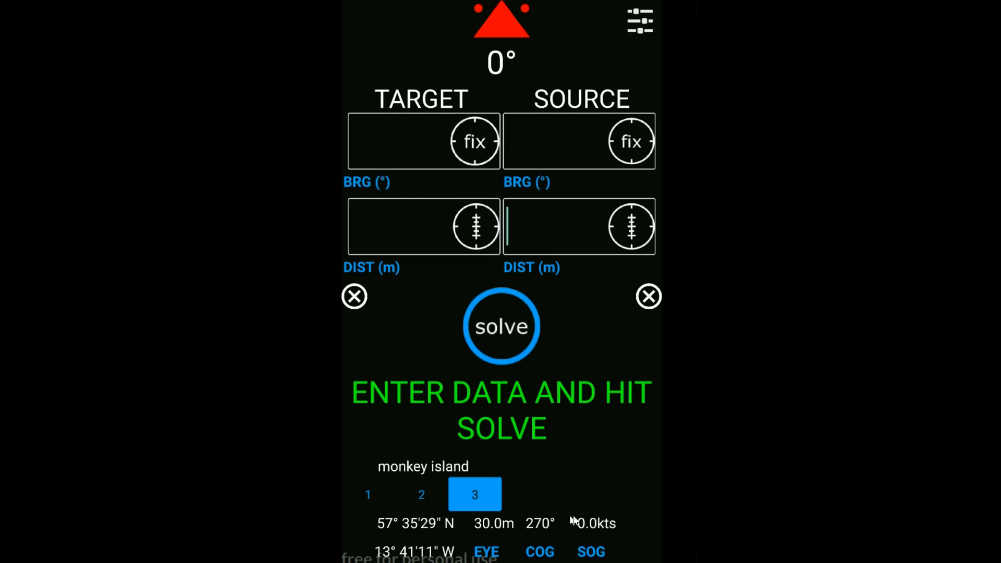
{"action": "mouse_move", "coordinate": [653, 467]}
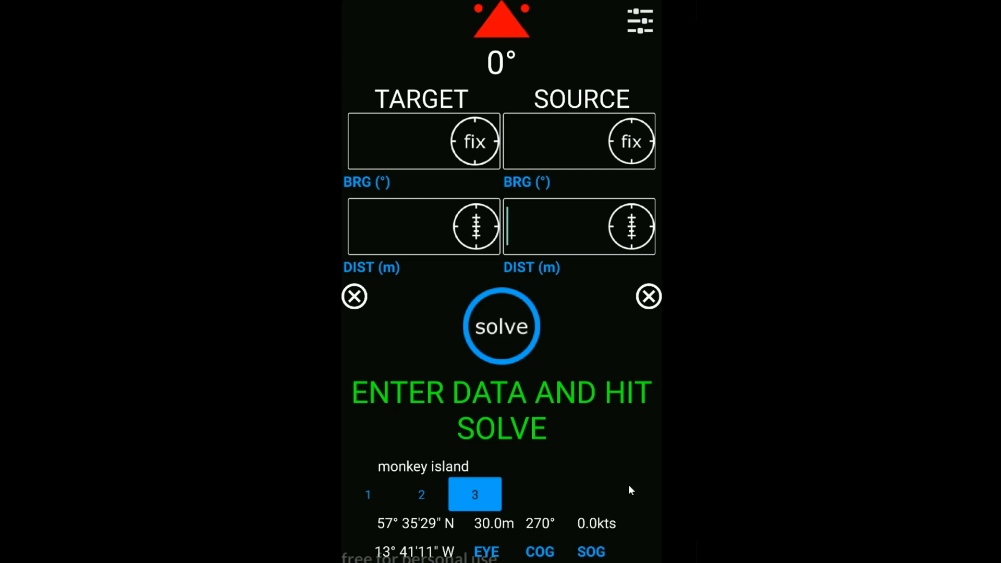
{"action": "mouse_move", "coordinate": [556, 94]}
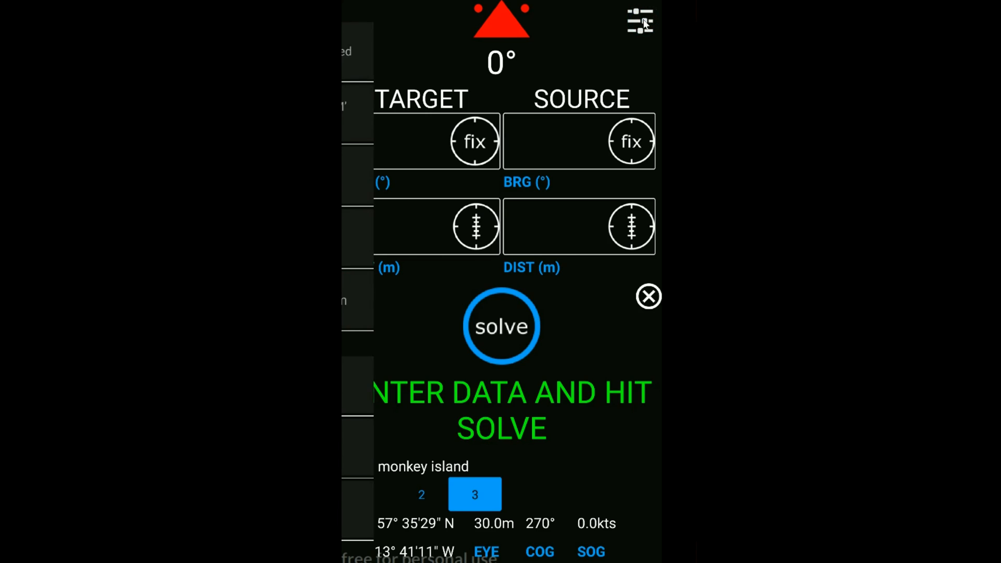
{"action": "left_click", "coordinate": [637, 20]}
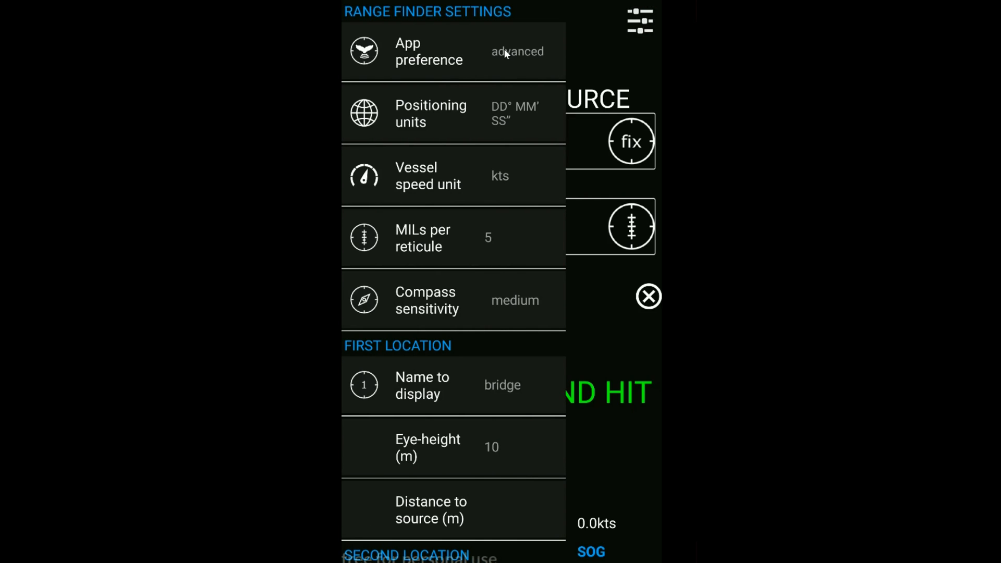
{"action": "mouse_move", "coordinate": [515, 56]}
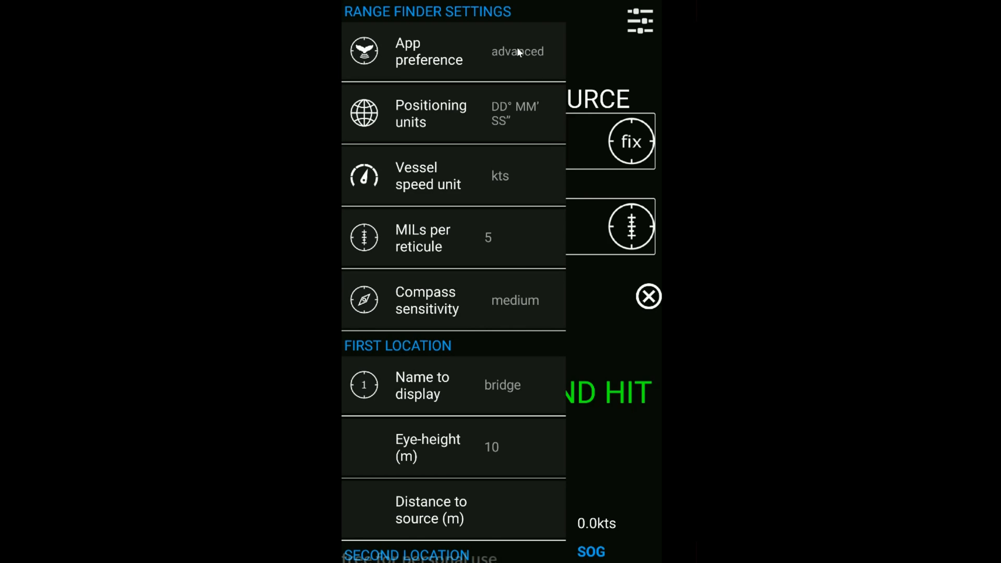
{"action": "mouse_move", "coordinate": [523, 67]}
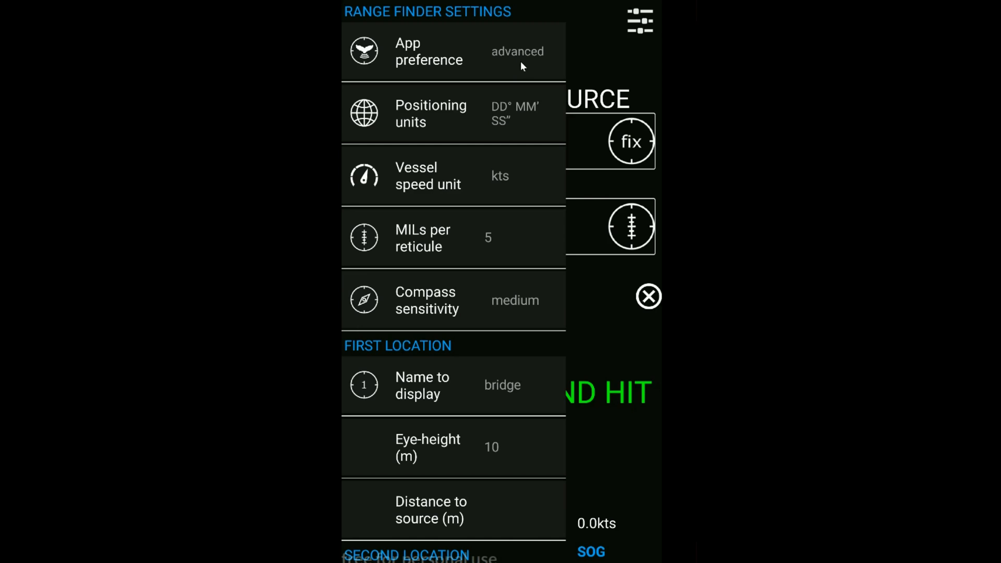
{"action": "mouse_move", "coordinate": [506, 116]}
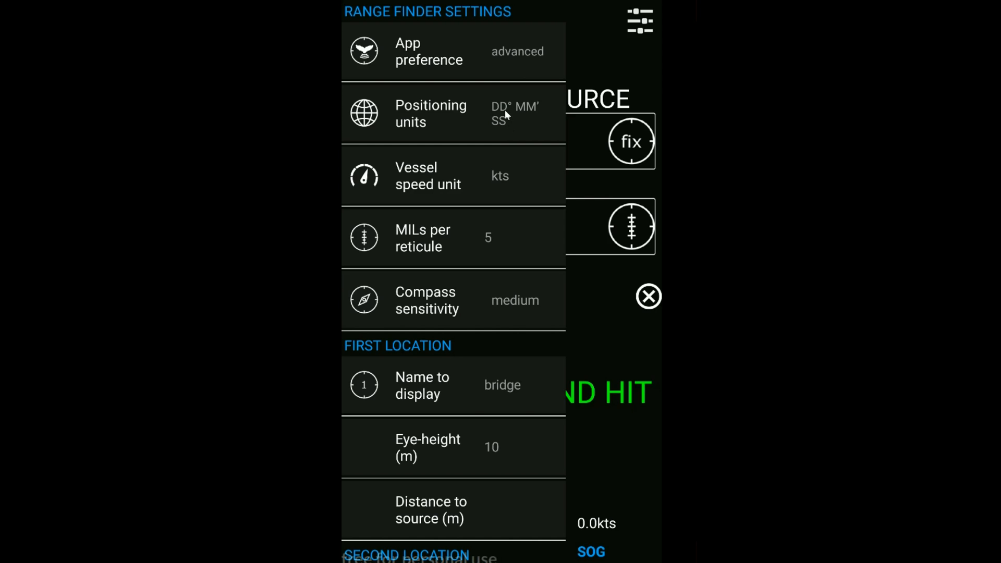
Keep positioning units in DD° MM' SS" and switch vessel speed unit to km/h
{"action": "left_click", "coordinate": [430, 113]}
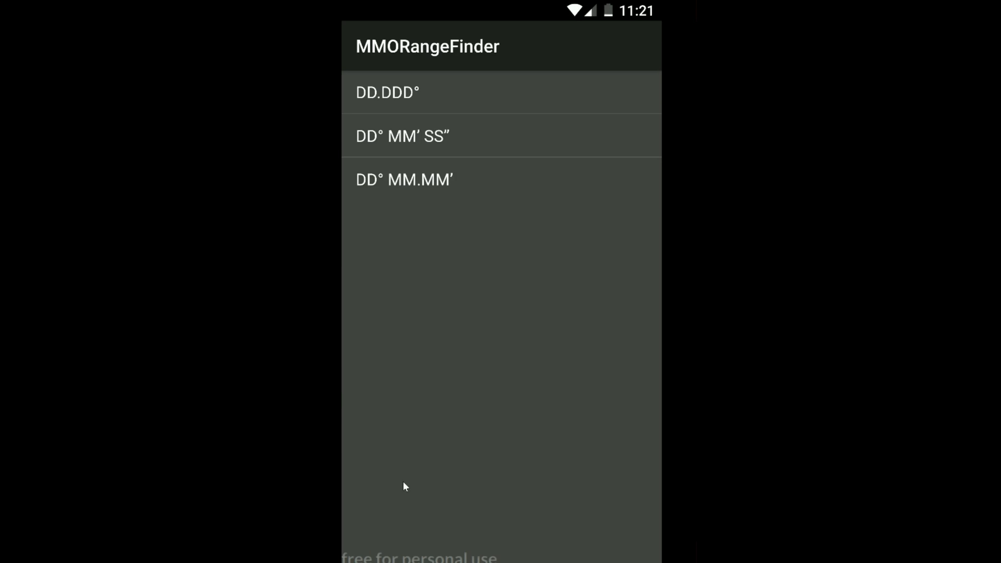
{"action": "mouse_move", "coordinate": [374, 138]}
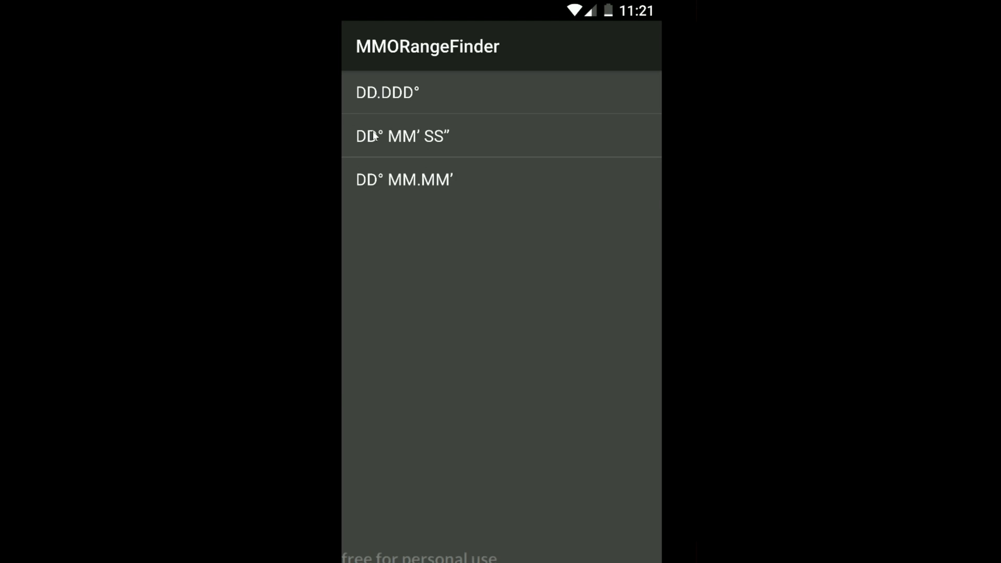
{"action": "left_click", "coordinate": [376, 137]}
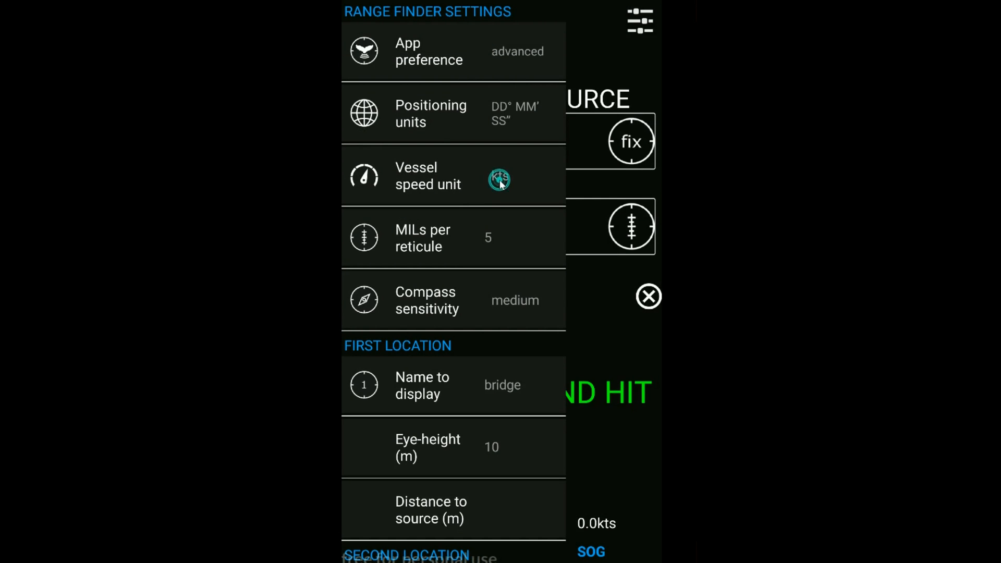
{"action": "left_click", "coordinate": [497, 180]}
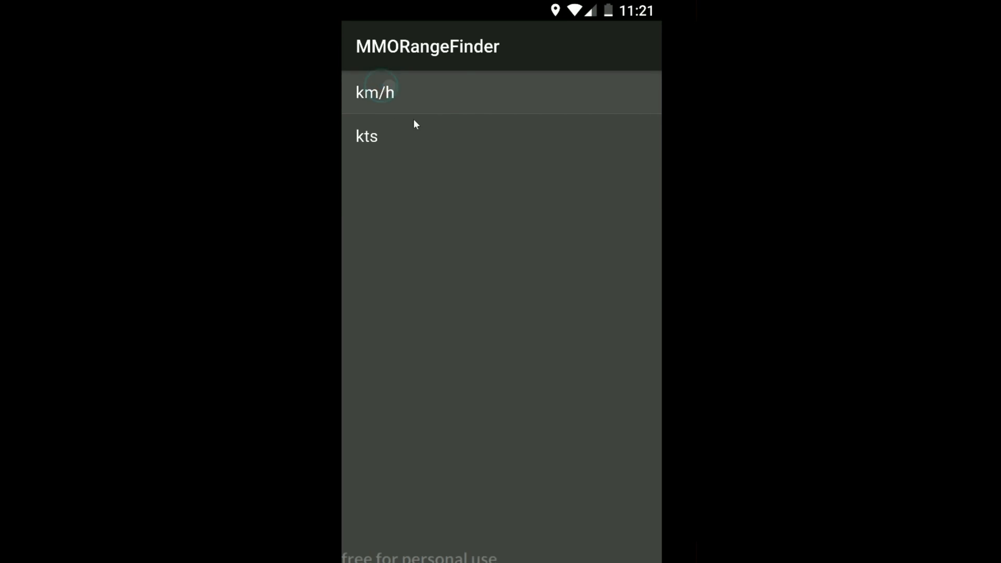
{"action": "left_click", "coordinate": [375, 92]}
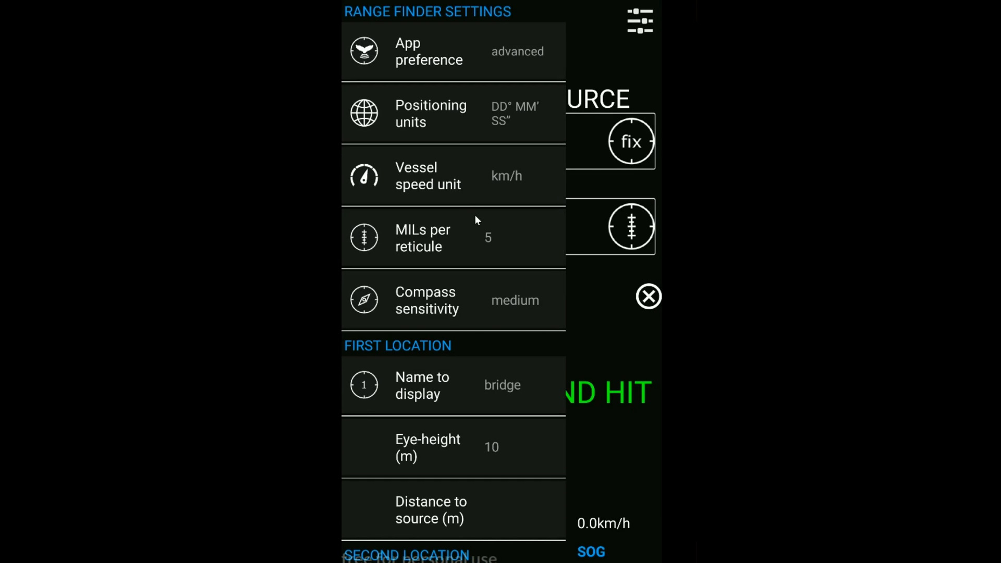
{"action": "mouse_move", "coordinate": [404, 284]}
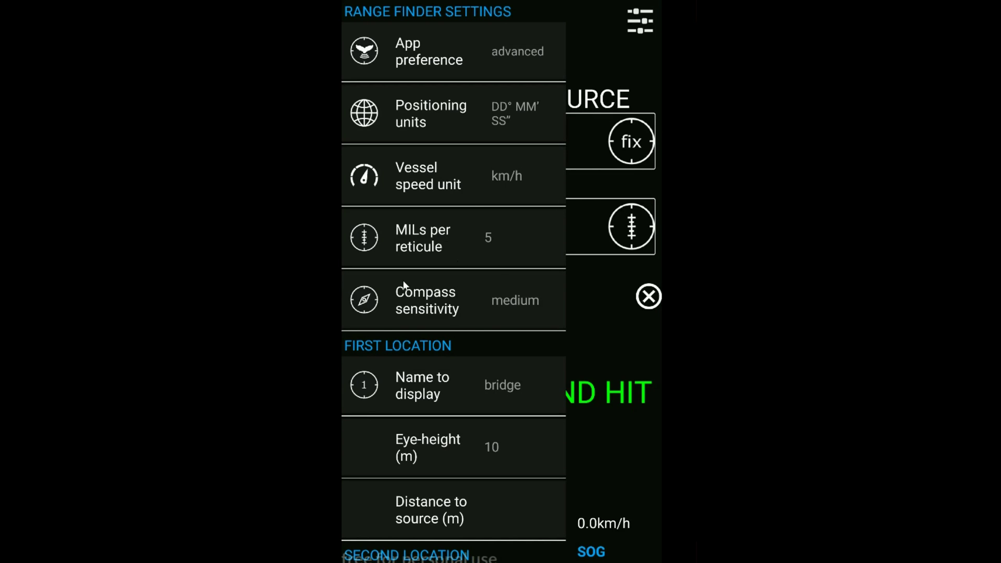
{"action": "mouse_move", "coordinate": [500, 238]}
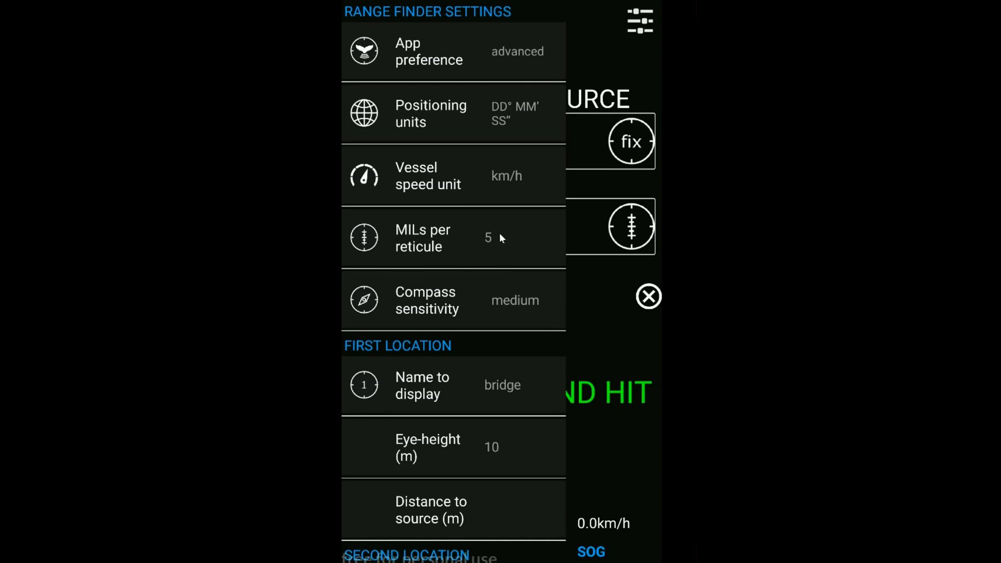
{"action": "mouse_move", "coordinate": [505, 240]}
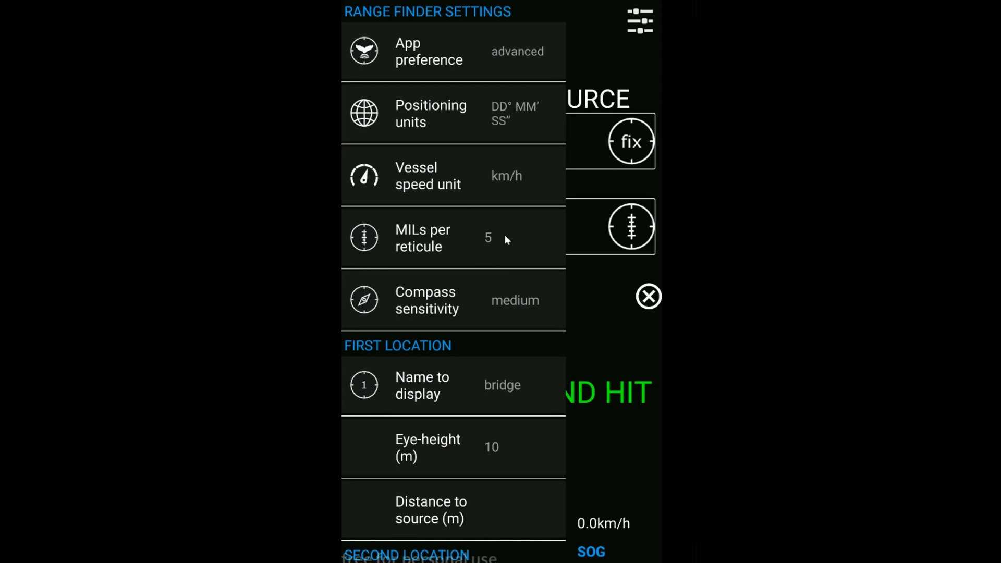
{"action": "left_click", "coordinate": [497, 239]}
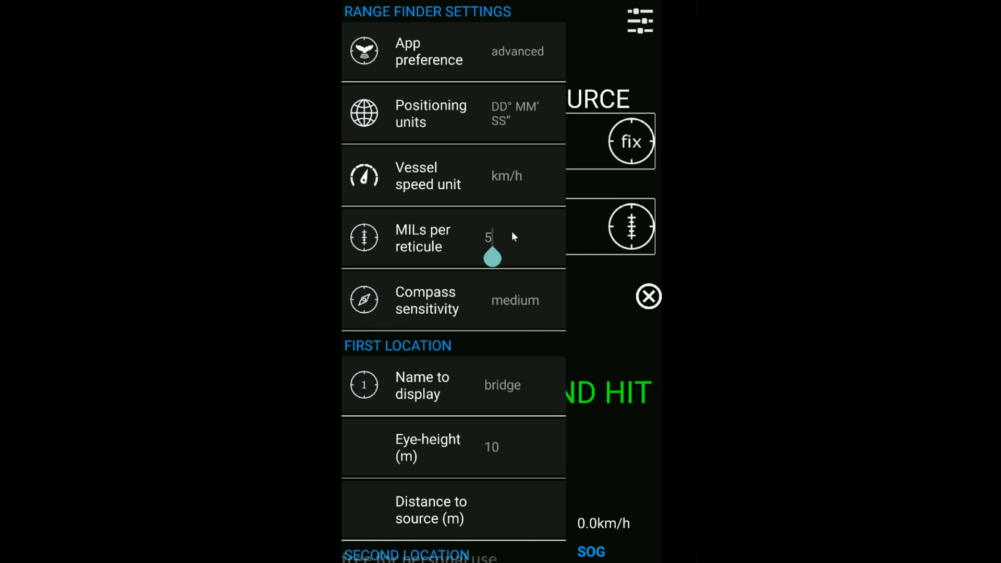
{"action": "key", "text": "Backspace"}
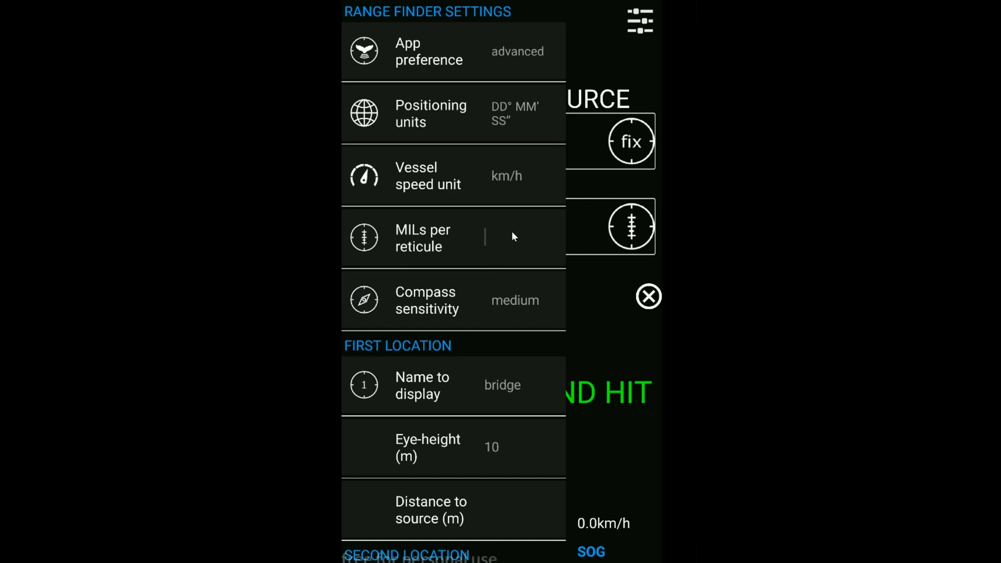
{"action": "type", "text": "5"}
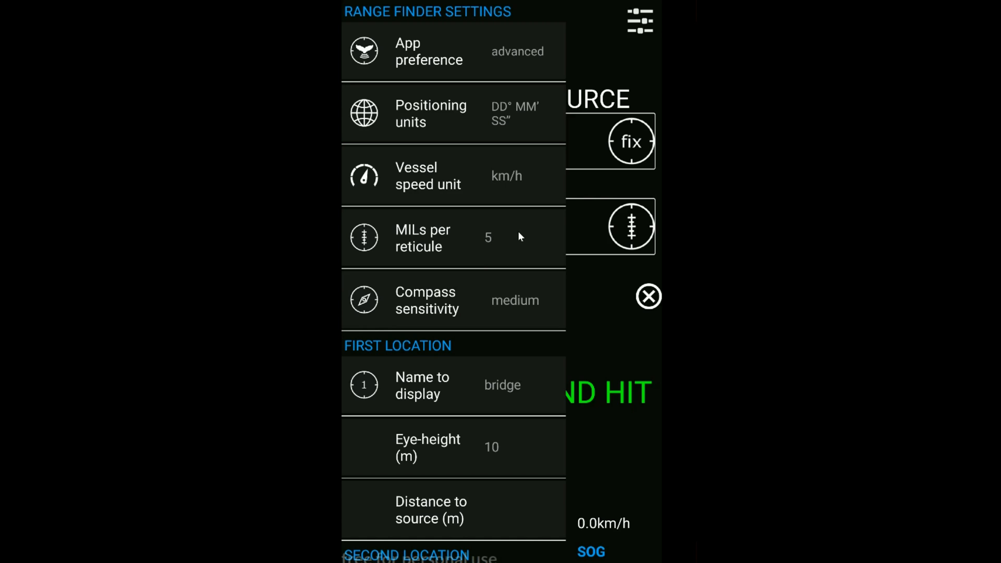
{"action": "mouse_move", "coordinate": [509, 250]}
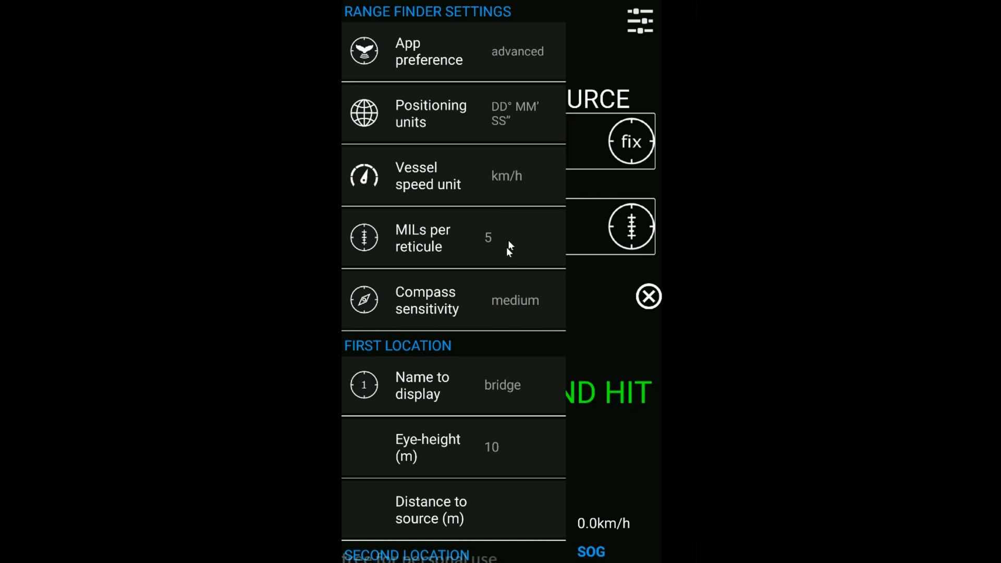
{"action": "mouse_move", "coordinate": [516, 242]}
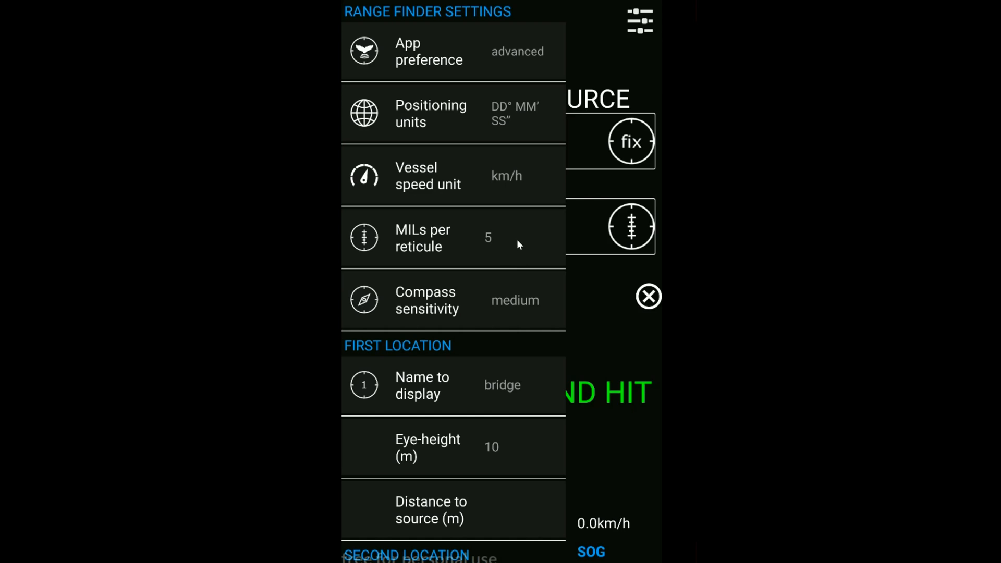
{"action": "mouse_move", "coordinate": [525, 219]}
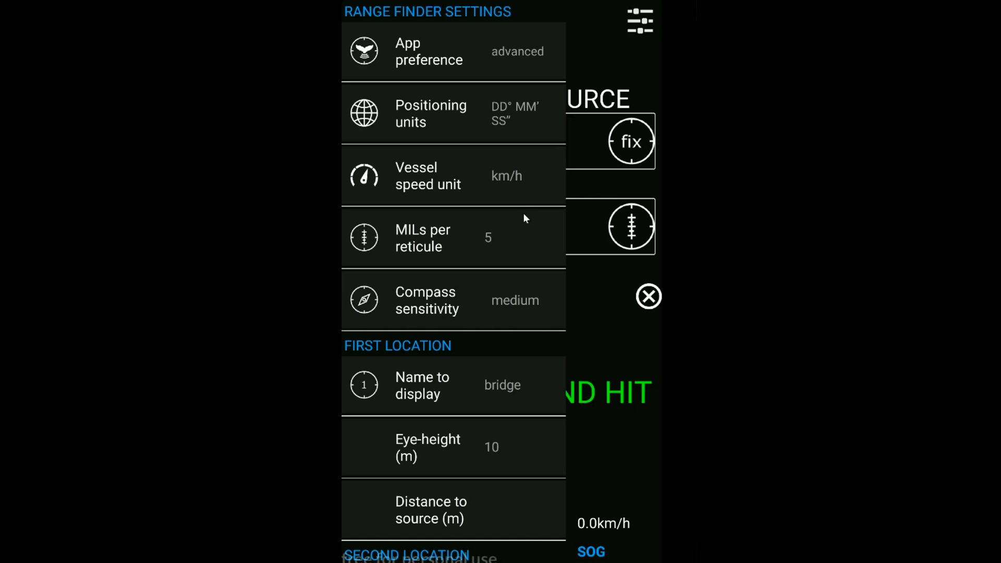
{"action": "left_click", "coordinate": [487, 237]}
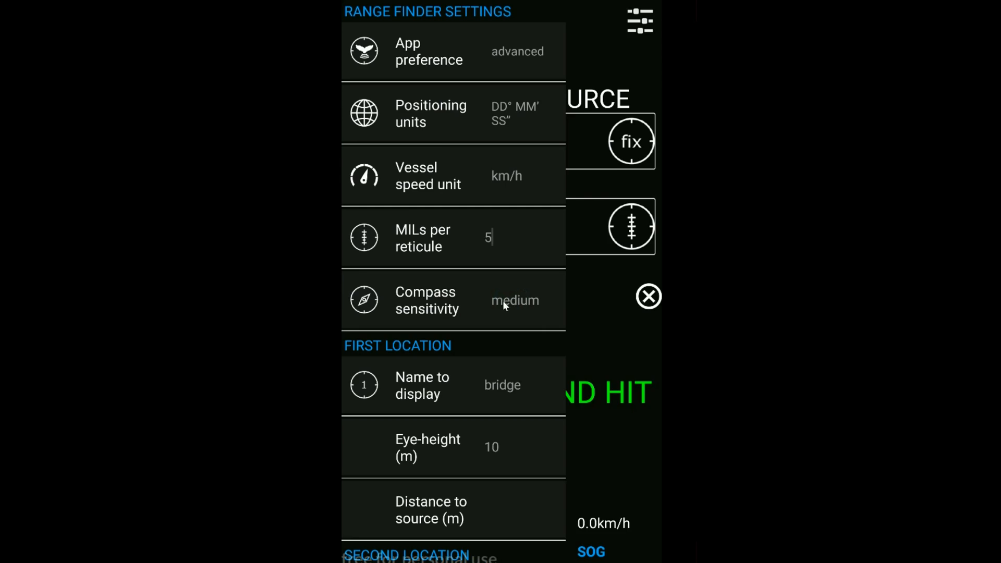
Open the compass sensitivity choices (weak, medium, strong) with medium set
{"action": "left_click", "coordinate": [516, 300]}
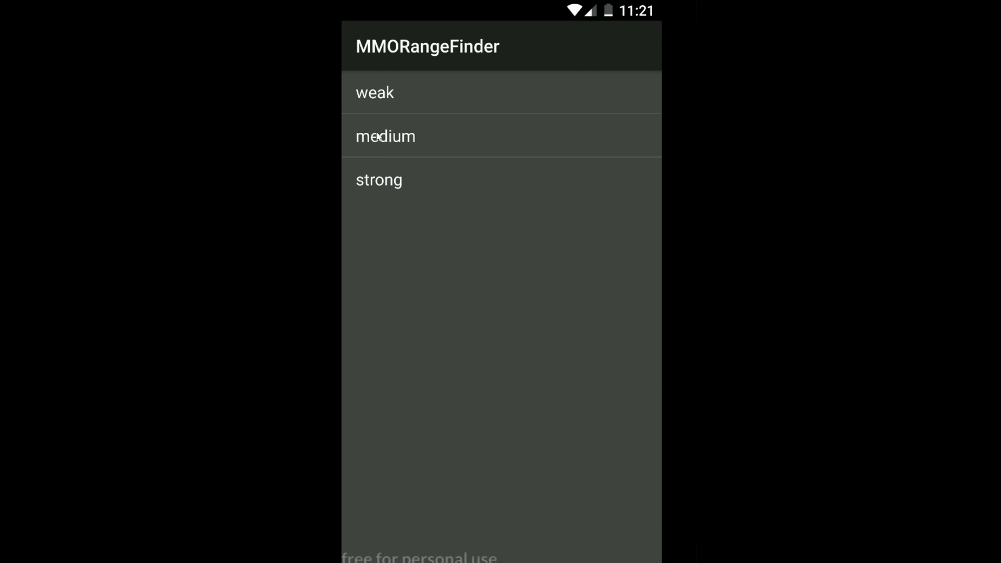
{"action": "mouse_move", "coordinate": [374, 152]}
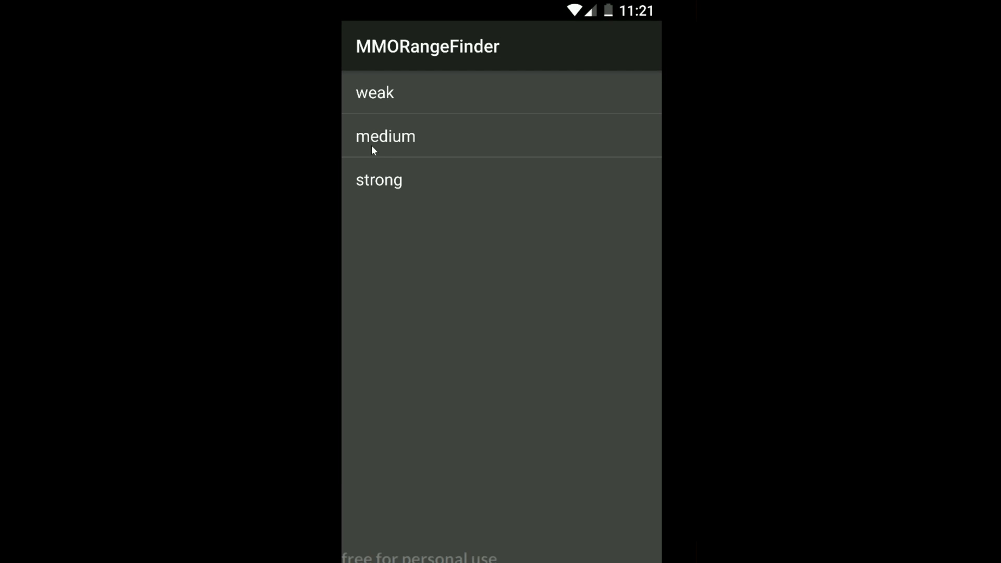
{"action": "mouse_move", "coordinate": [383, 144]}
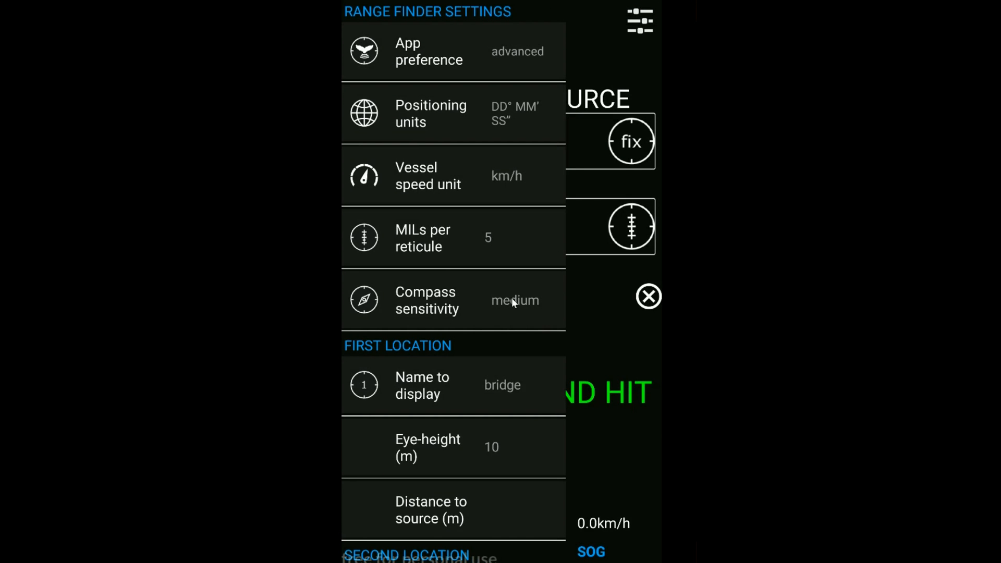
{"action": "mouse_move", "coordinate": [507, 304]}
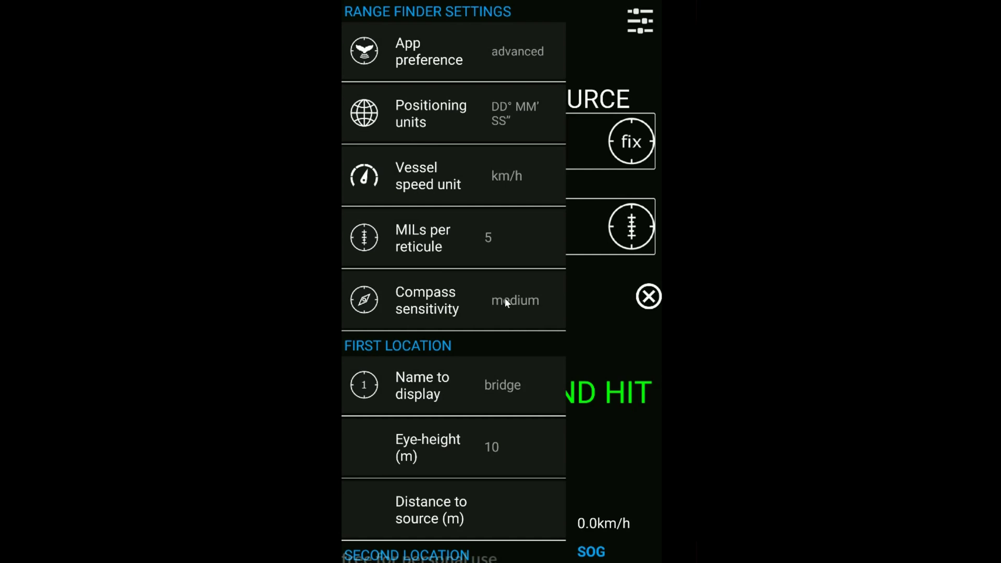
{"action": "mouse_move", "coordinate": [457, 350]}
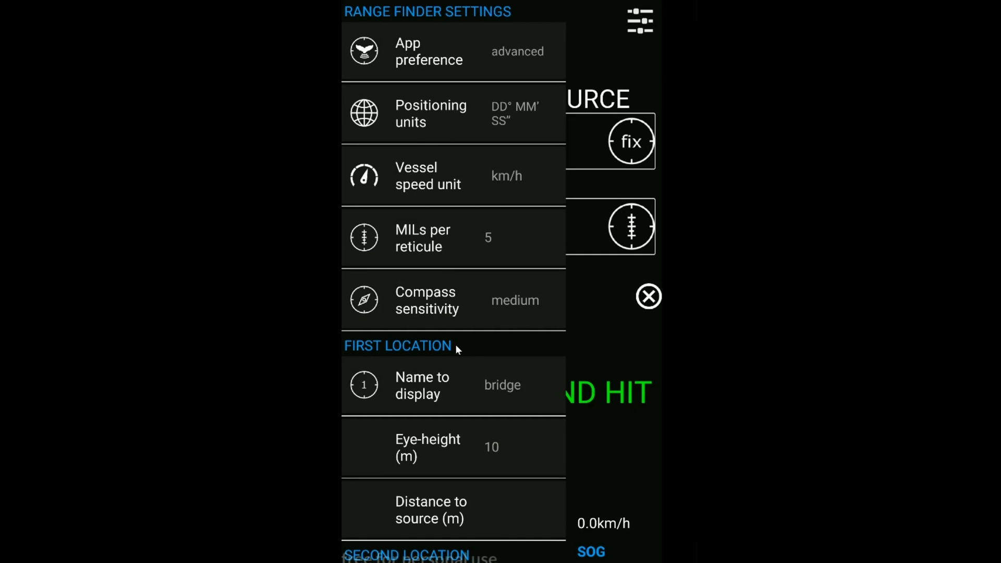
{"action": "mouse_move", "coordinate": [474, 296]}
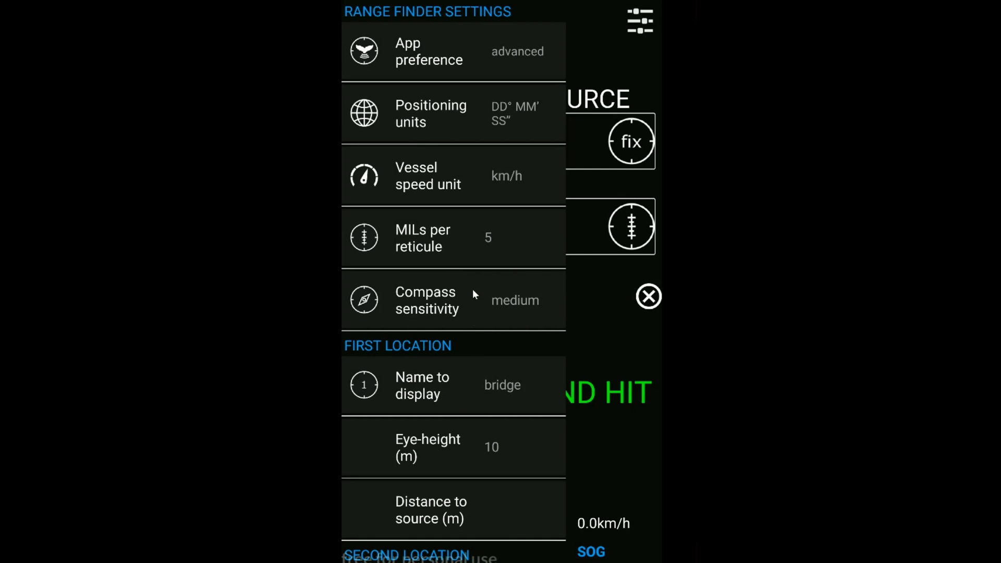
{"action": "mouse_move", "coordinate": [487, 352]}
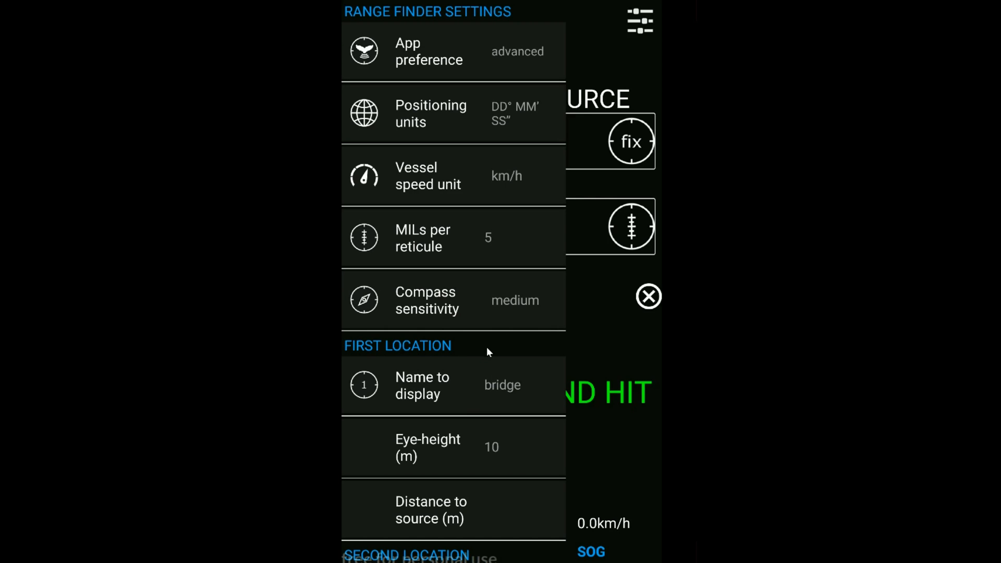
Enter 500 m as the First Location (bridge) distance to source
{"action": "scroll", "scroll_direction": "down", "scroll_amount": 3}
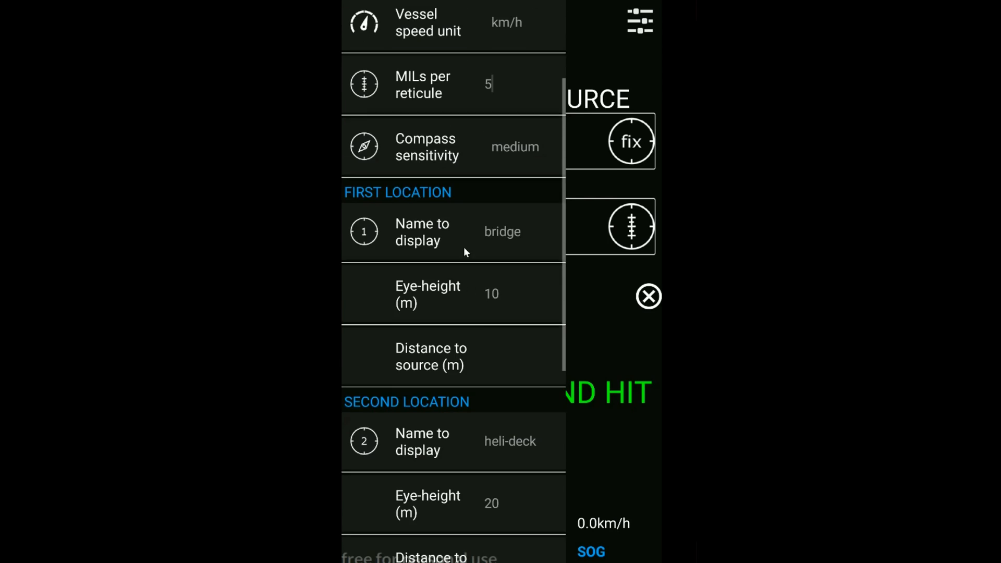
{"action": "scroll", "scroll_direction": "down", "scroll_amount": 3}
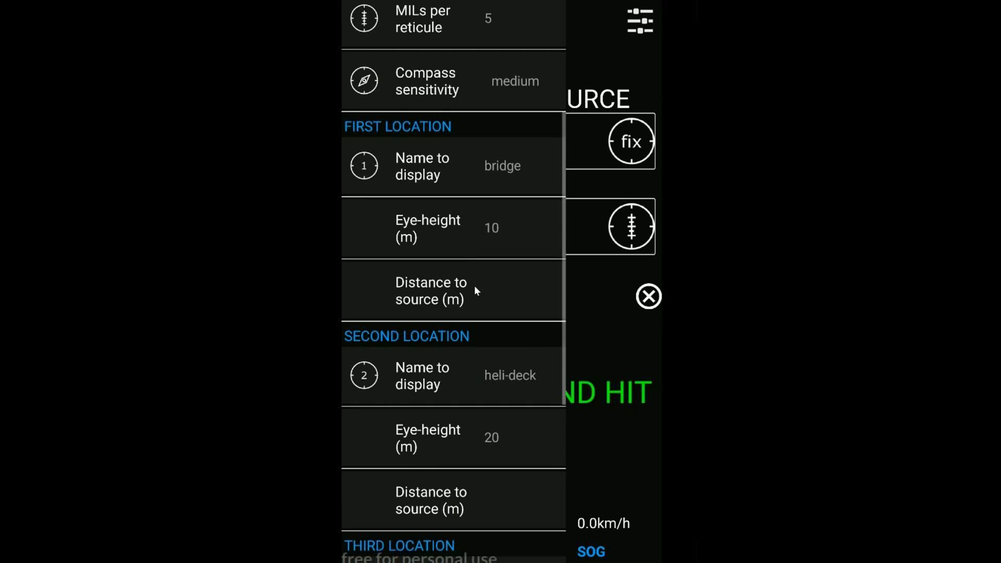
{"action": "scroll", "scroll_direction": "down", "scroll_amount": 3}
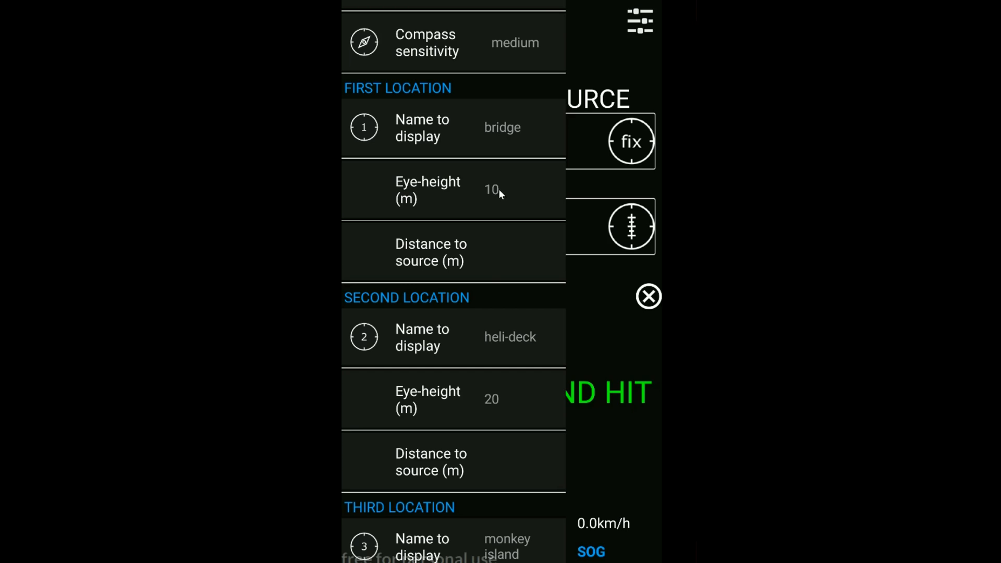
{"action": "left_click", "coordinate": [503, 254]}
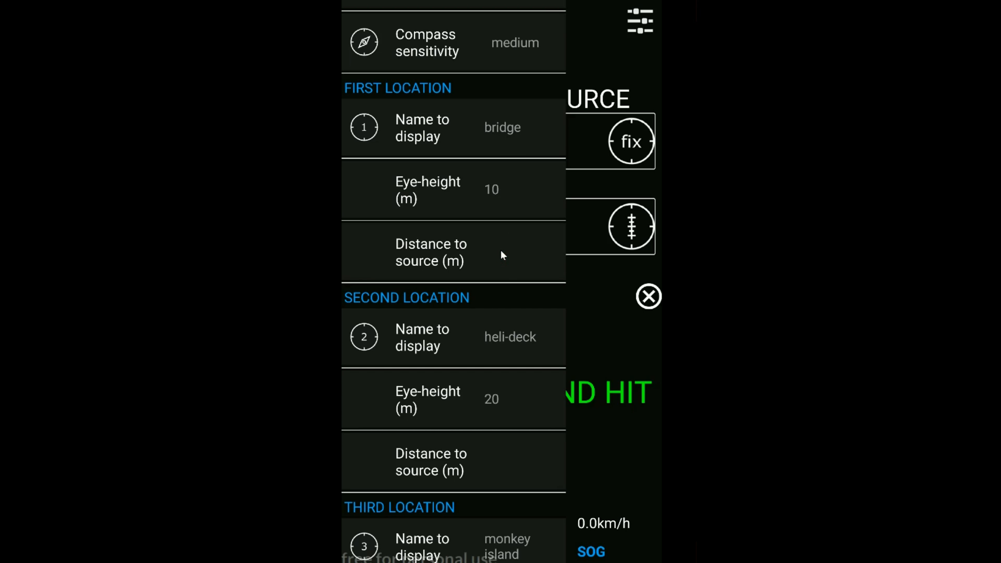
{"action": "type", "text": "500"}
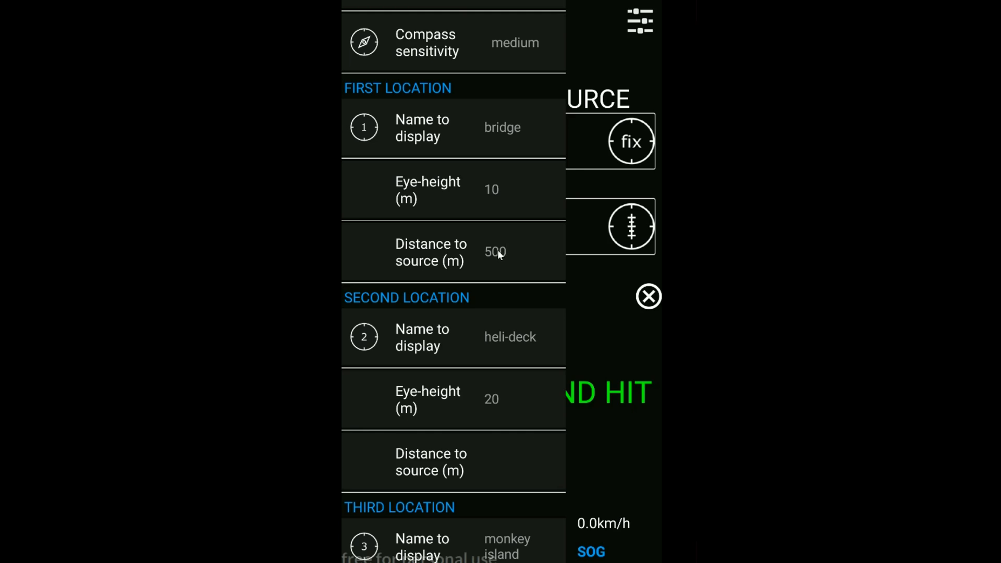
{"action": "mouse_move", "coordinate": [511, 249]}
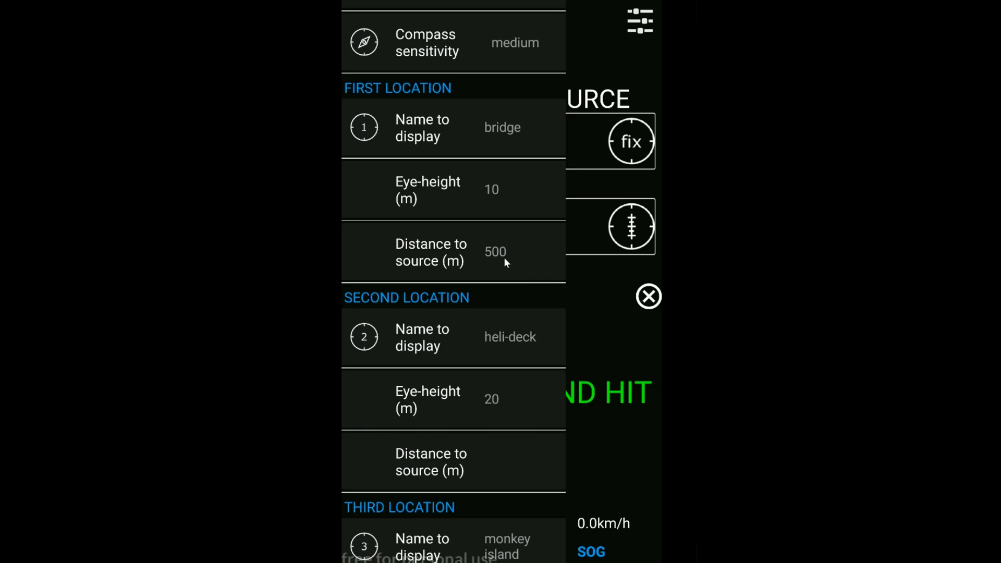
{"action": "left_click", "coordinate": [496, 252]}
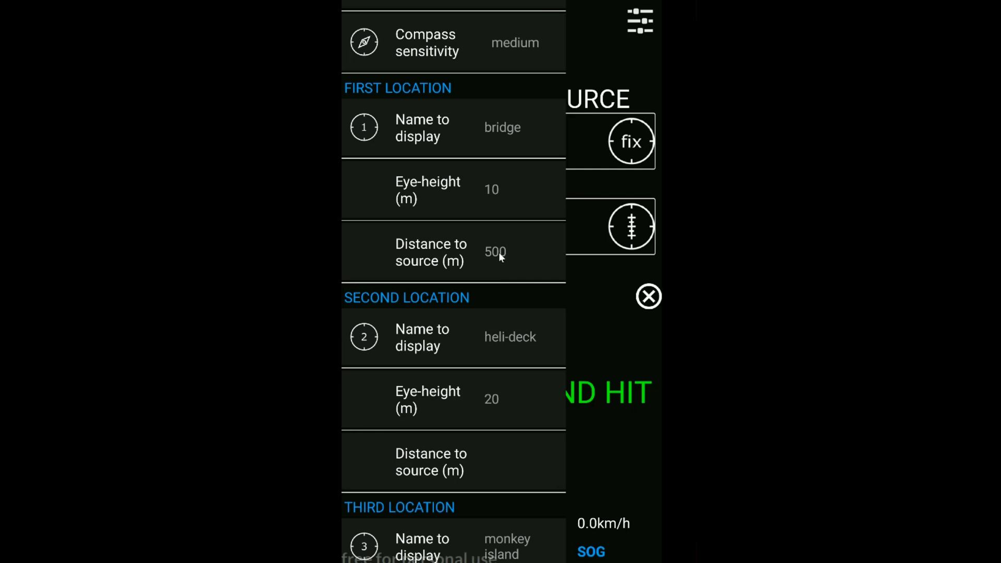
{"action": "mouse_move", "coordinate": [510, 150]}
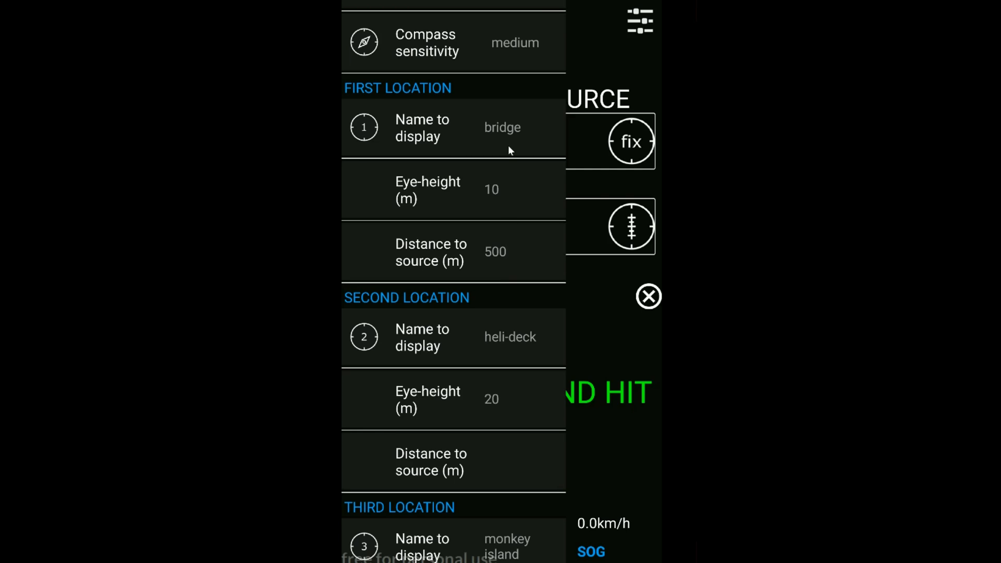
{"action": "mouse_move", "coordinate": [511, 134]}
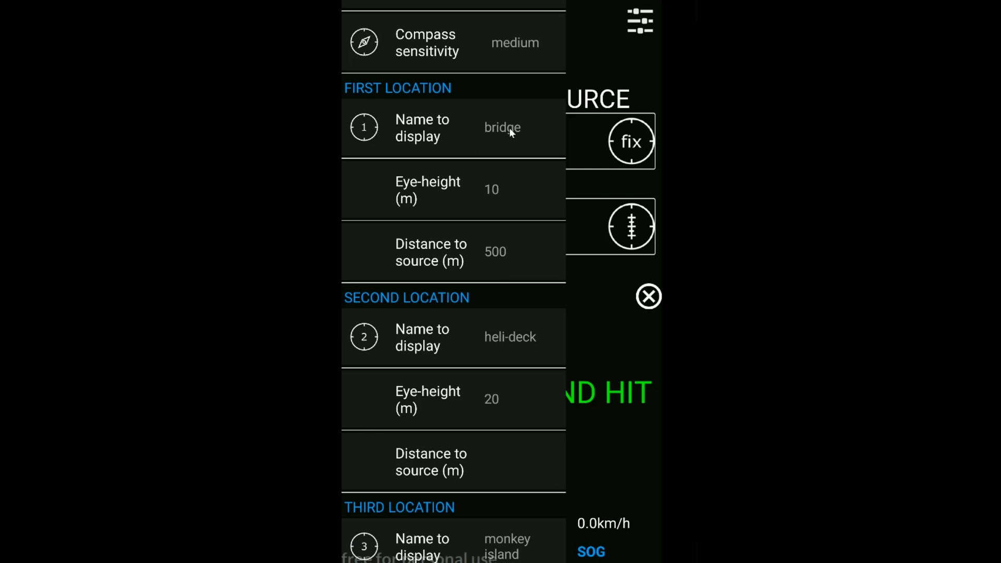
{"action": "mouse_move", "coordinate": [515, 140]}
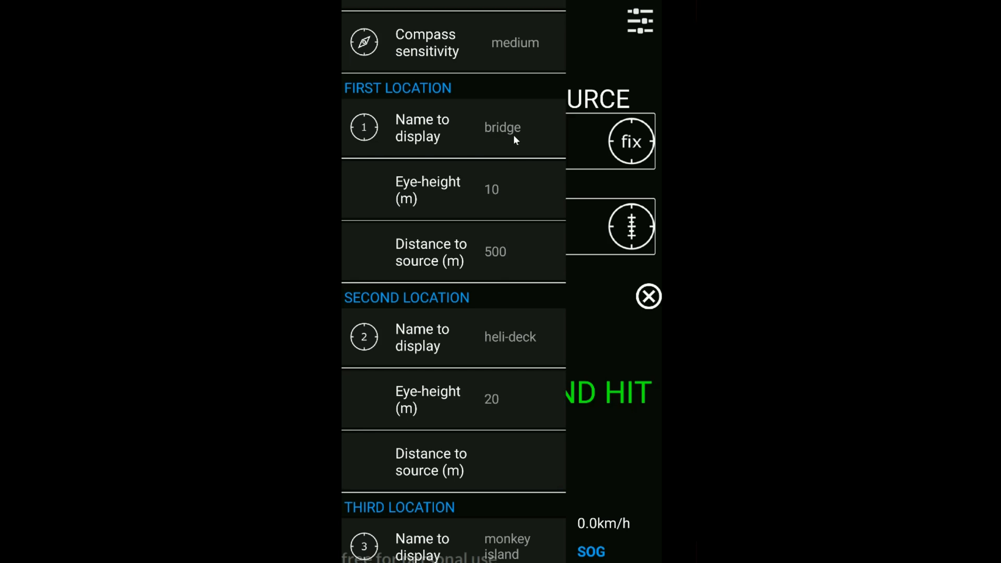
Scroll to Third Location and type 450 as monkey island's distance to source
{"action": "scroll", "scroll_direction": "down", "scroll_amount": 3}
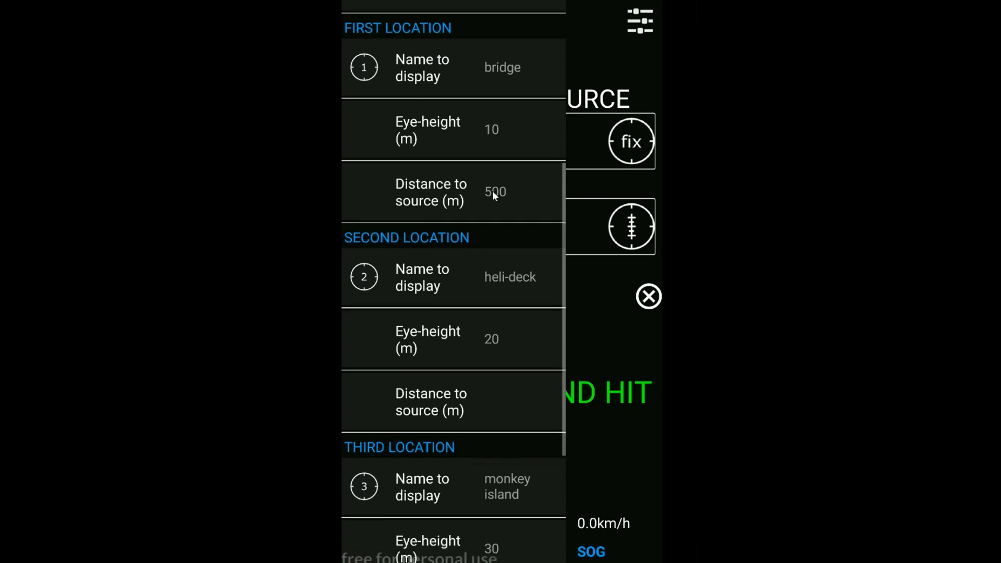
{"action": "scroll", "scroll_direction": "down", "scroll_amount": 3}
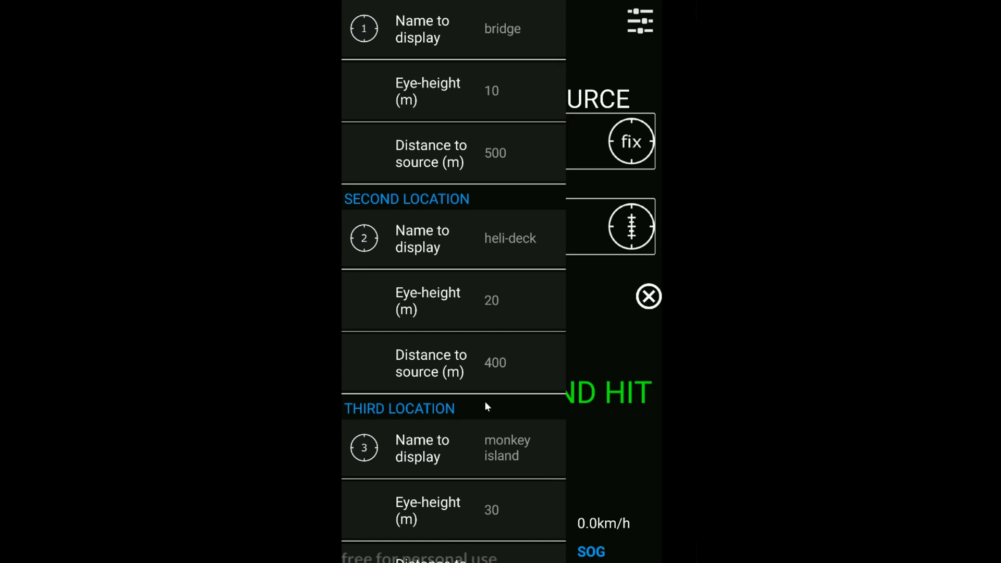
{"action": "scroll", "scroll_direction": "down", "scroll_amount": 3}
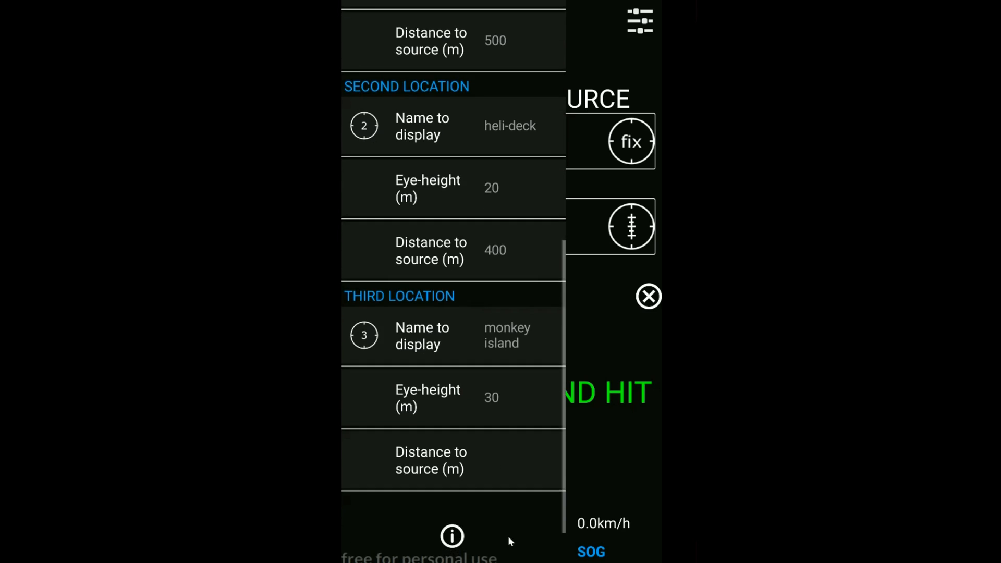
{"action": "left_click", "coordinate": [499, 461]}
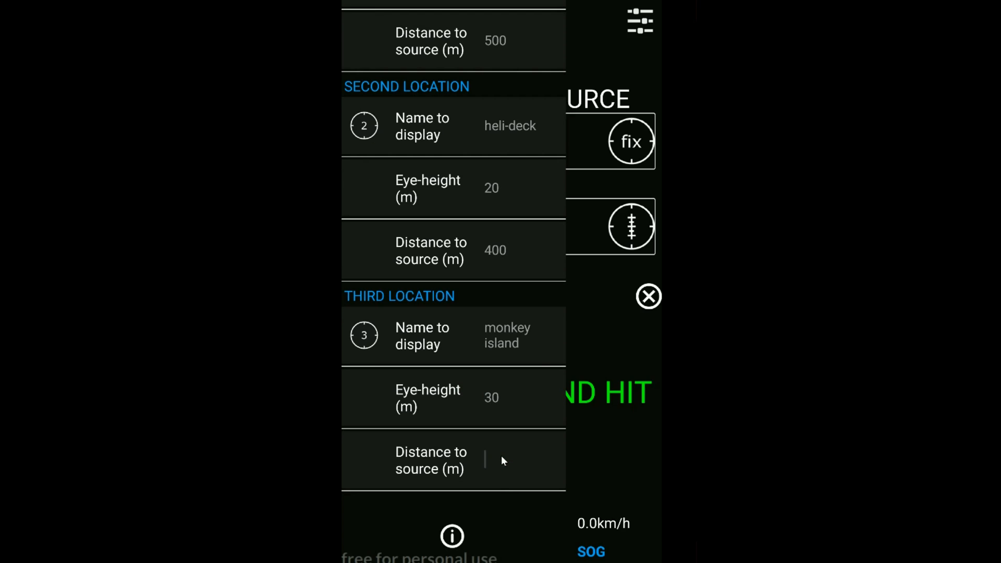
{"action": "type", "text": "450"}
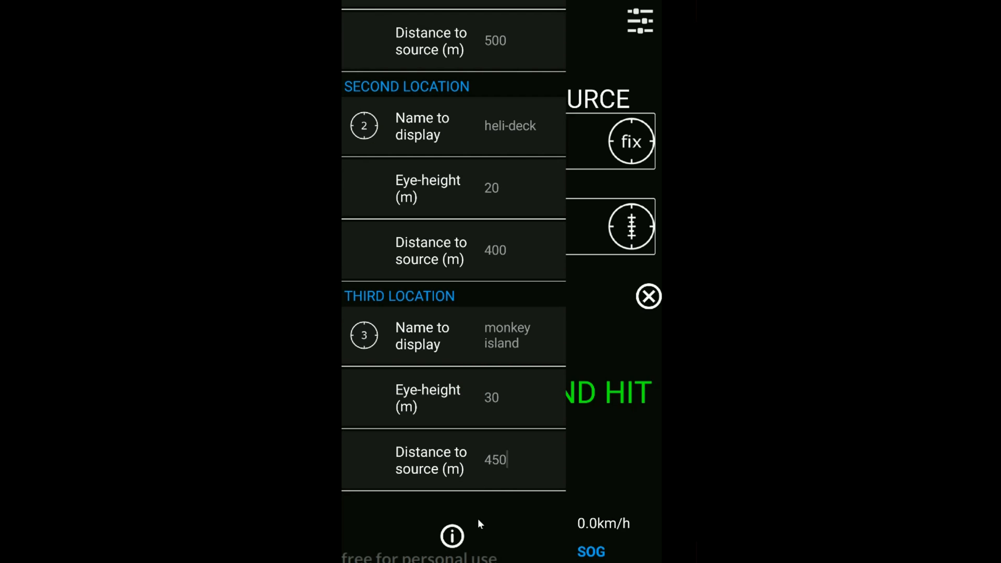
{"action": "mouse_move", "coordinate": [600, 55]}
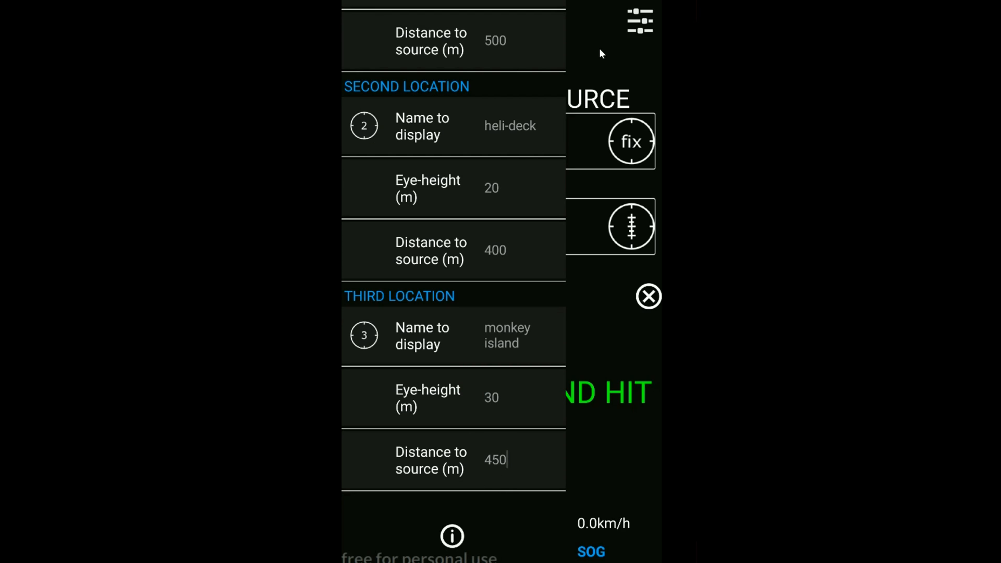
{"action": "mouse_move", "coordinate": [590, 18]}
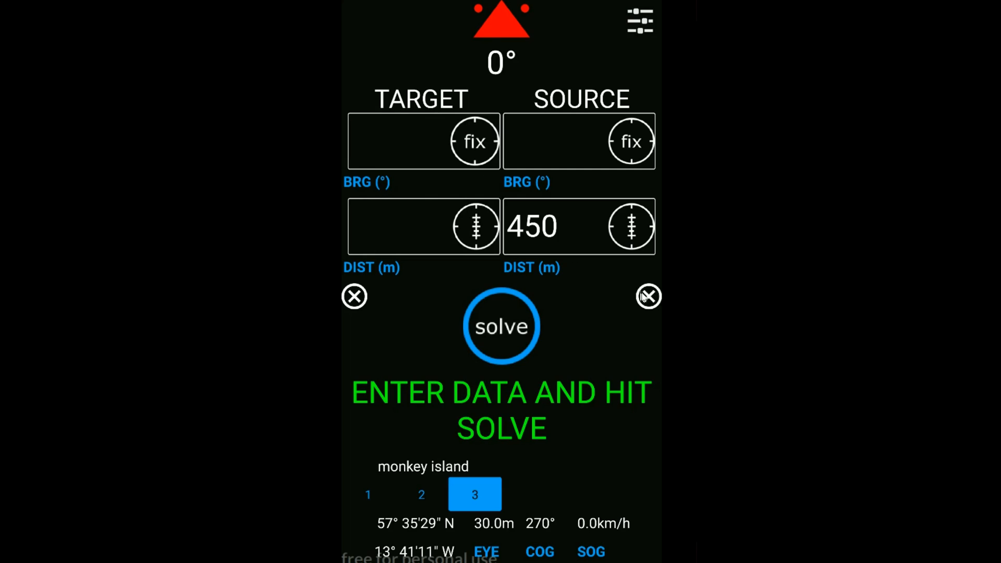
Switch between the bridge and heli-deck location presets, then clear the source distance
{"action": "left_click", "coordinate": [368, 495]}
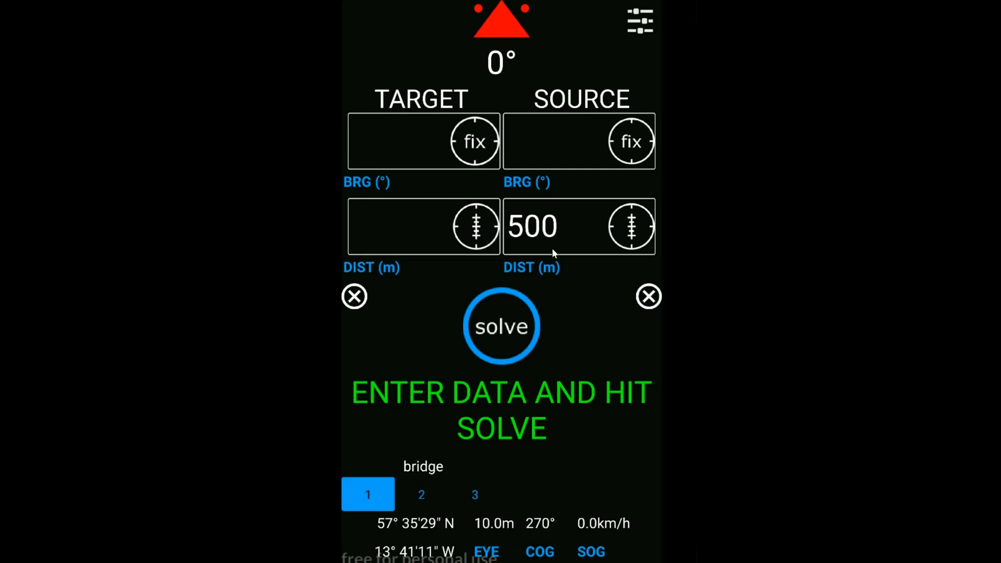
{"action": "mouse_move", "coordinate": [518, 201]}
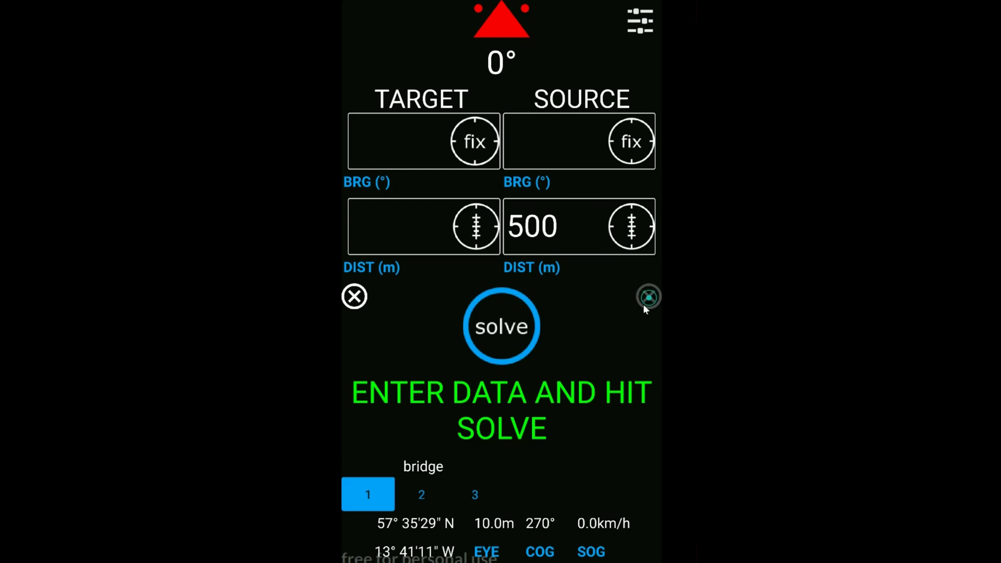
{"action": "left_click", "coordinate": [422, 495]}
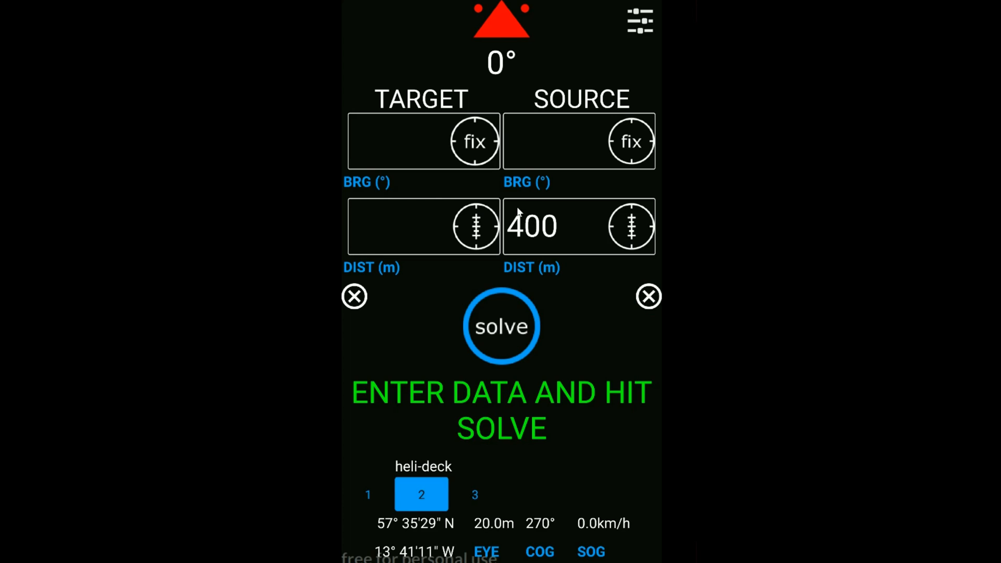
{"action": "left_click", "coordinate": [649, 296]}
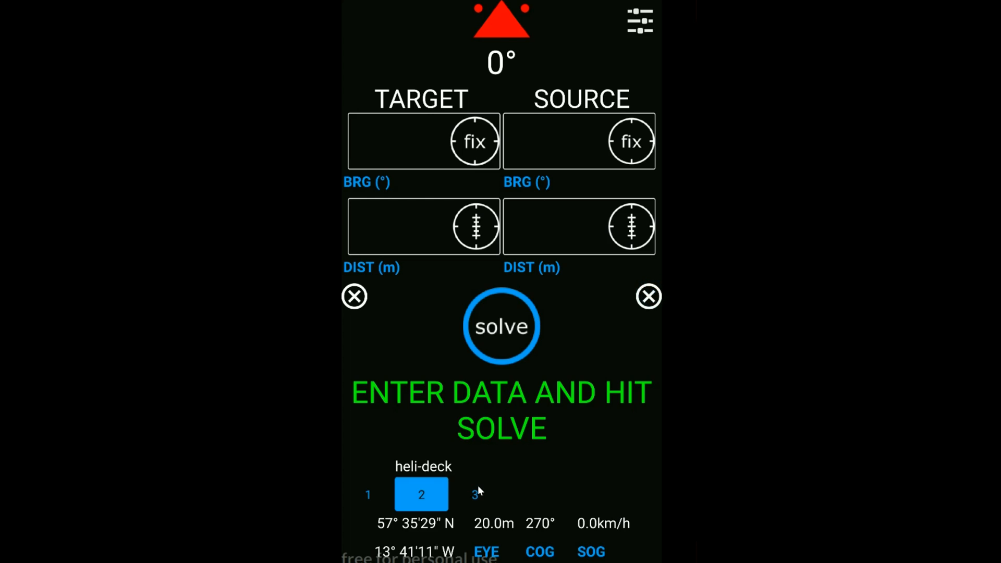
Load the Monkey island preset's 450 m source, try a 3911 distance, then clear it
{"action": "left_click", "coordinate": [474, 494]}
{"action": "type", "text": "450"}
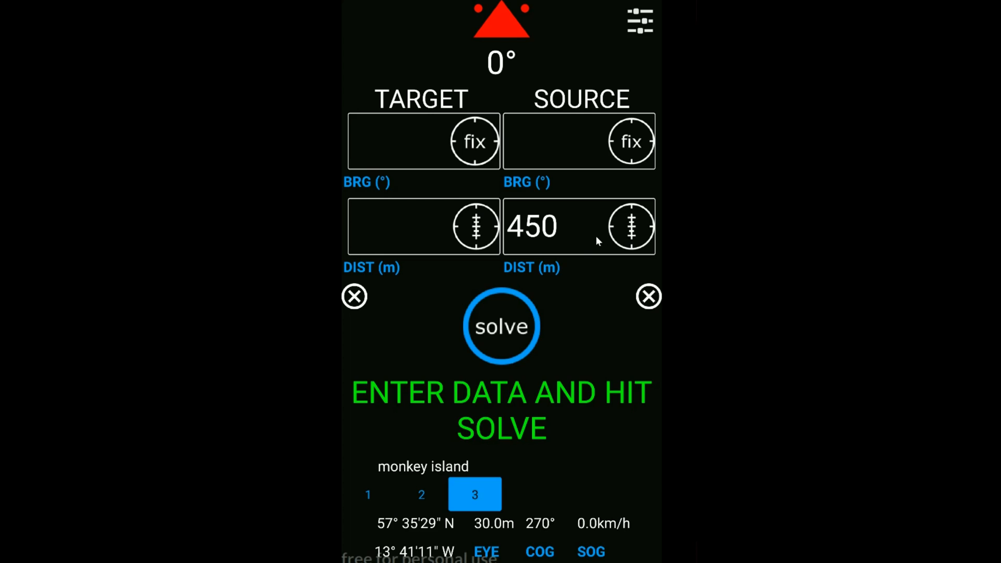
{"action": "left_click", "coordinate": [631, 227]}
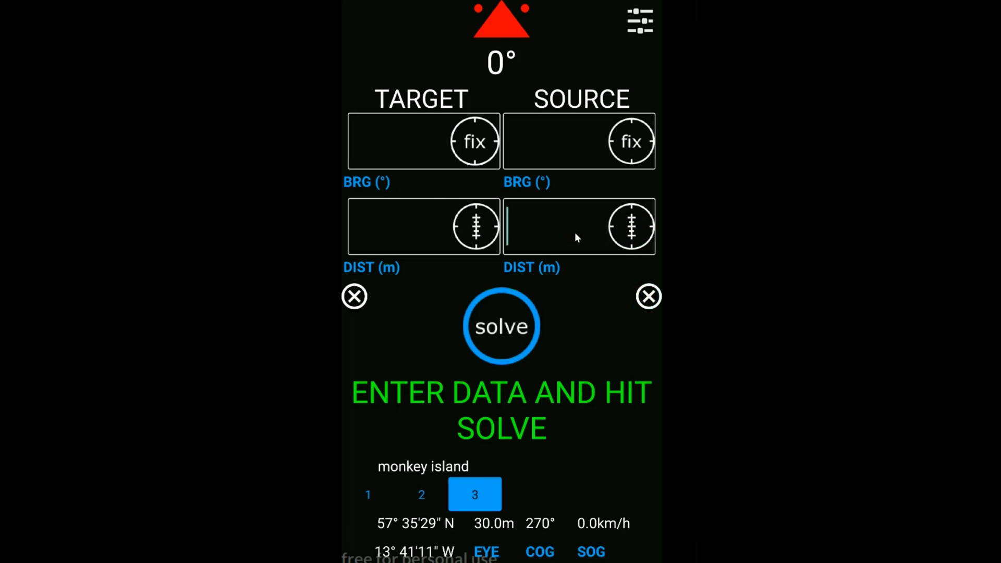
{"action": "type", "text": "1"}
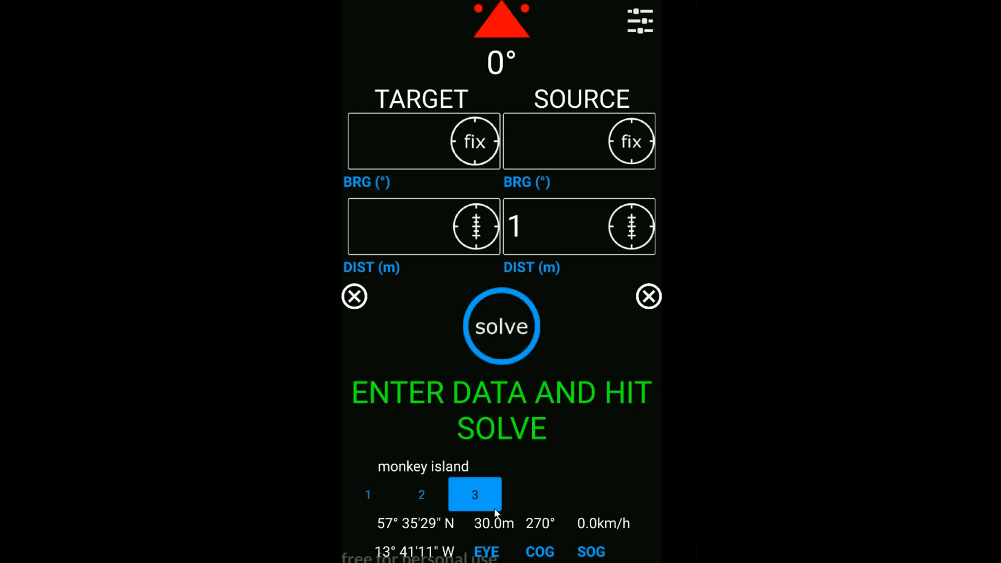
{"action": "type", "text": "911"}
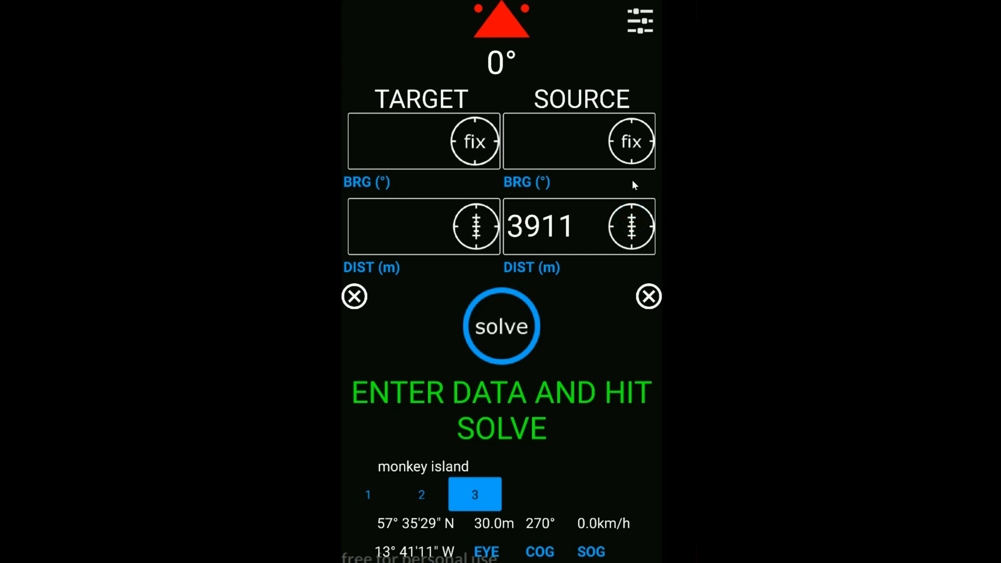
{"action": "mouse_move", "coordinate": [593, 195]}
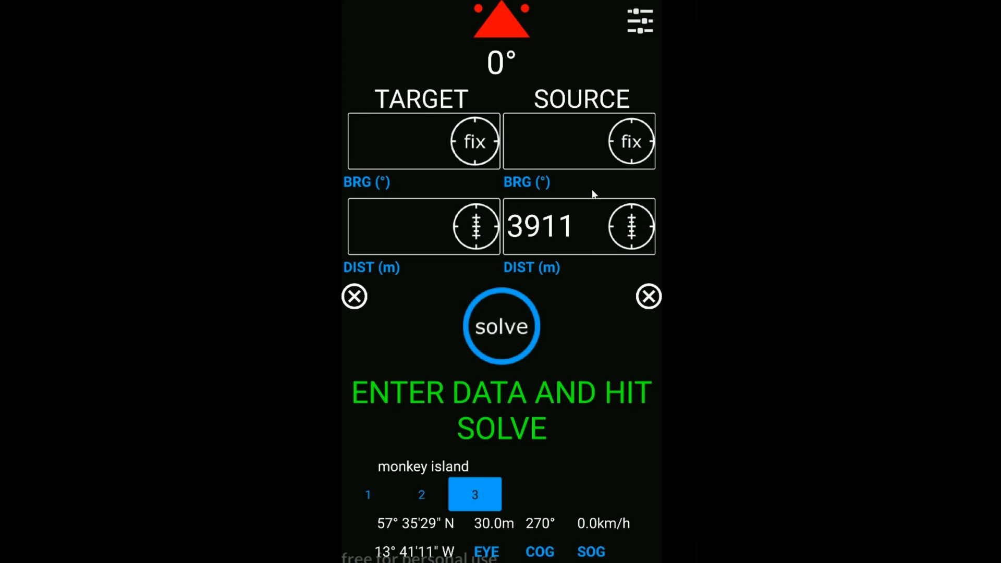
{"action": "mouse_move", "coordinate": [644, 297]}
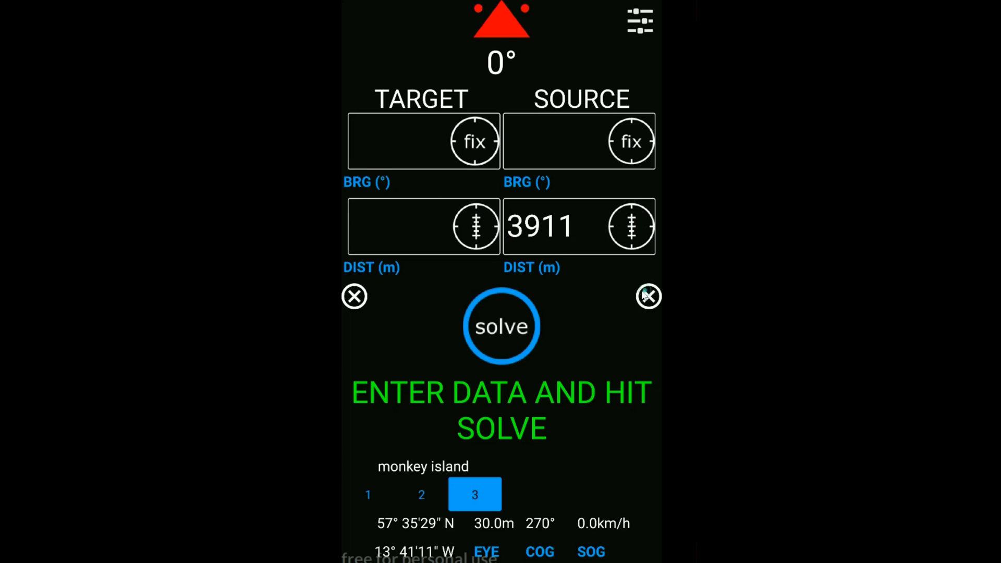
{"action": "left_click", "coordinate": [649, 296]}
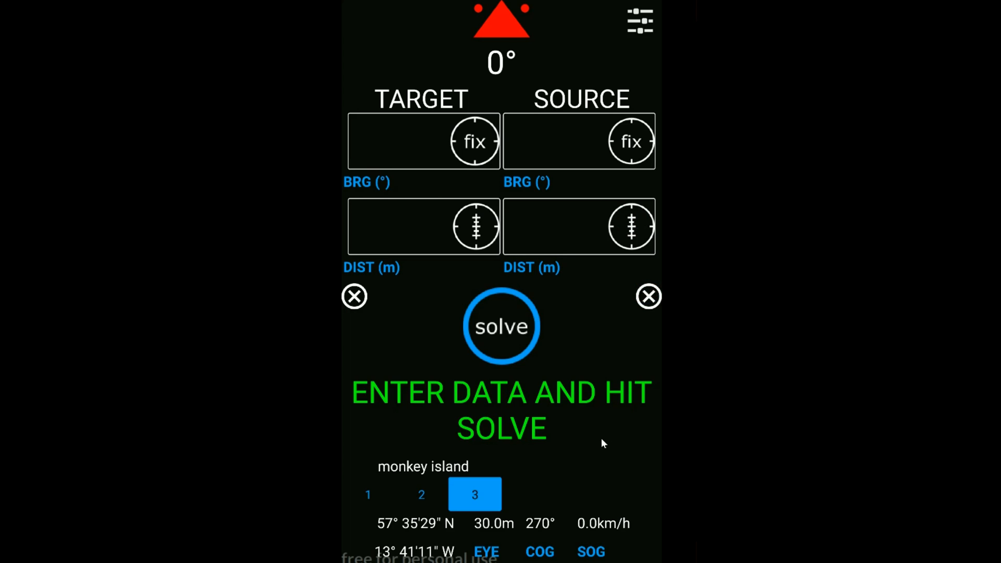
{"action": "mouse_move", "coordinate": [667, 300]}
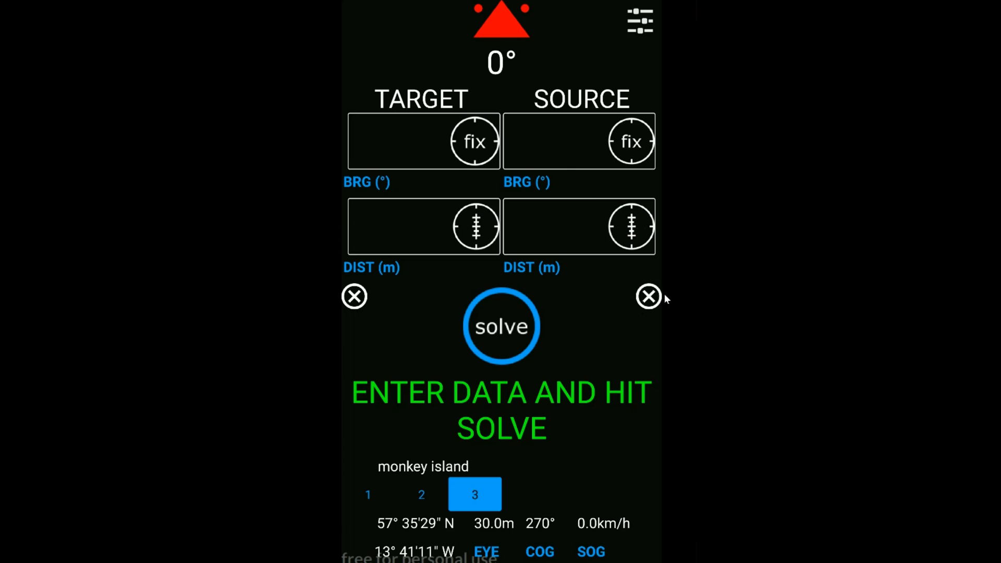
{"action": "mouse_move", "coordinate": [603, 314]}
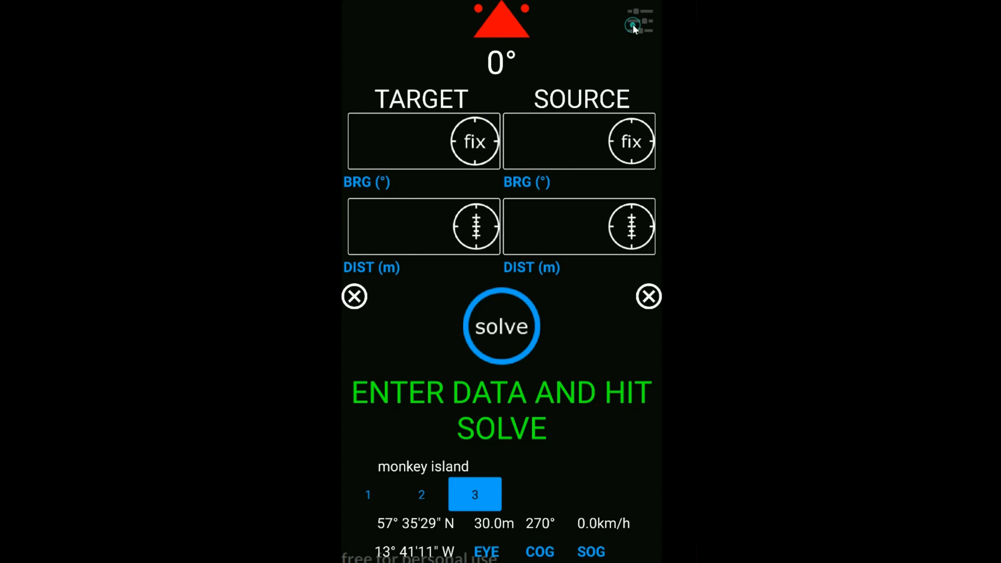
Change the App preference in settings from its current mode to basic
{"action": "left_click", "coordinate": [638, 21]}
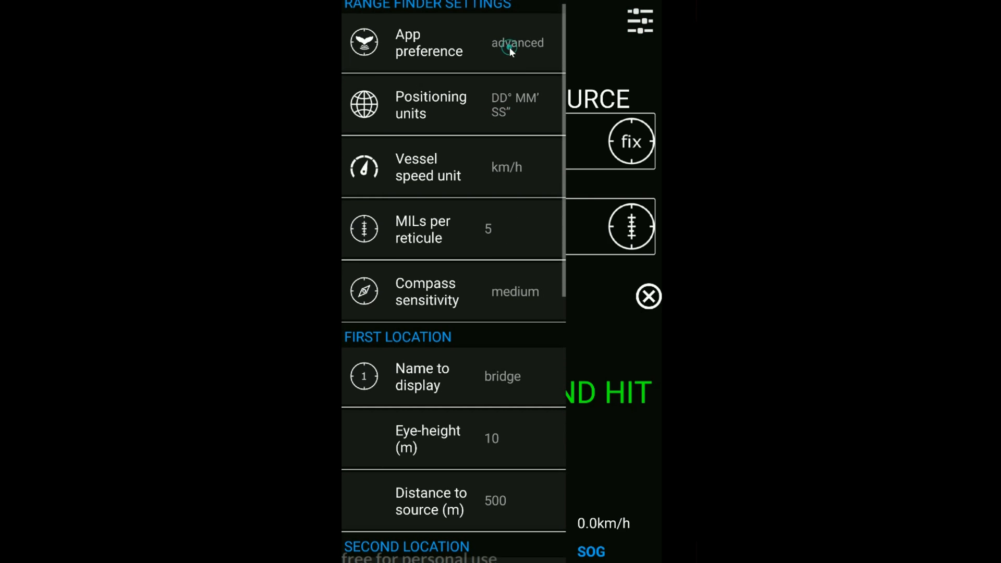
{"action": "left_click", "coordinate": [517, 43]}
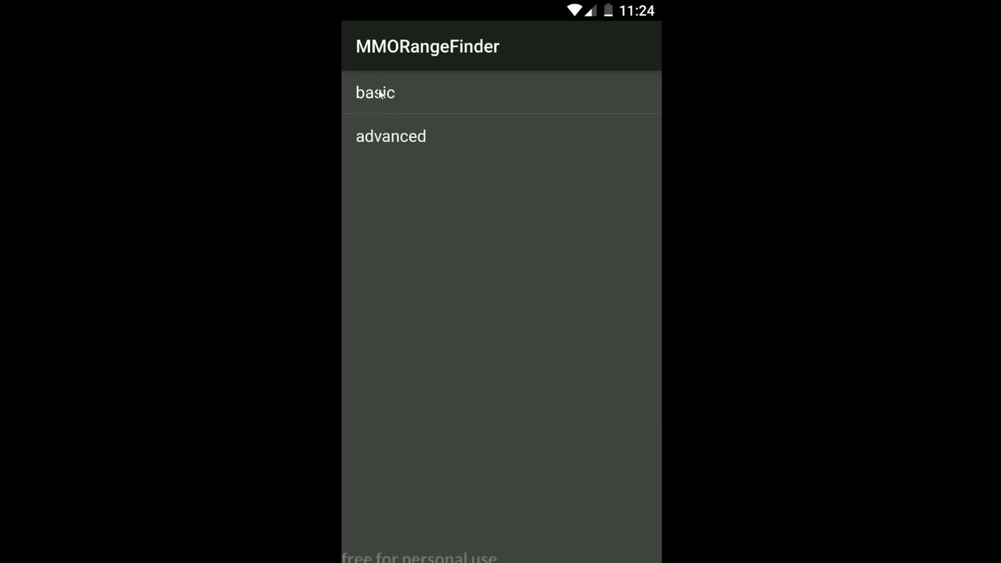
{"action": "left_click", "coordinate": [375, 93]}
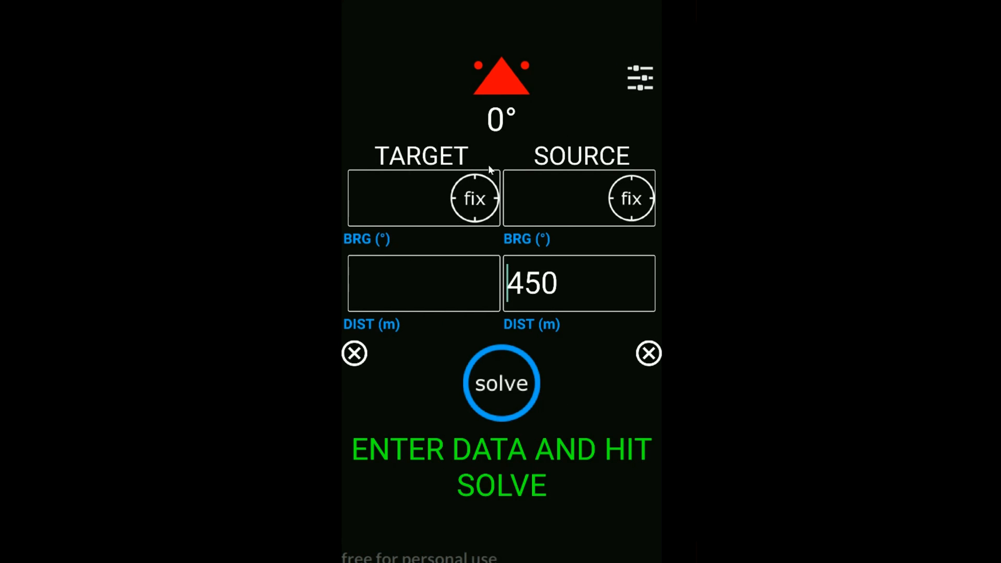
{"action": "mouse_move", "coordinate": [540, 314]}
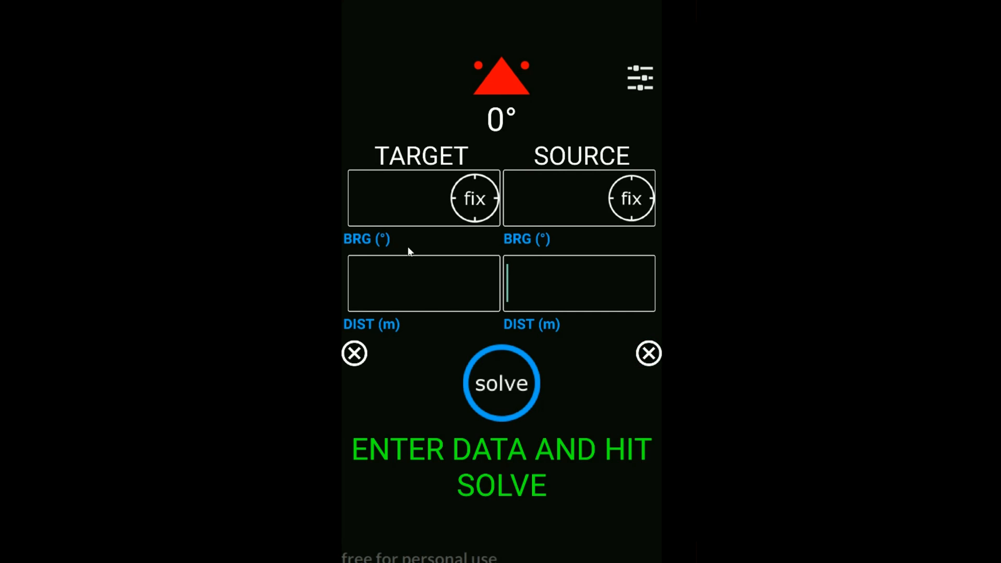
Solve target 270°, 1500 m against source 180°, 300 m, giving 1530 metres
{"action": "left_click", "coordinate": [408, 203]}
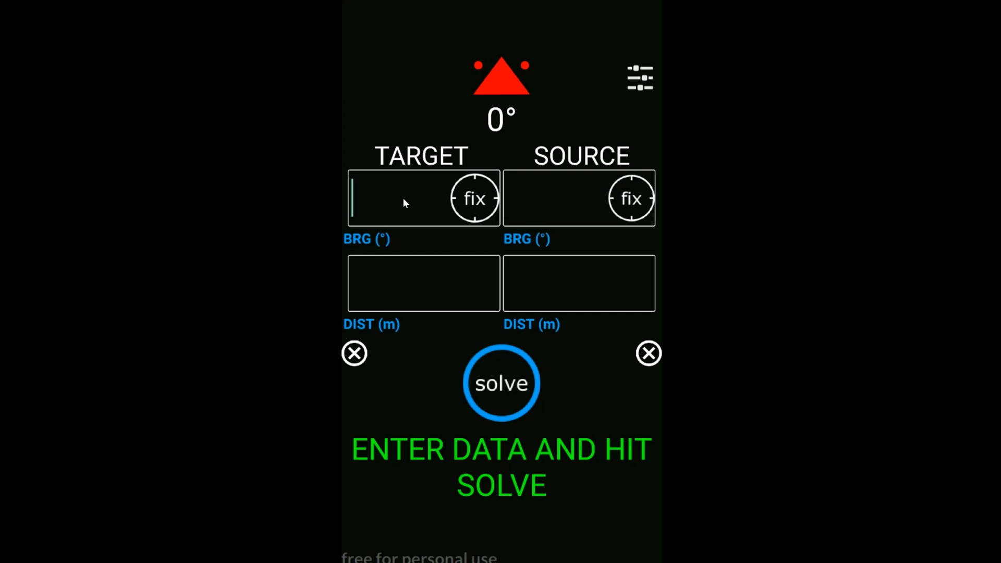
{"action": "type", "text": "270"}
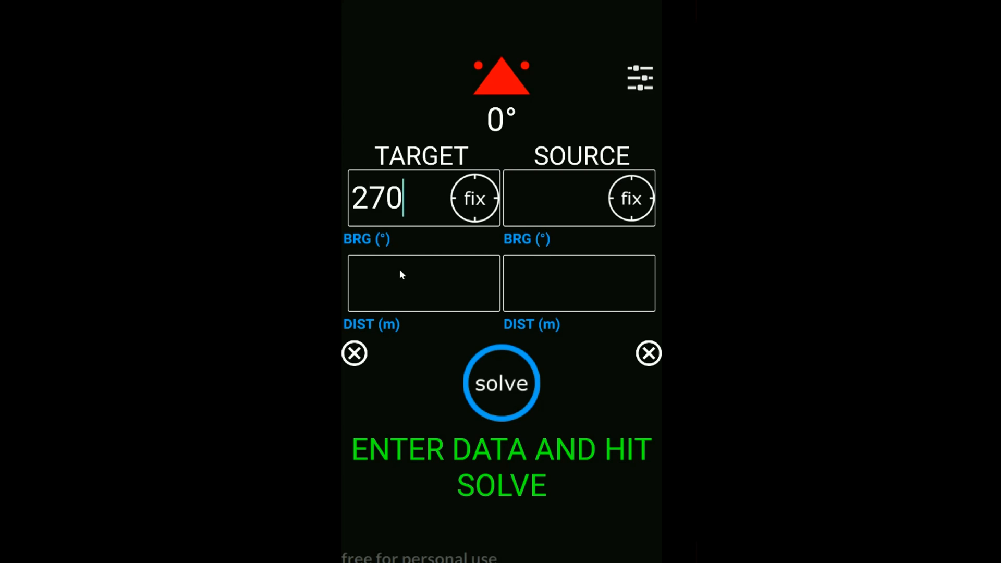
{"action": "type", "text": "1500"}
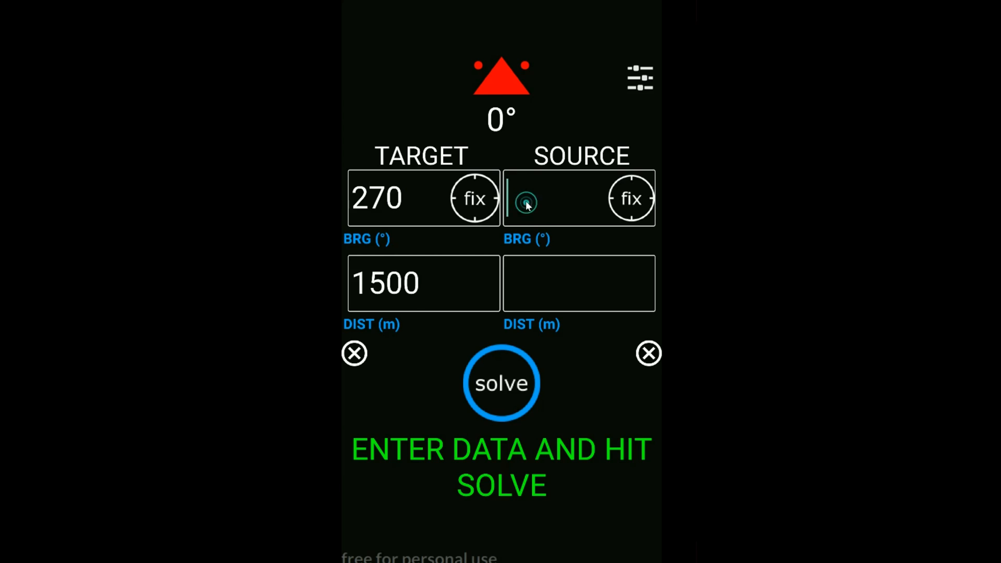
{"action": "type", "text": "180"}
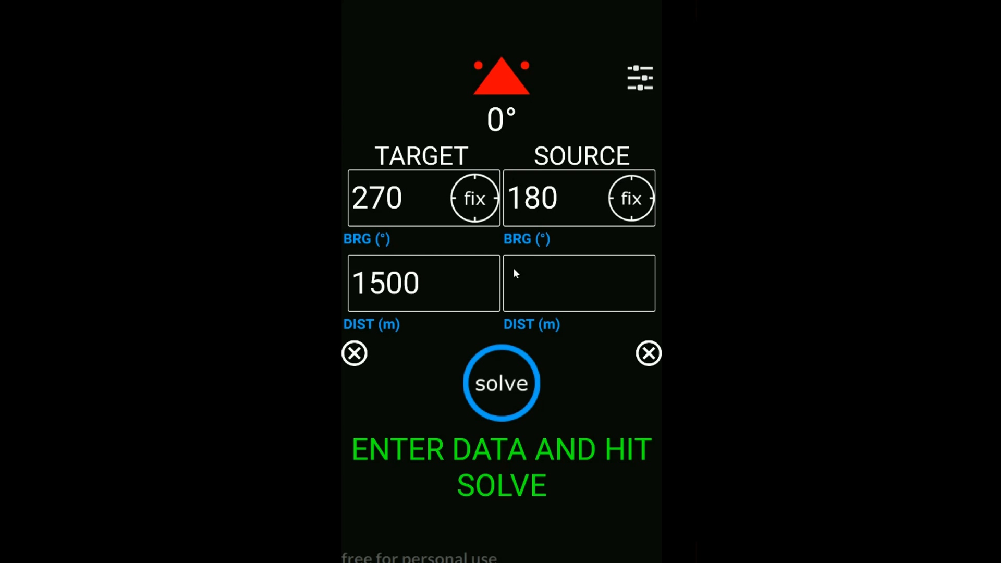
{"action": "type", "text": "300"}
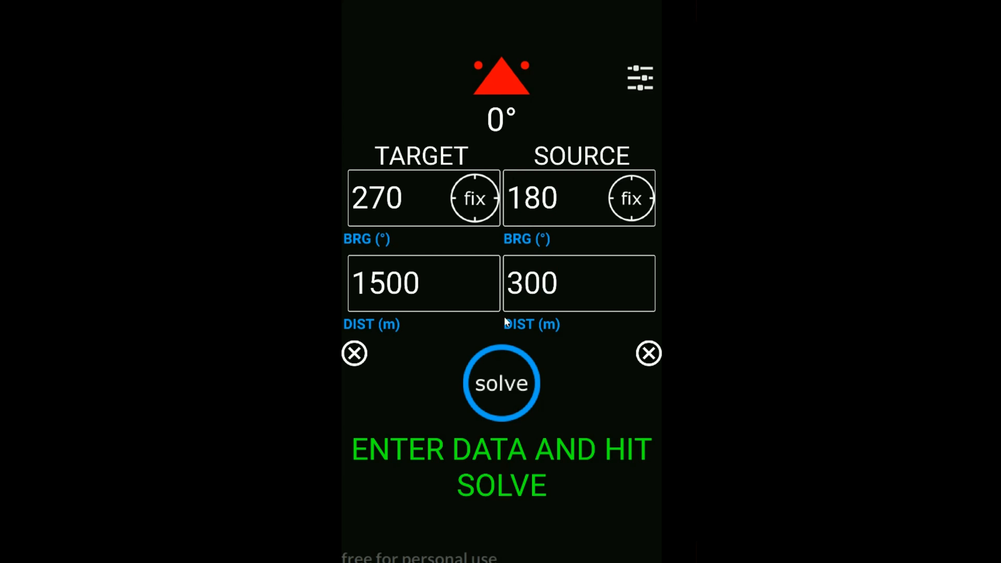
{"action": "left_click", "coordinate": [501, 382]}
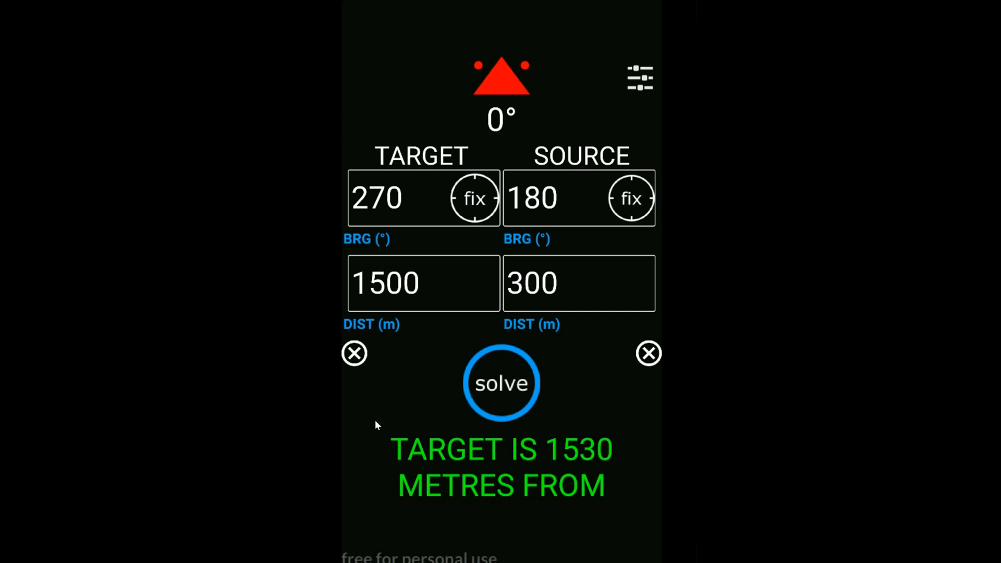
Clear both the source and target bearing and distance fields
{"action": "left_click", "coordinate": [578, 283]}
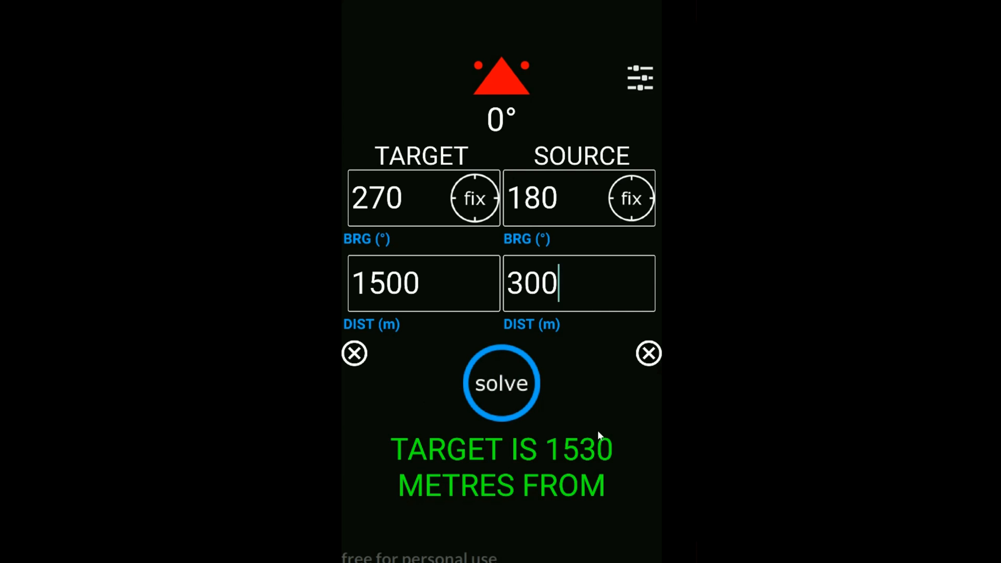
{"action": "left_click", "coordinate": [649, 353]}
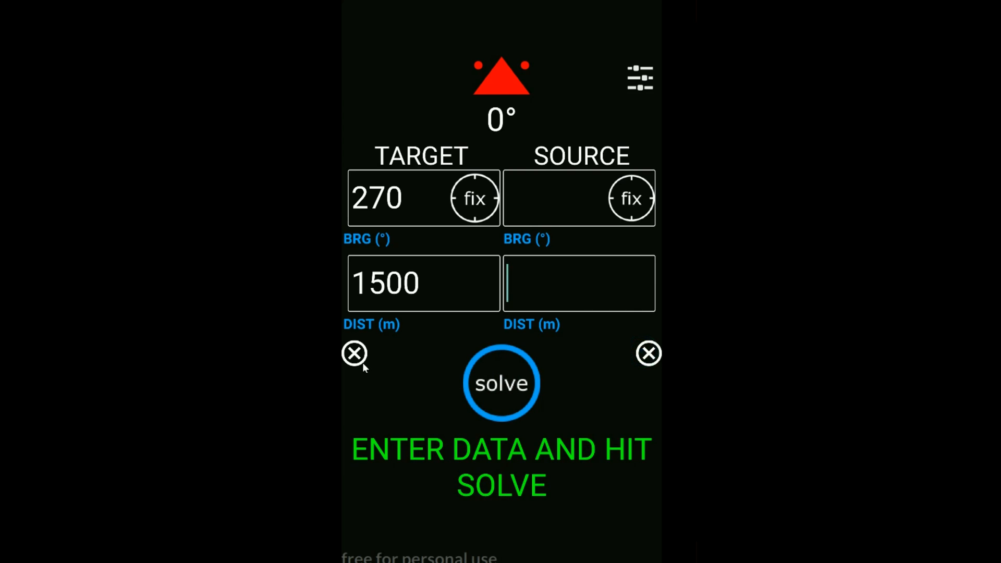
{"action": "left_click", "coordinate": [354, 353]}
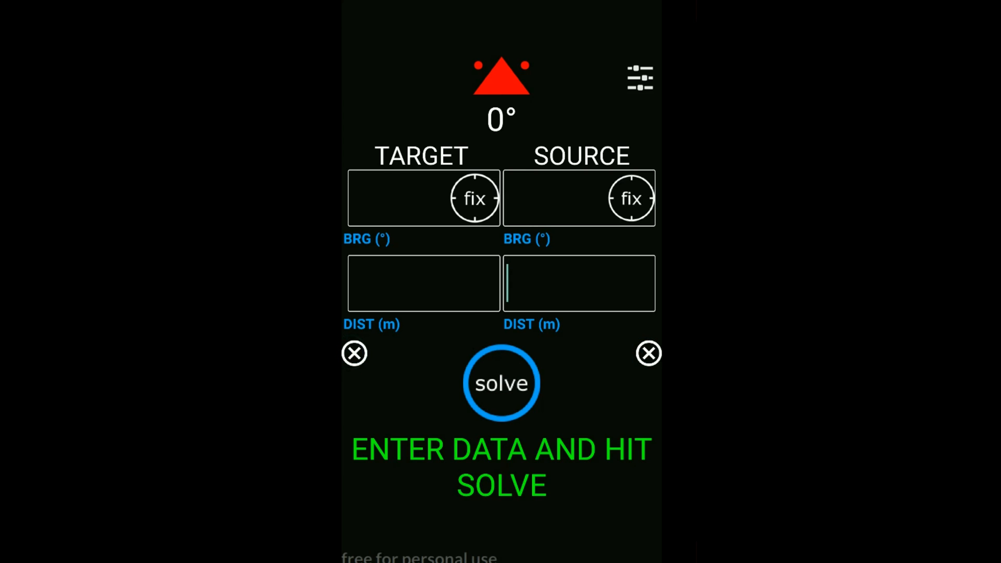
Open the About dialog from the bottom of settings, showing version 3.1.4
{"action": "left_click", "coordinate": [640, 78]}
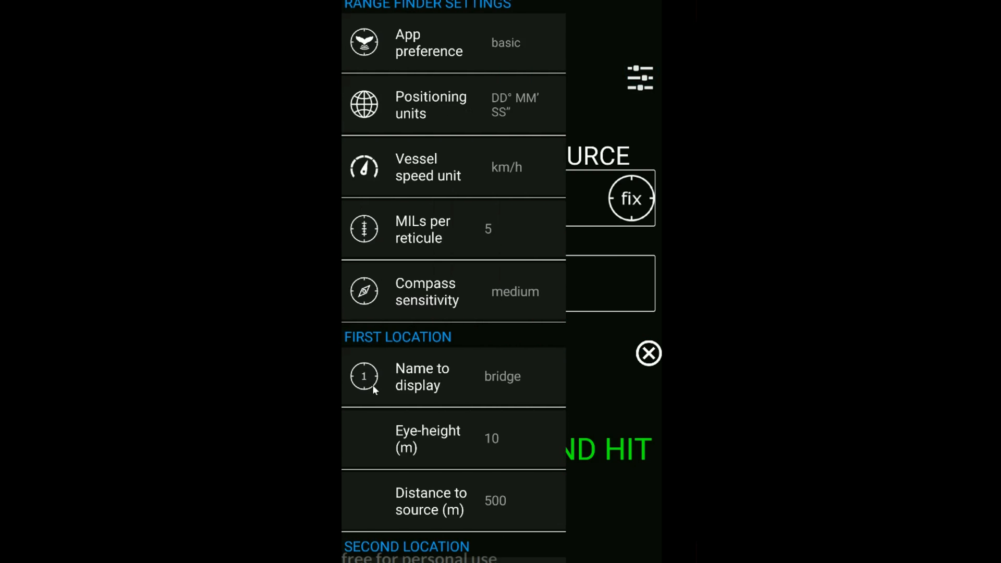
{"action": "scroll", "scroll_direction": "down", "scroll_amount": 3}
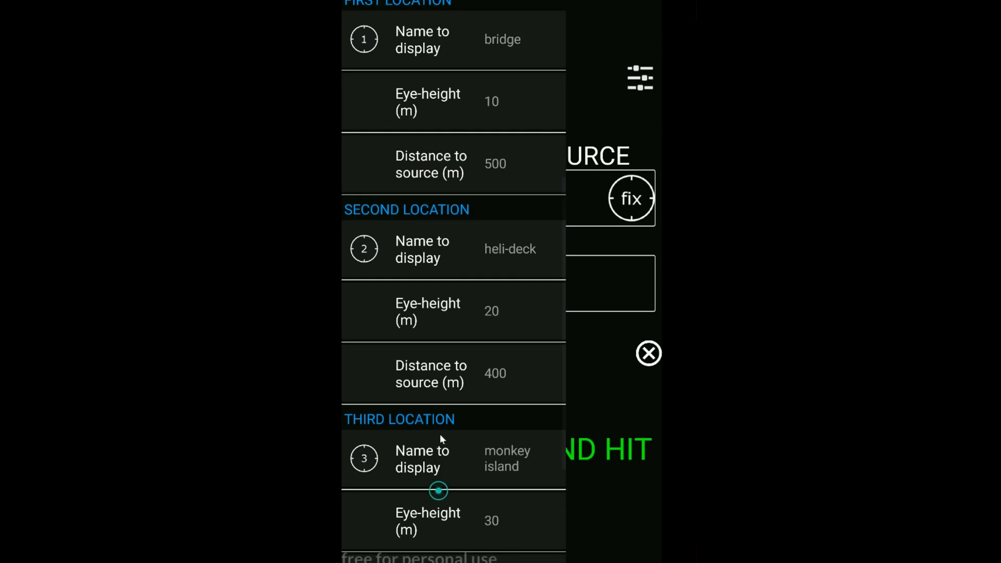
{"action": "scroll", "scroll_direction": "down", "scroll_amount": 3}
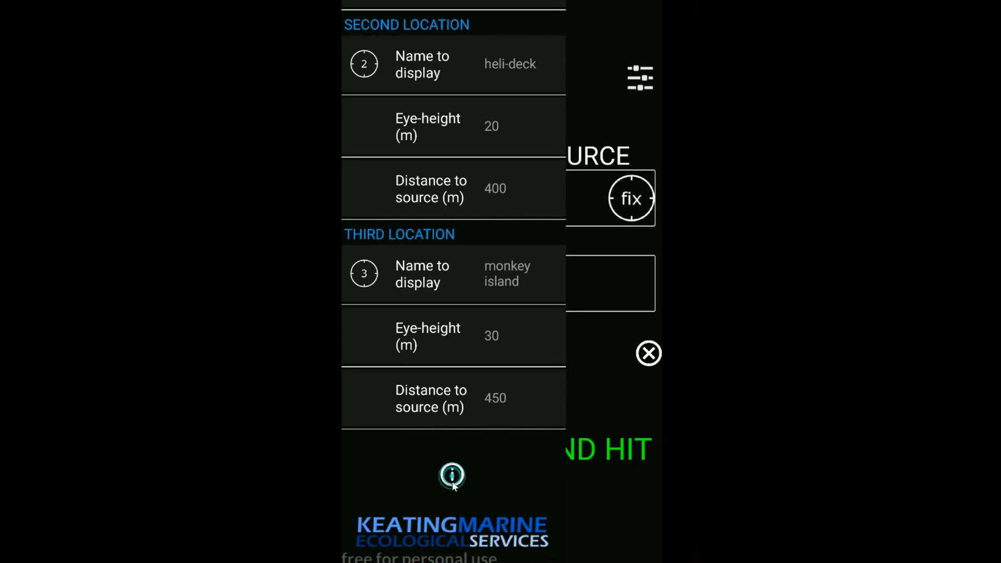
{"action": "left_click", "coordinate": [451, 477]}
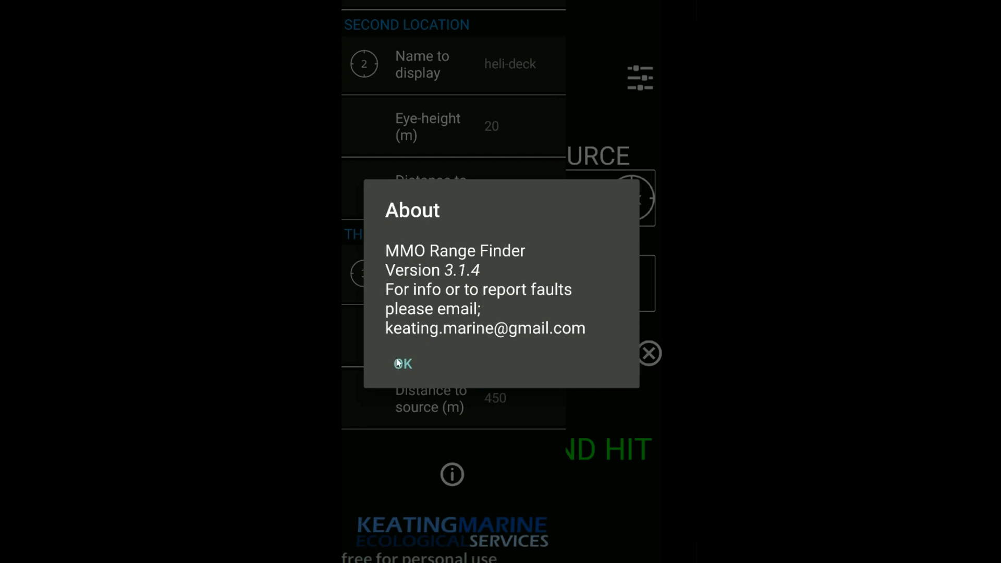
{"action": "mouse_move", "coordinate": [397, 362]}
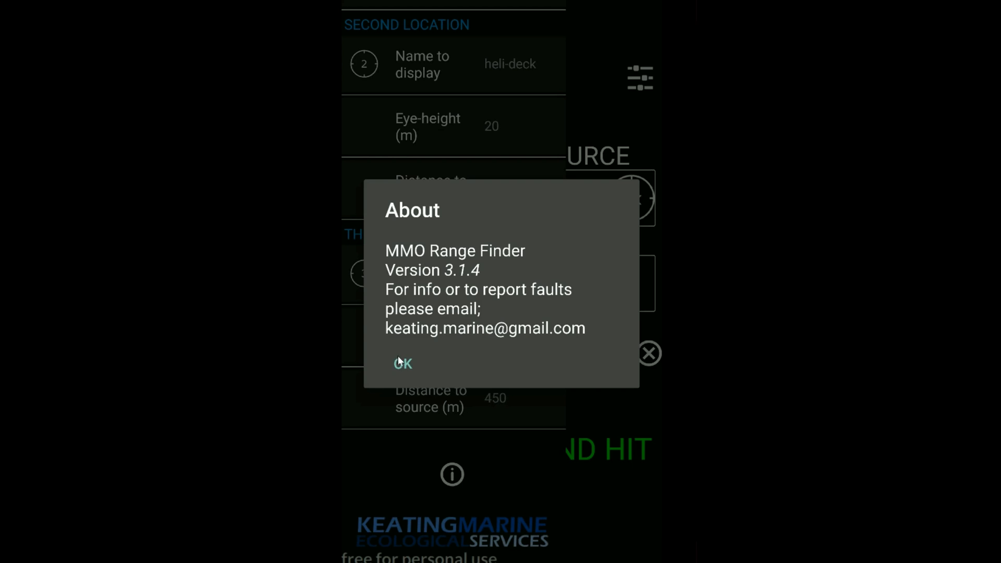